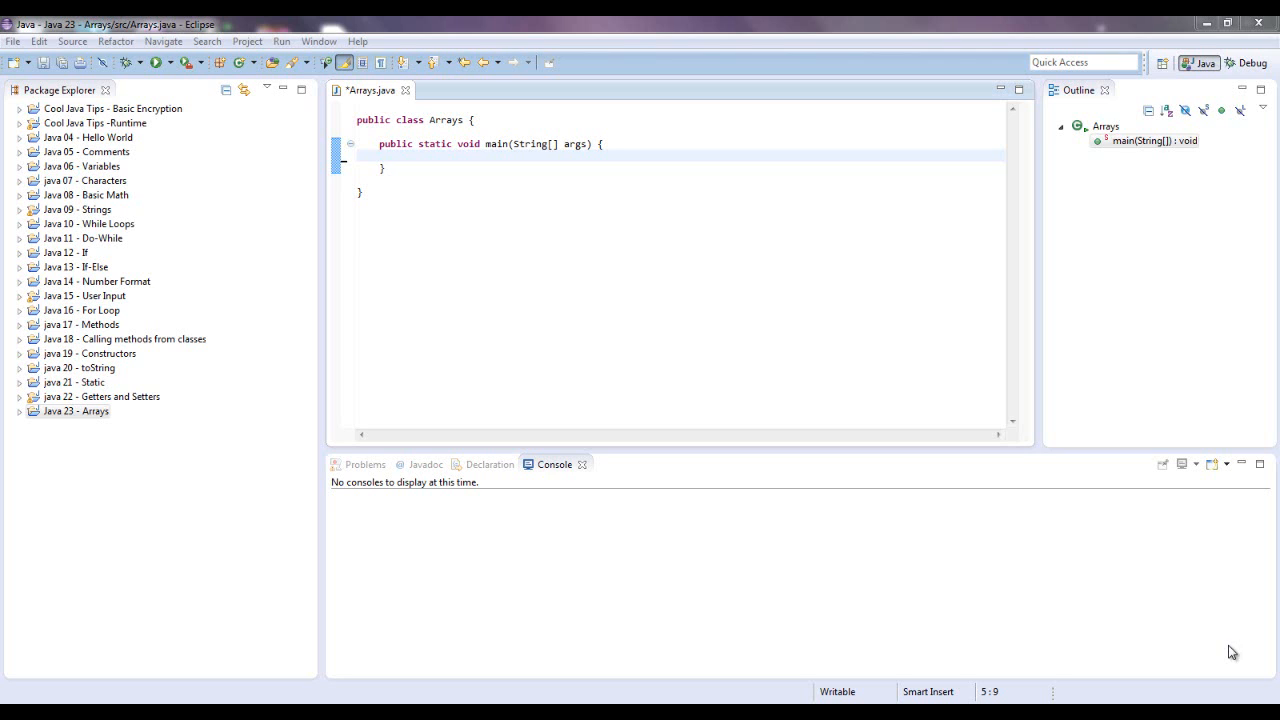
pyautogui.moveTo(1192, 532)
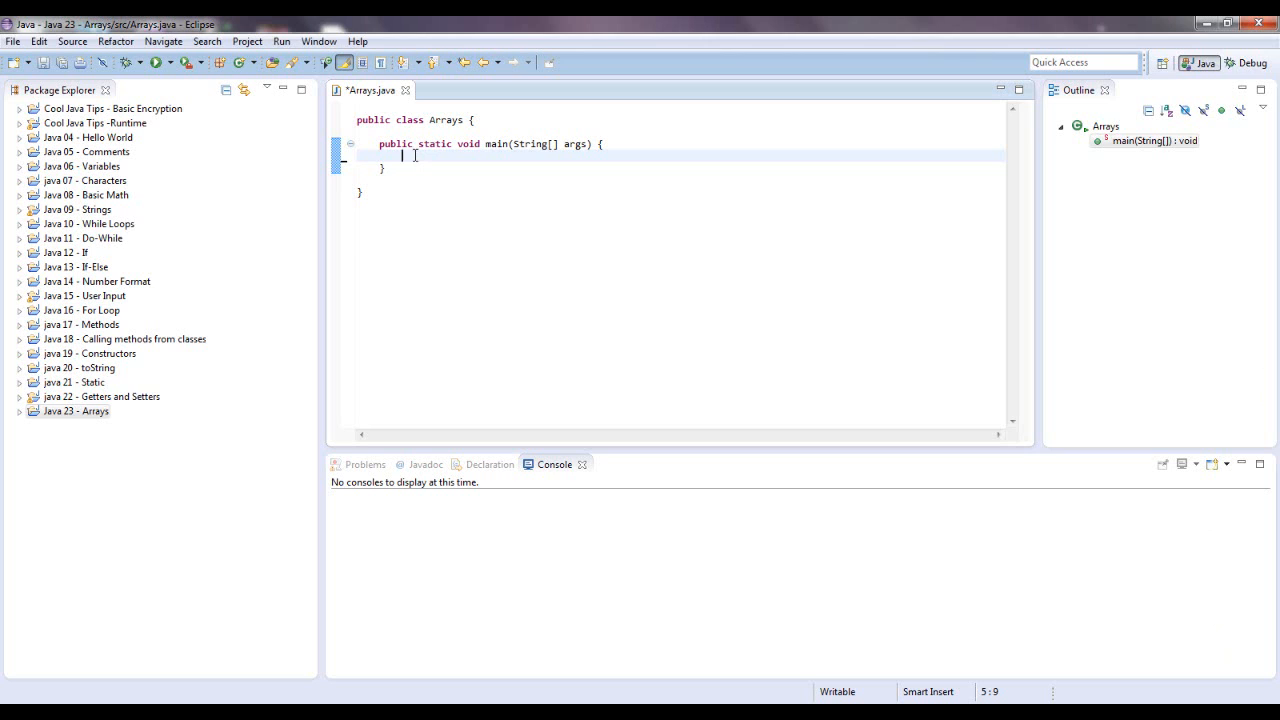
# - Write int jerseyNumbers[] = new int[10]; as the first statement in main
pyautogui.write('int')
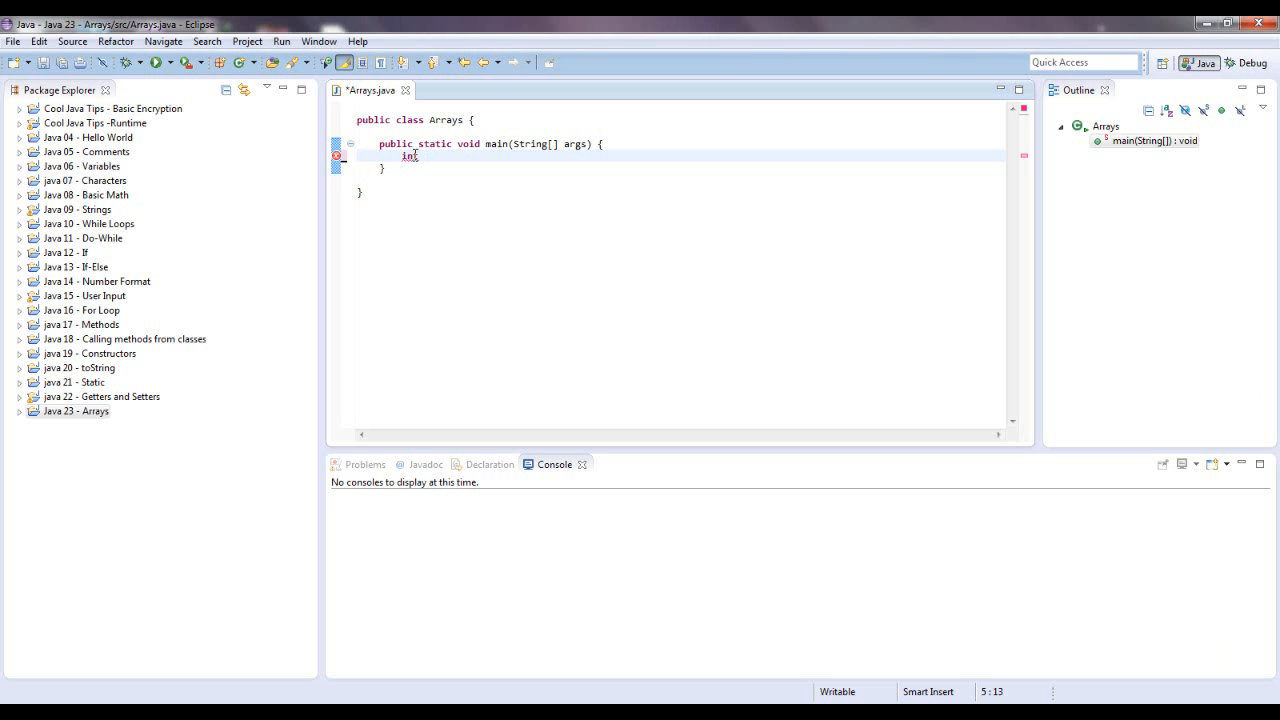
pyautogui.write('jers')
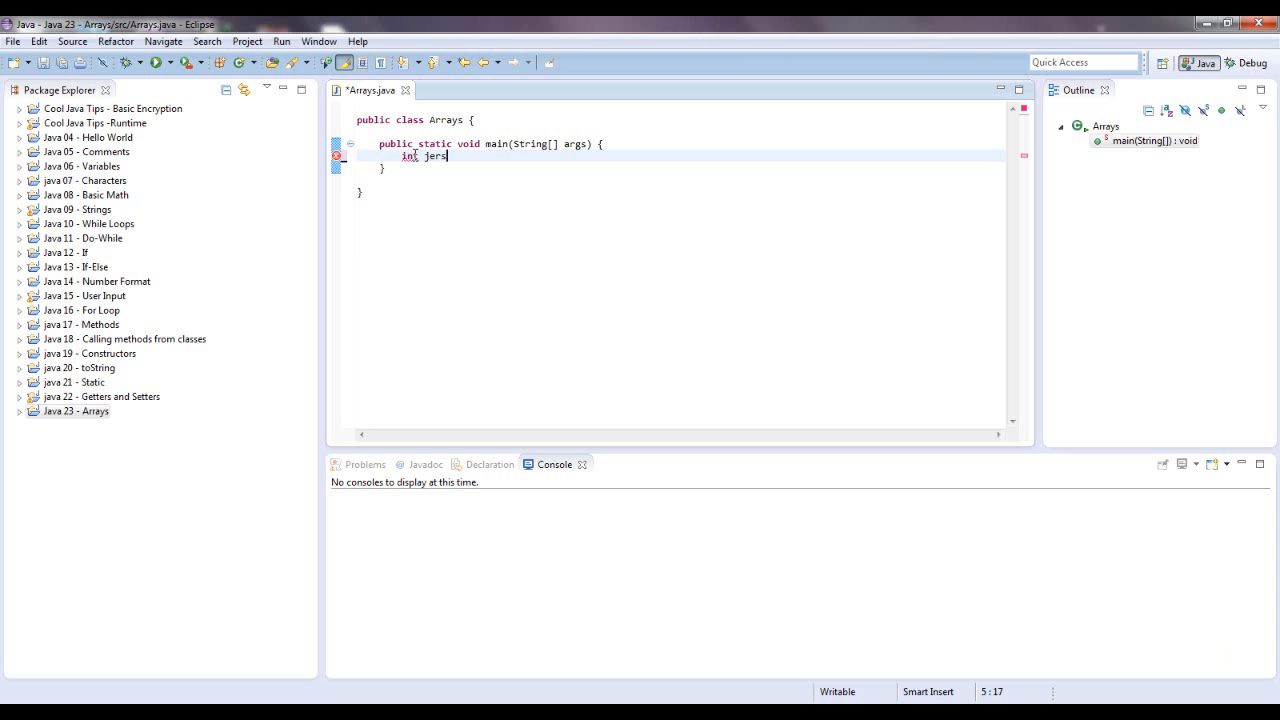
pyautogui.write('eyNumber')
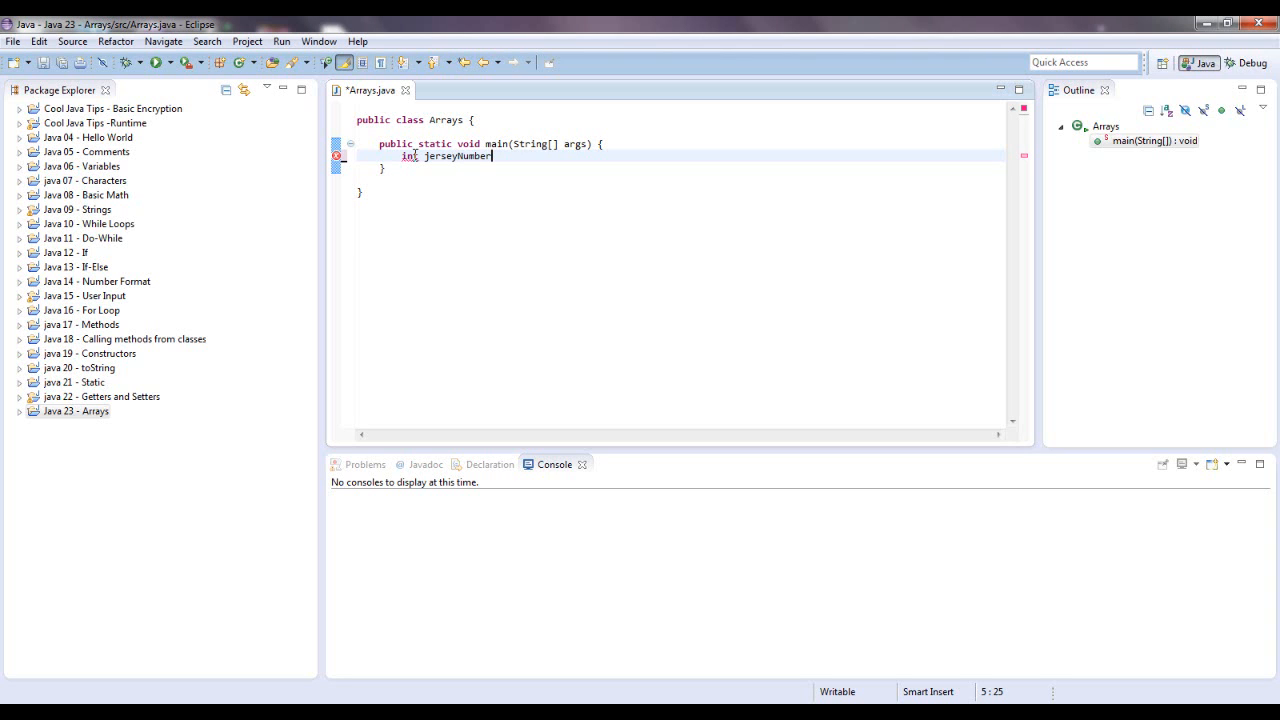
pyautogui.write('s')
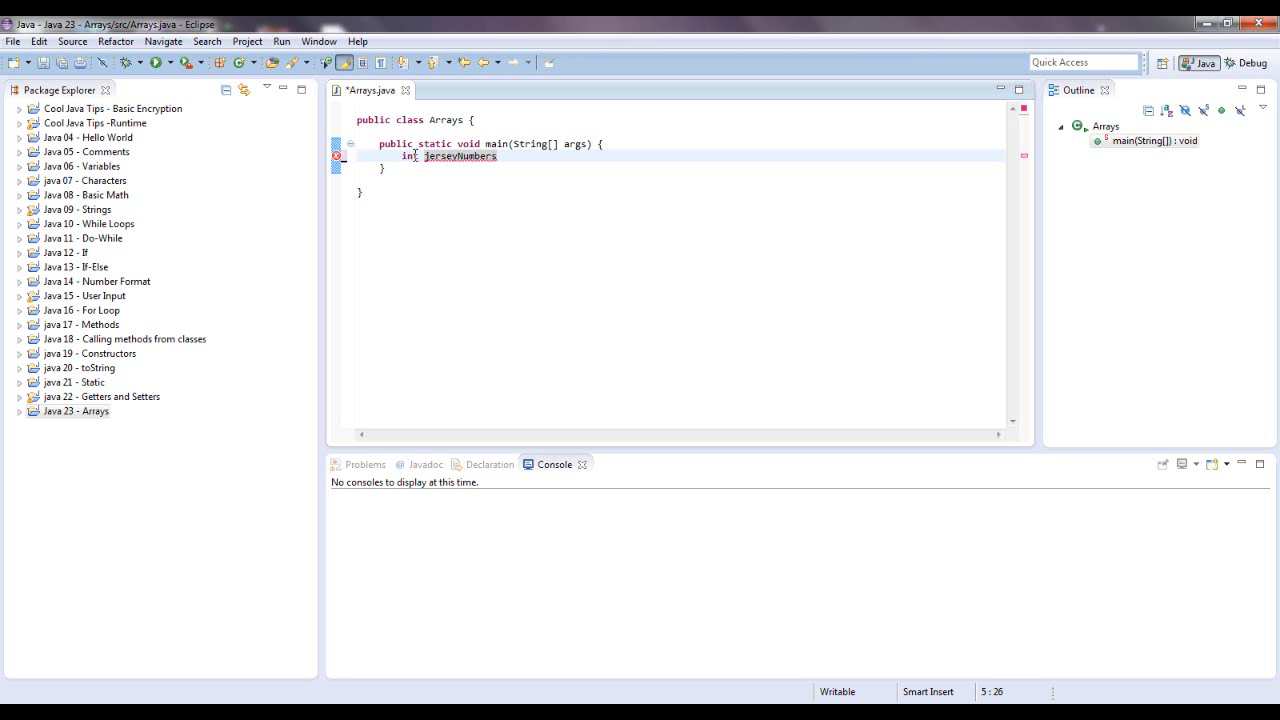
pyautogui.write('[] =')
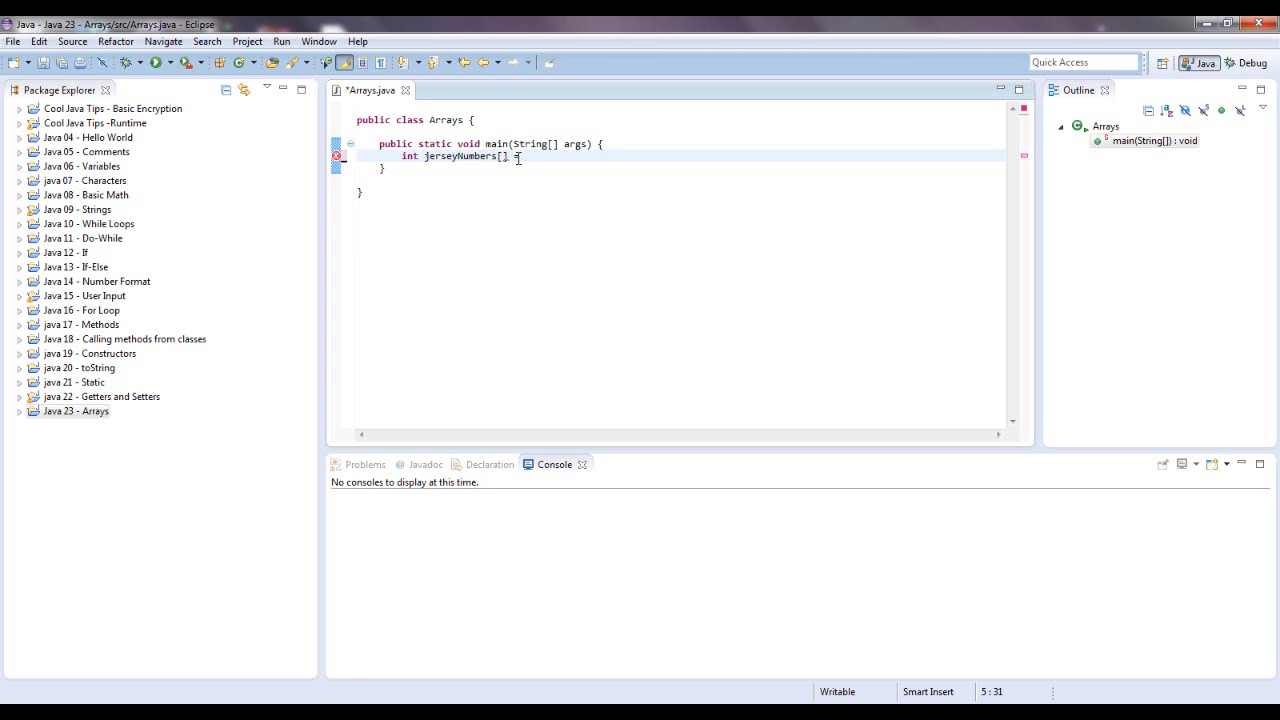
pyautogui.write('new')
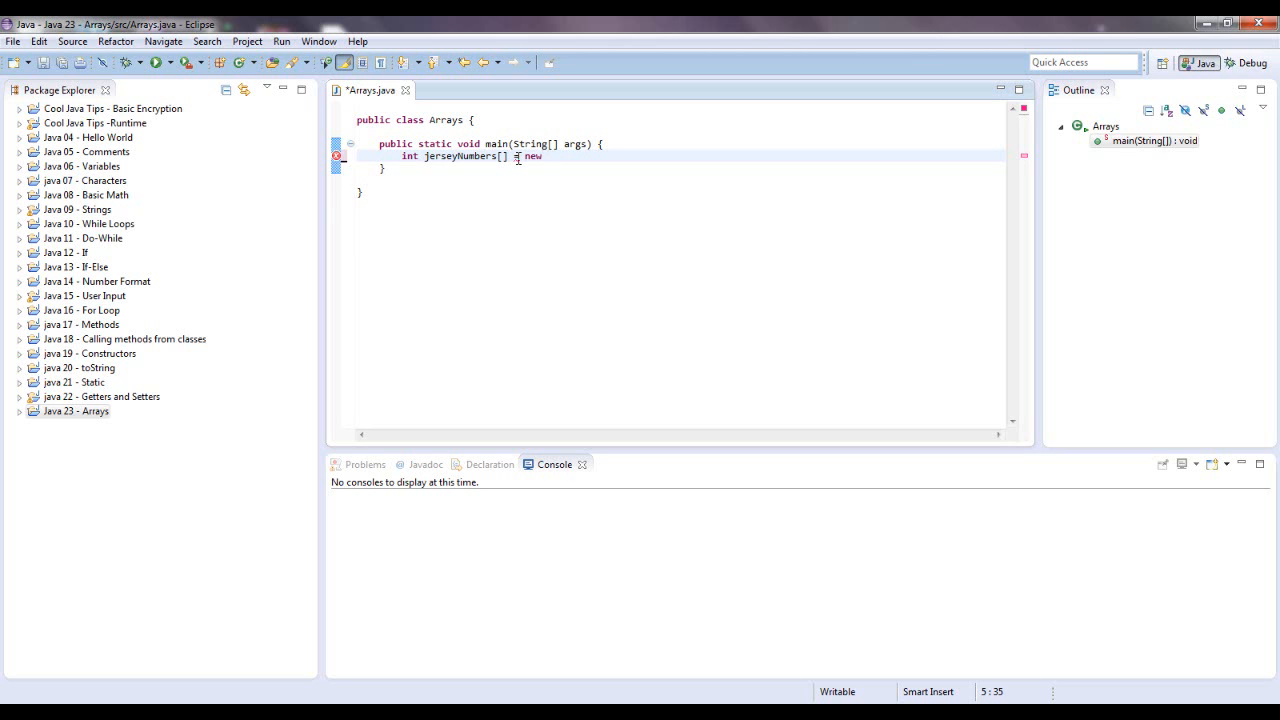
pyautogui.write('int')
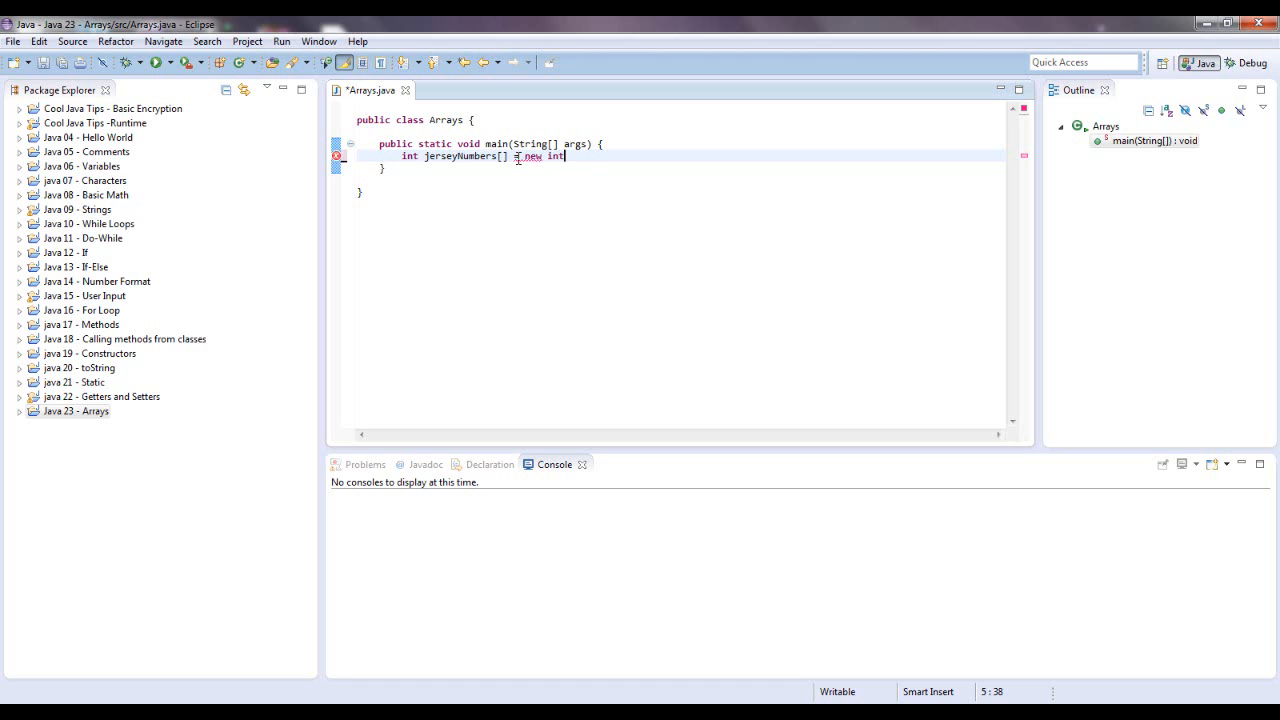
pyautogui.write('[]')
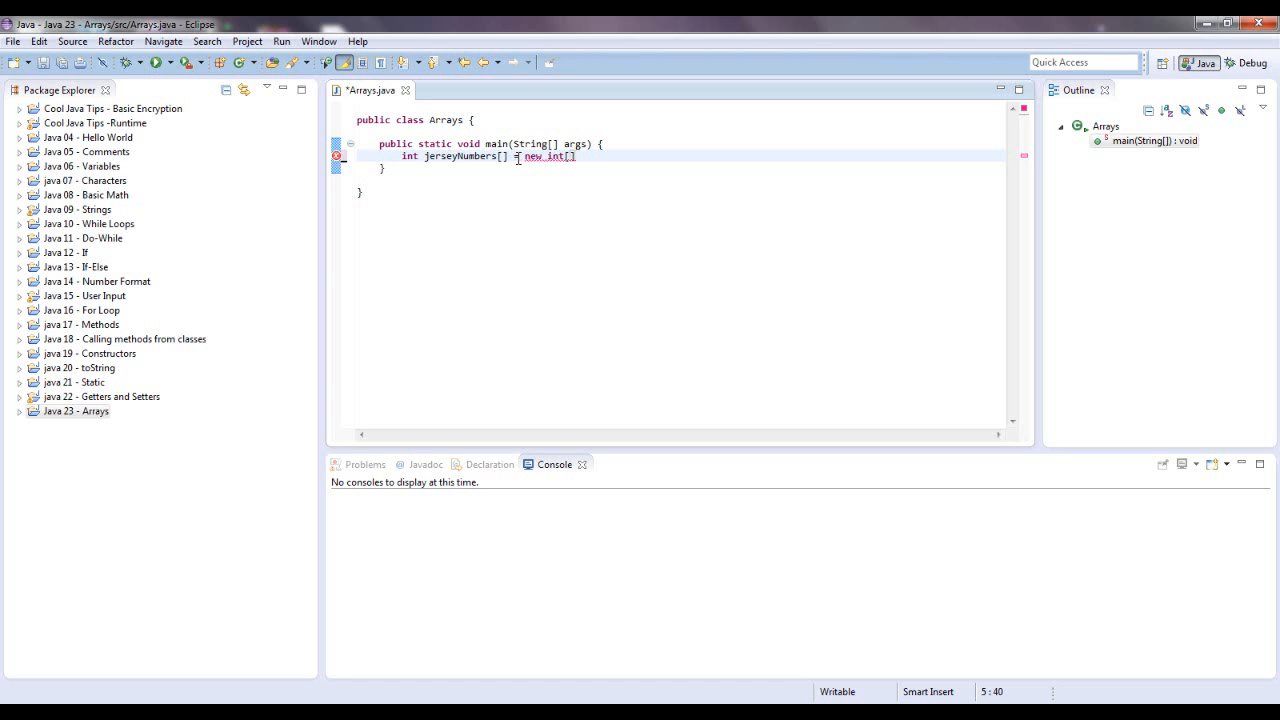
pyautogui.write(';')
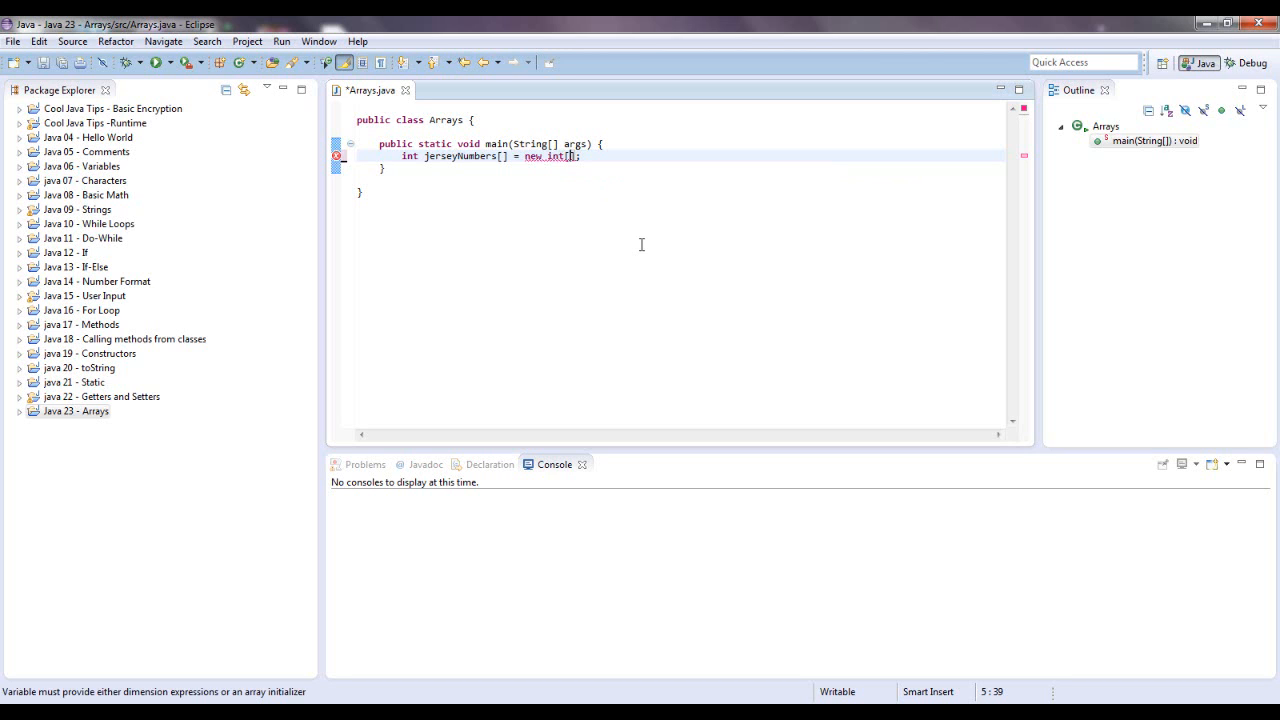
pyautogui.write('10')
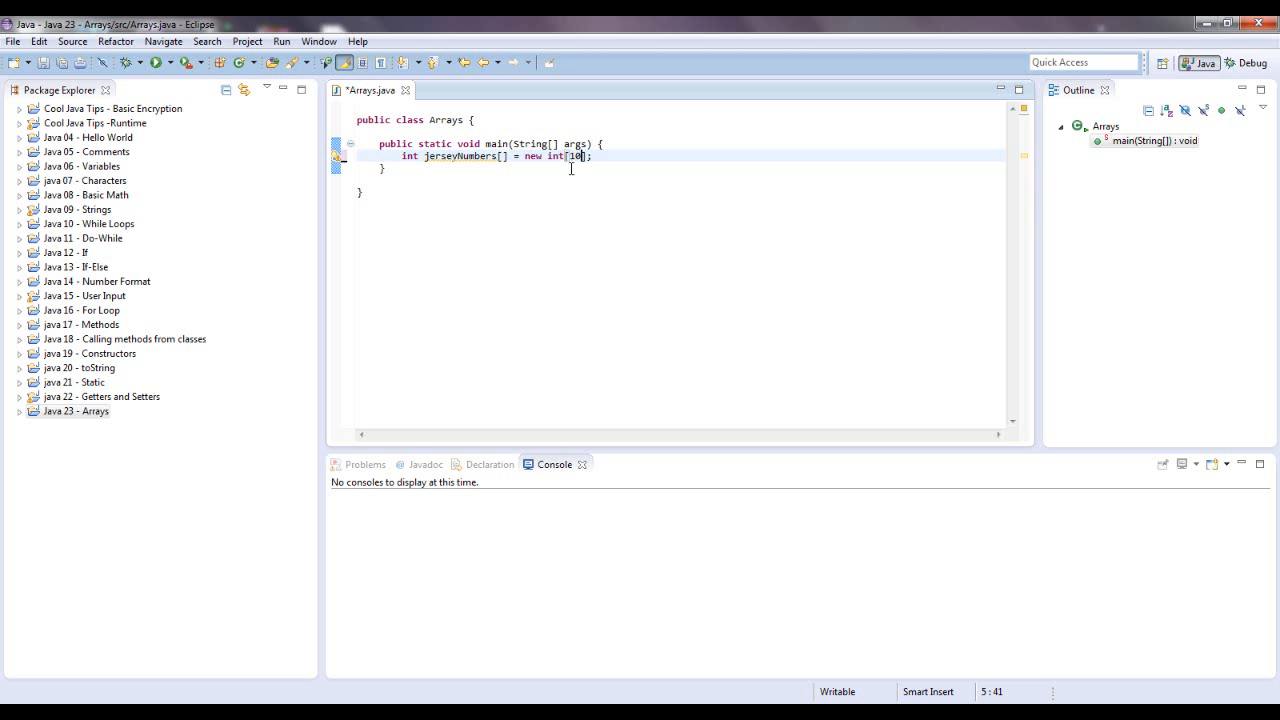
pyautogui.moveTo(590, 170)
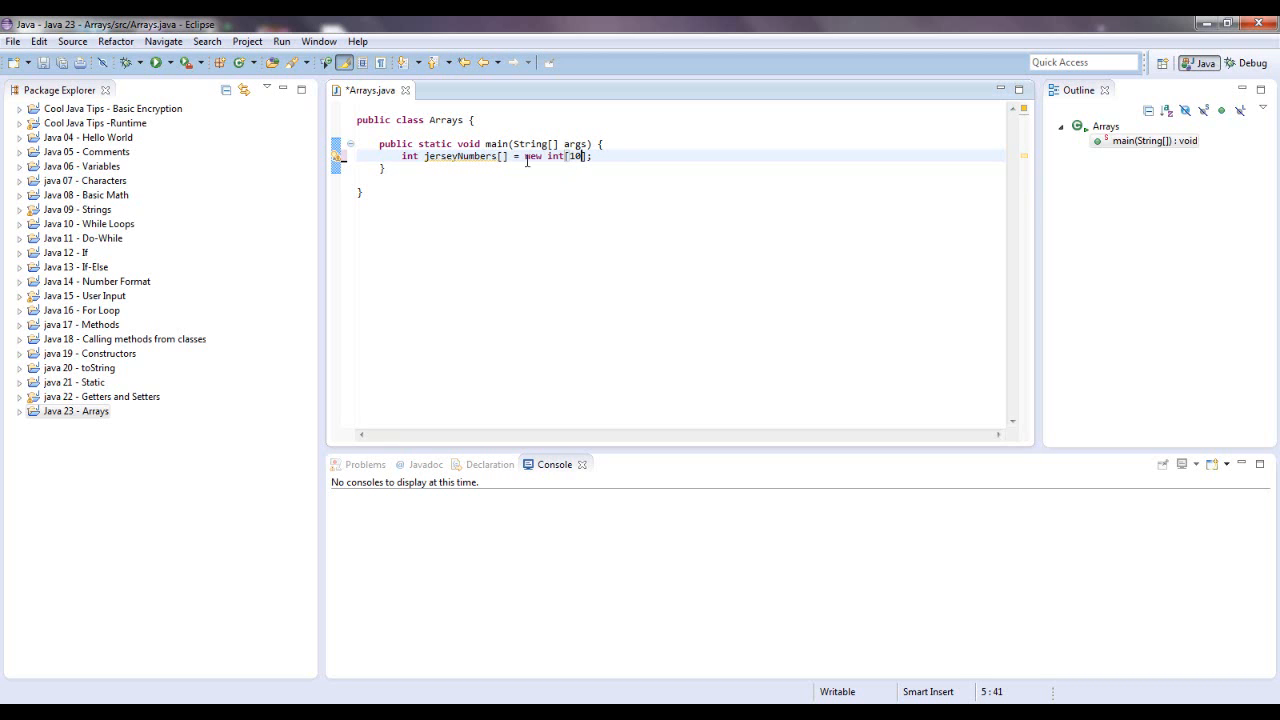
pyautogui.moveTo(656, 176)
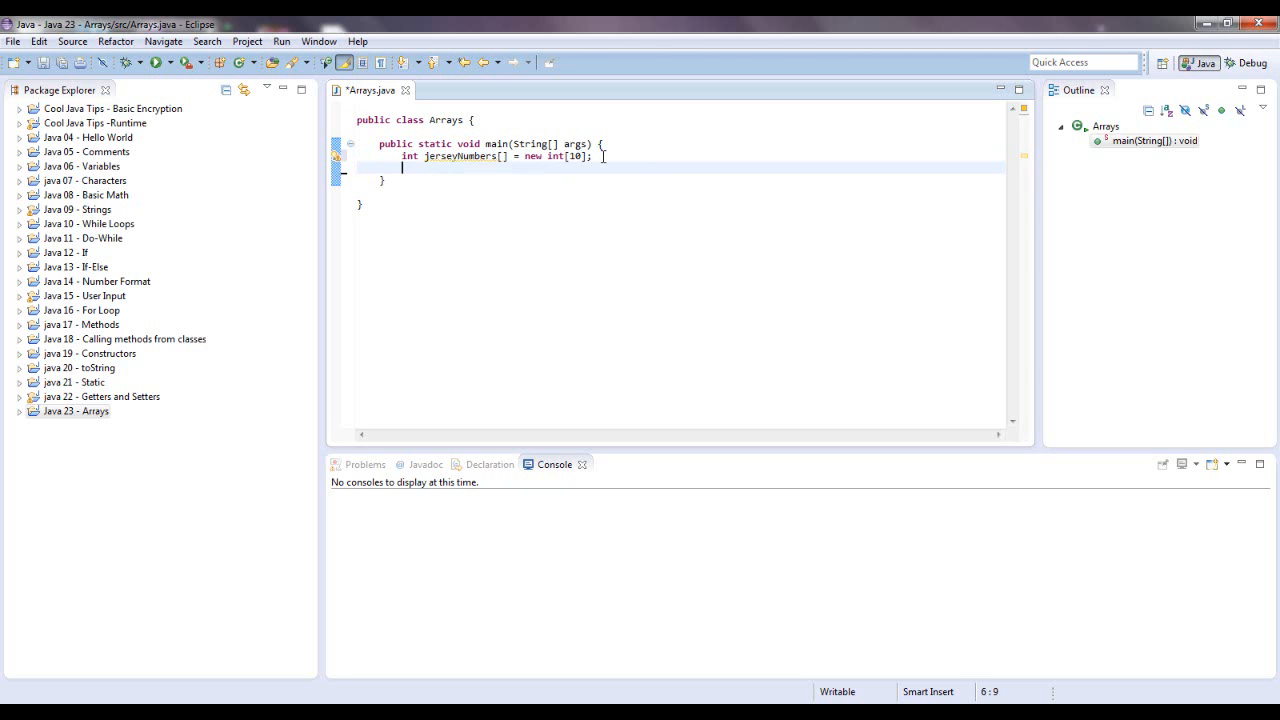
# - Add jerseyNumbers[0] = 28; and a second assignment of 28 to another index
pyautogui.write('jerseyNumb')
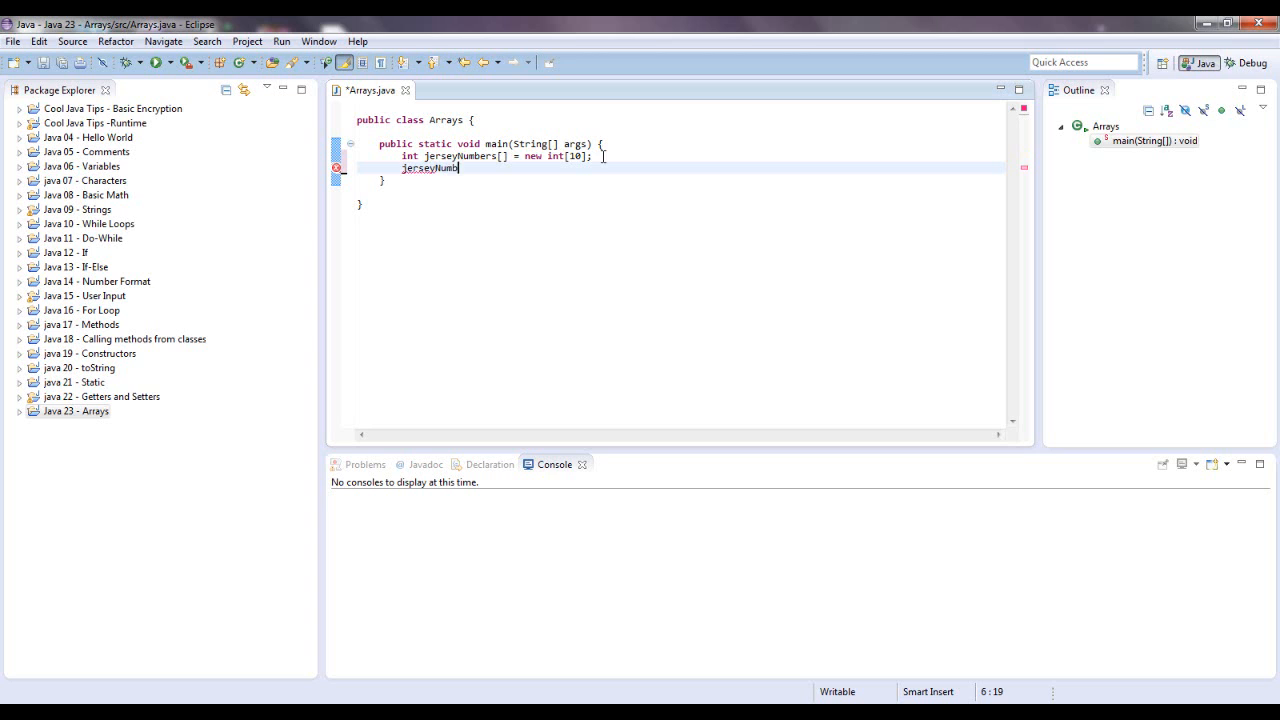
pyautogui.write('ers[')
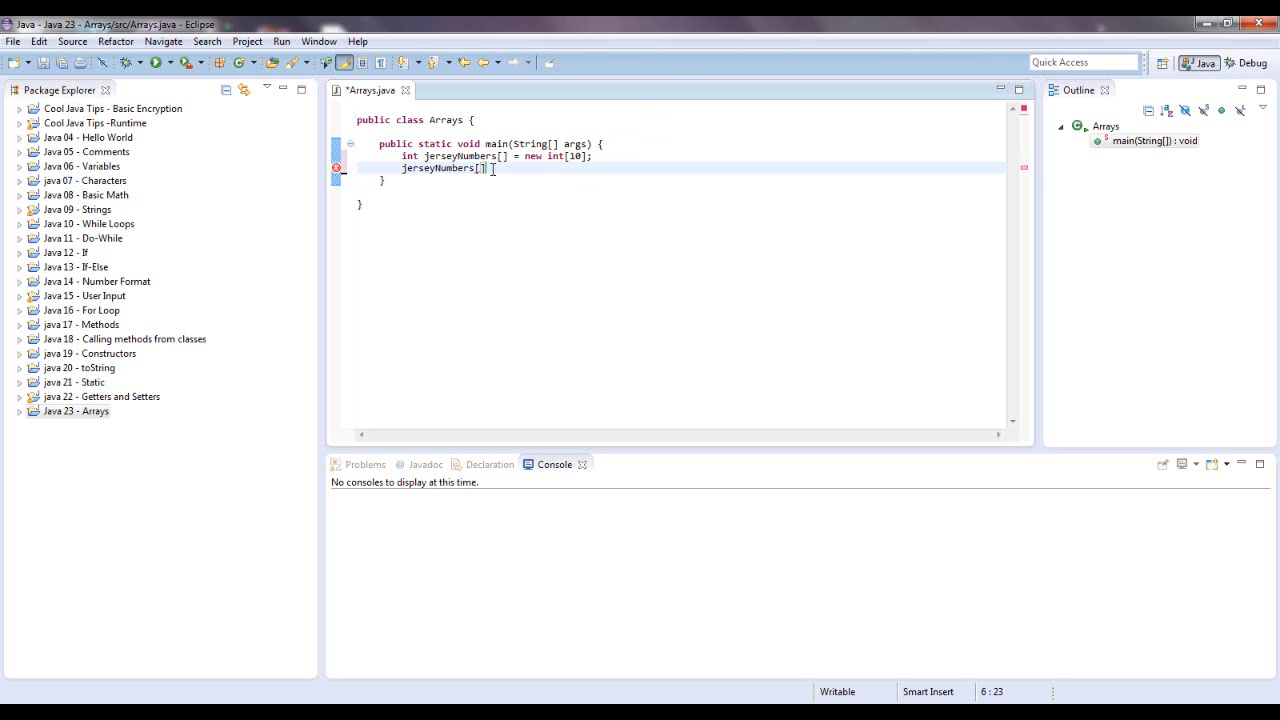
pyautogui.write('0')
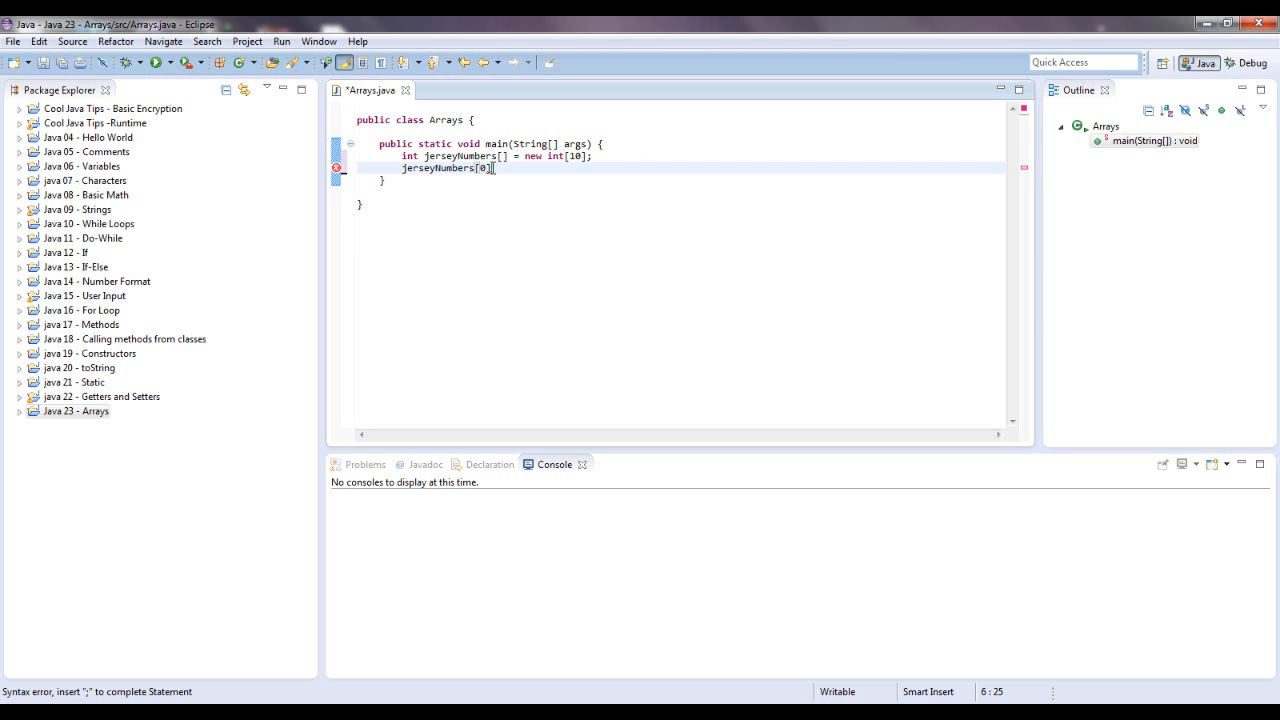
pyautogui.write('=')
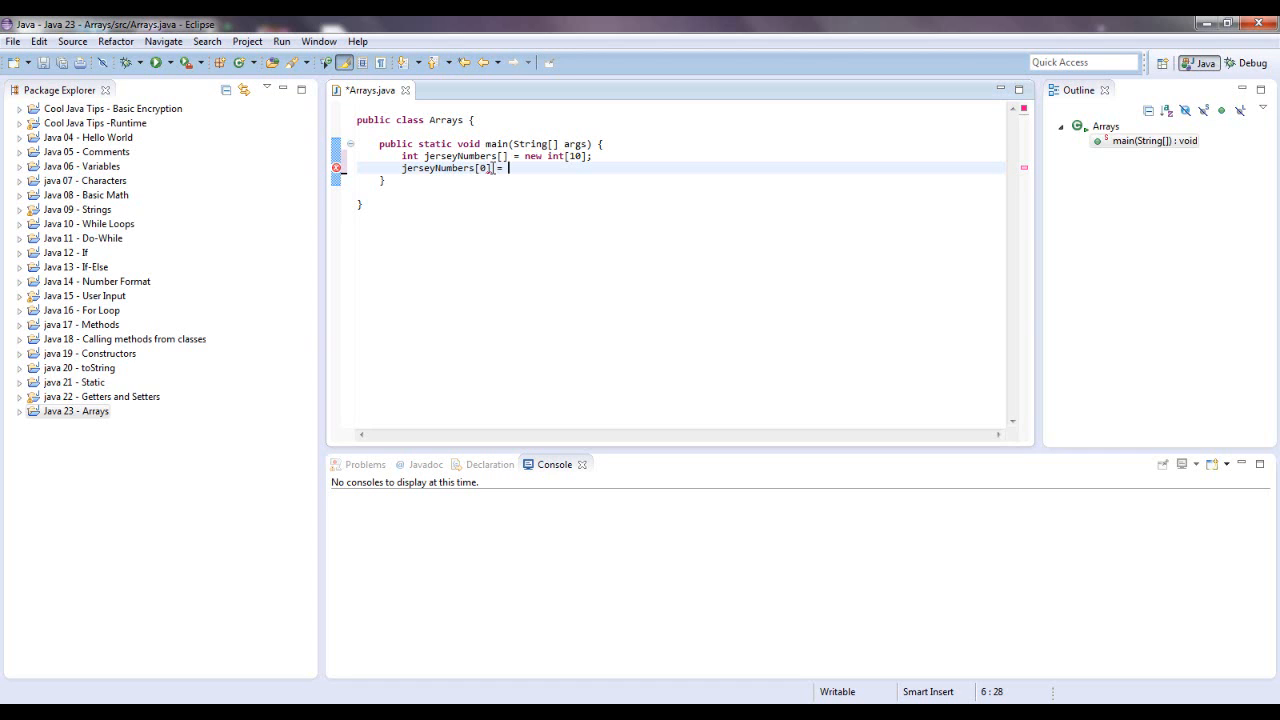
pyautogui.write('28')
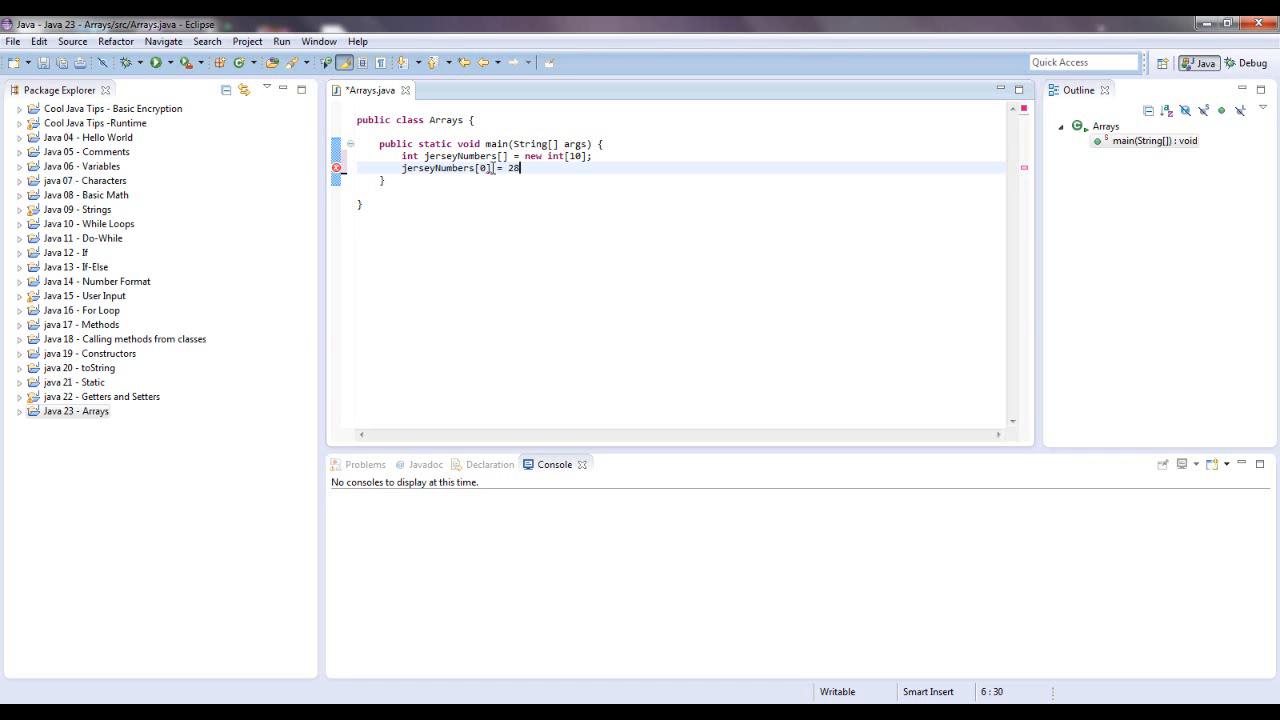
pyautogui.write(';')
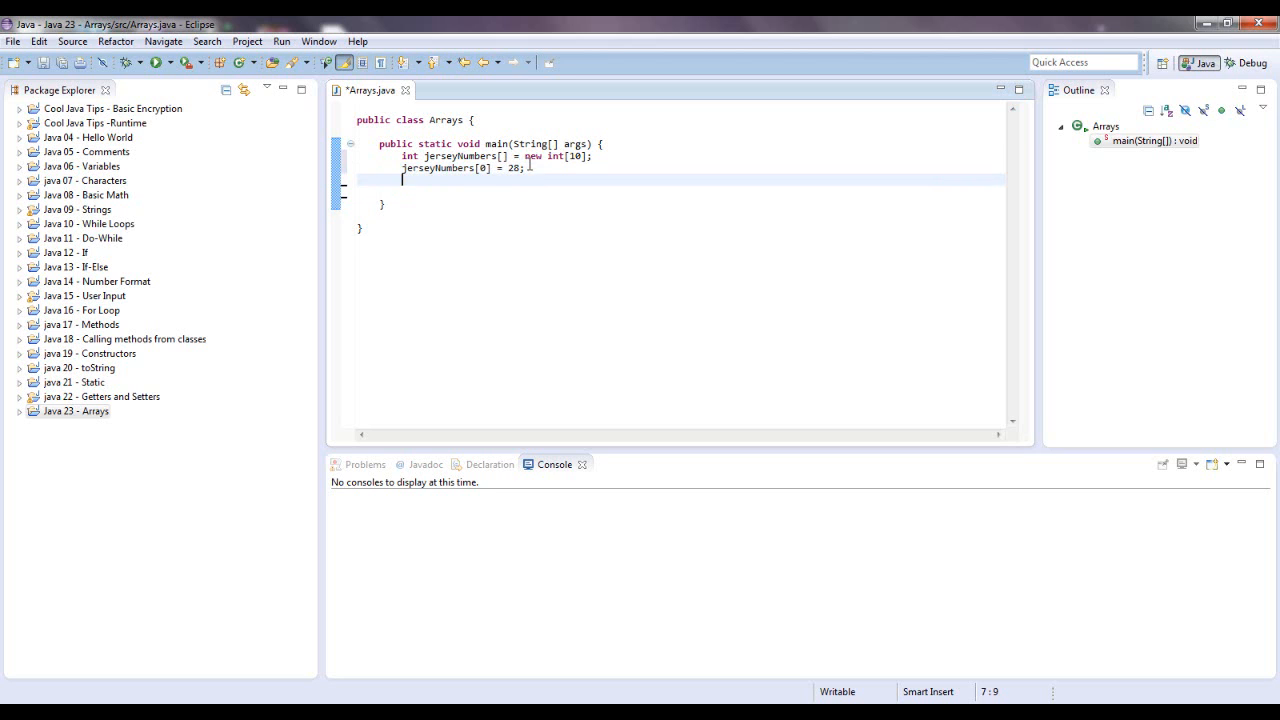
pyautogui.write('jerseyNumbers[0] = 28;')
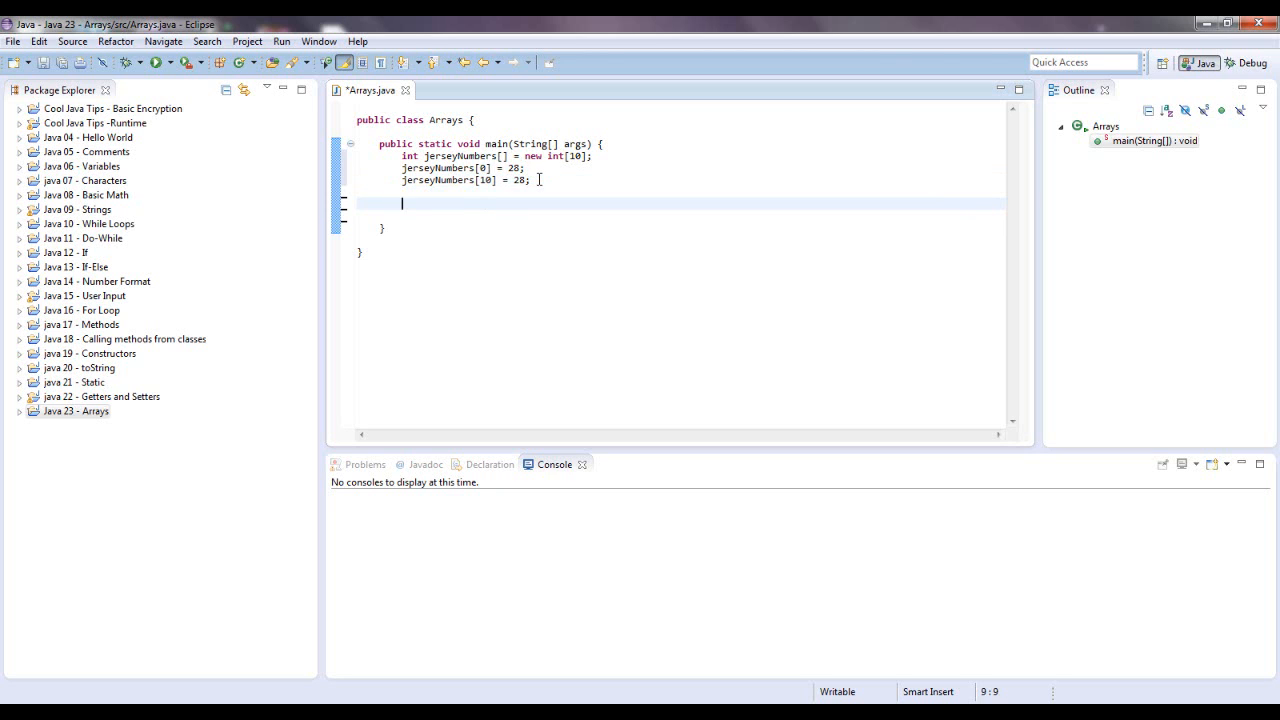
# - Add System.out.println(jerseyNumbers[1]); after the assignments
pyautogui.write('system')
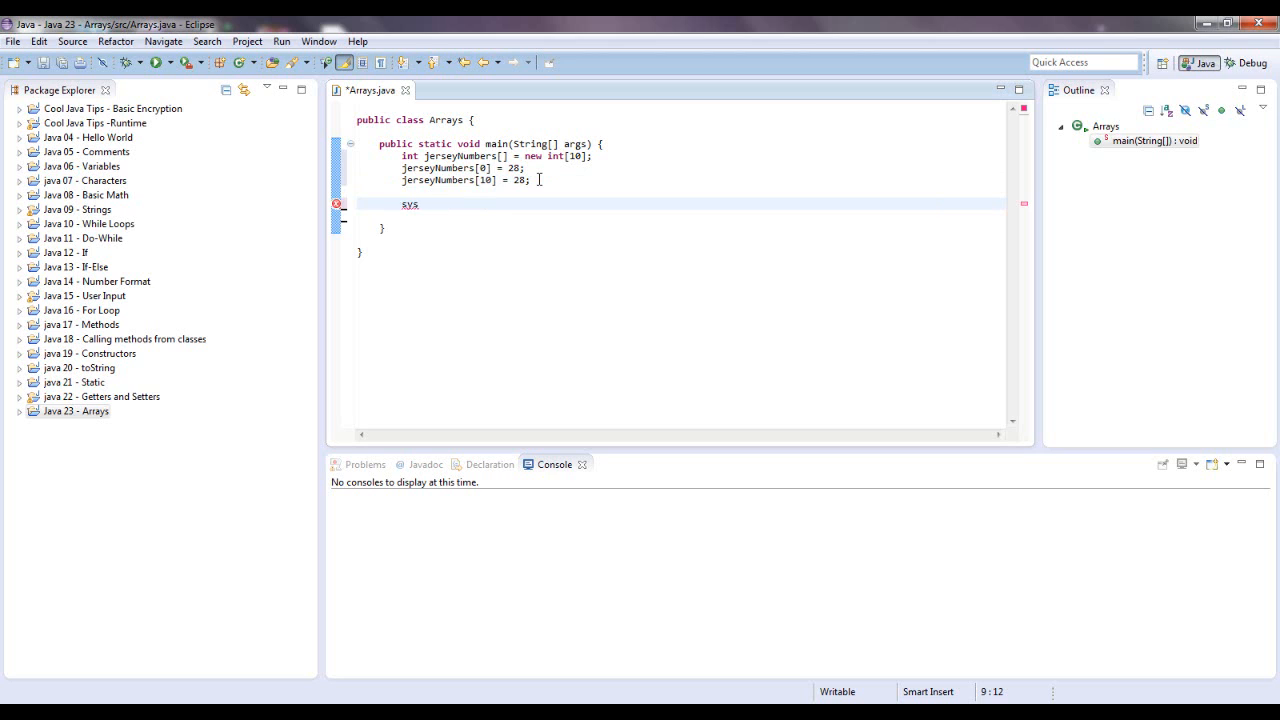
pyautogui.write('out.println();')
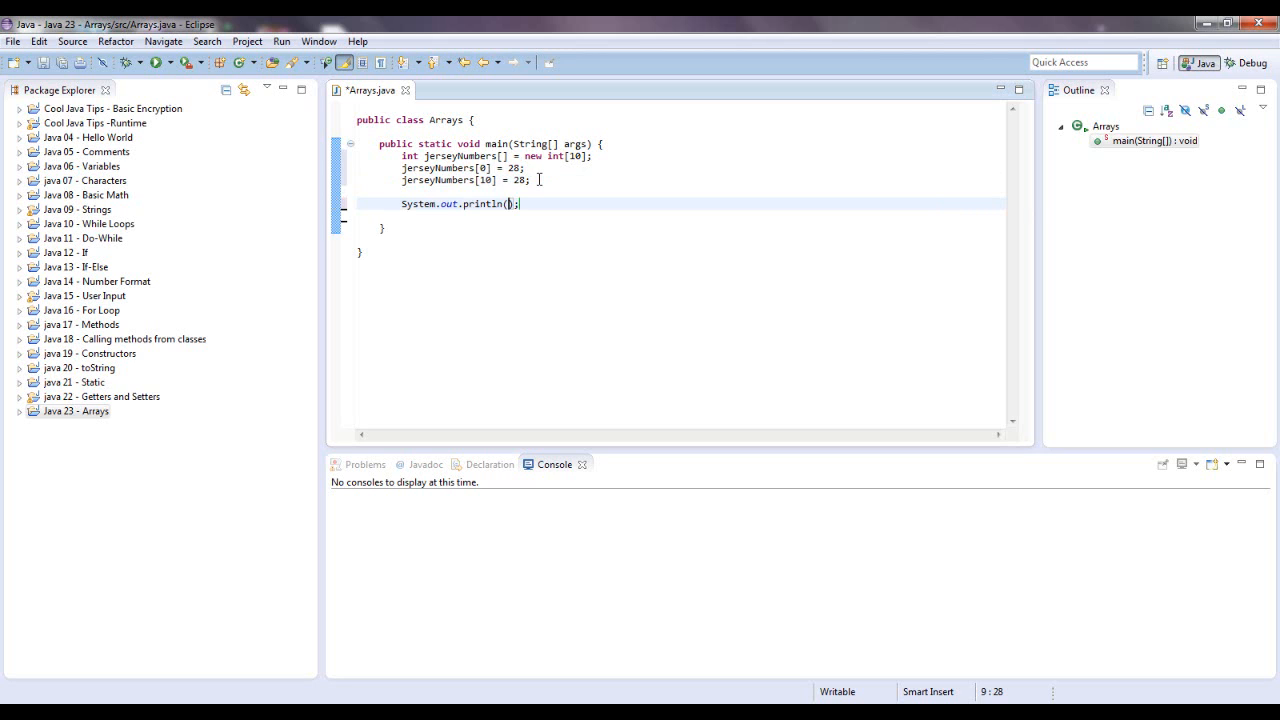
pyautogui.write('jersey')
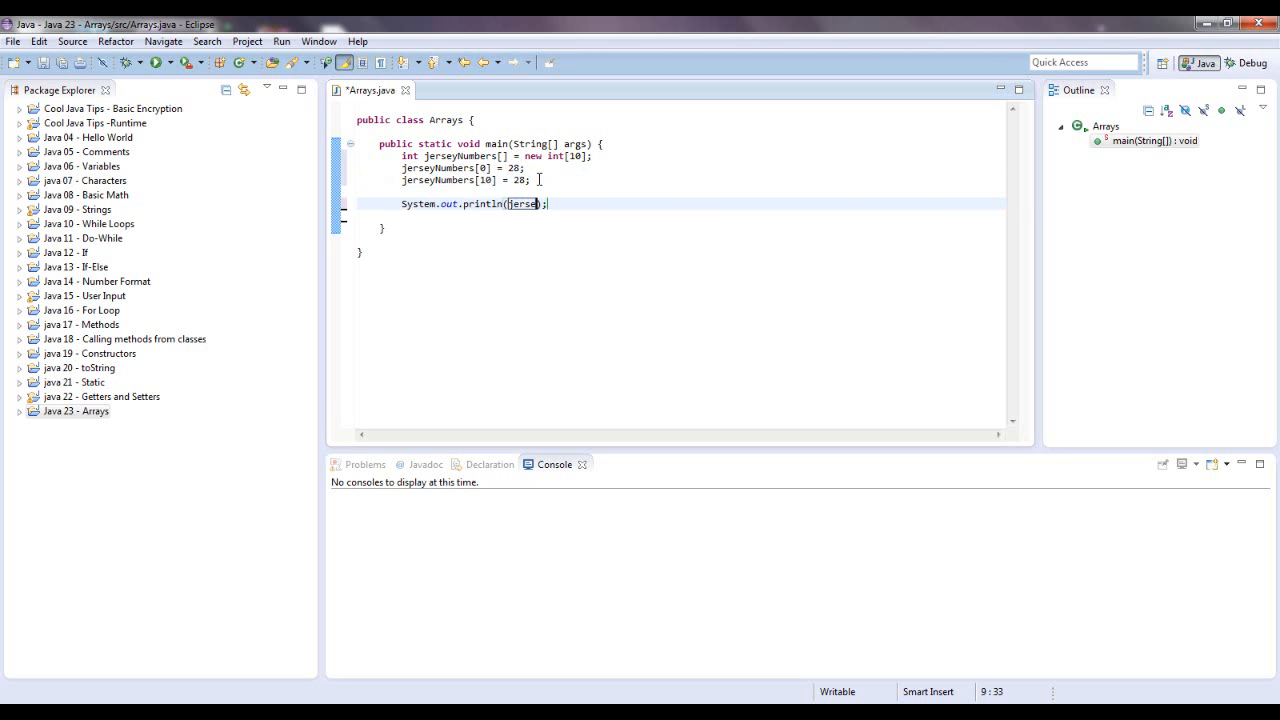
pyautogui.write('yNumbers[')
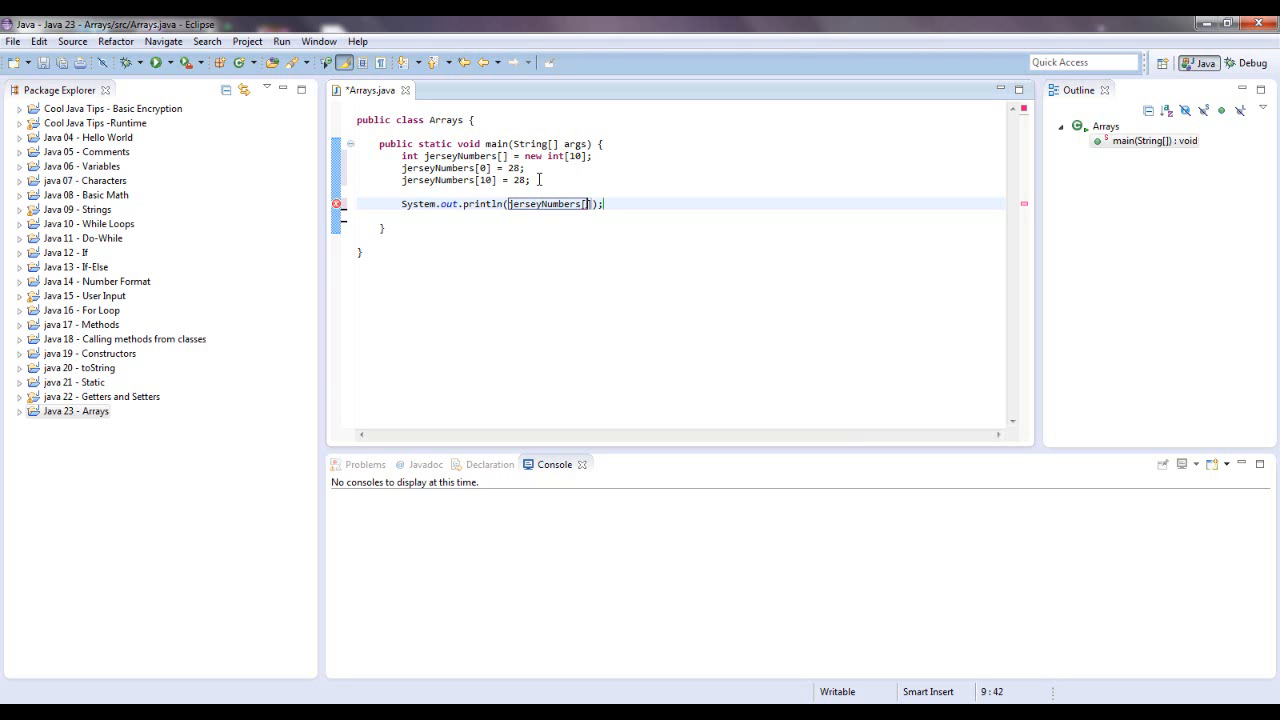
pyautogui.write('10')
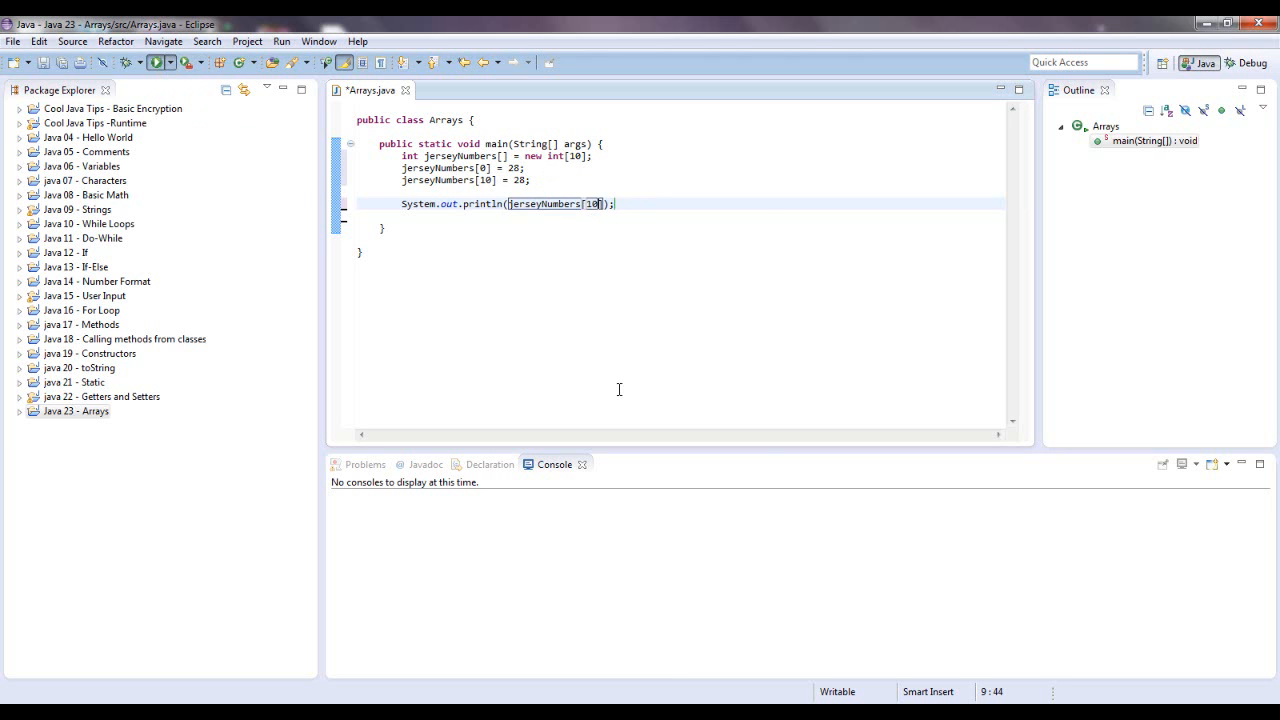
pyautogui.click(156, 62)
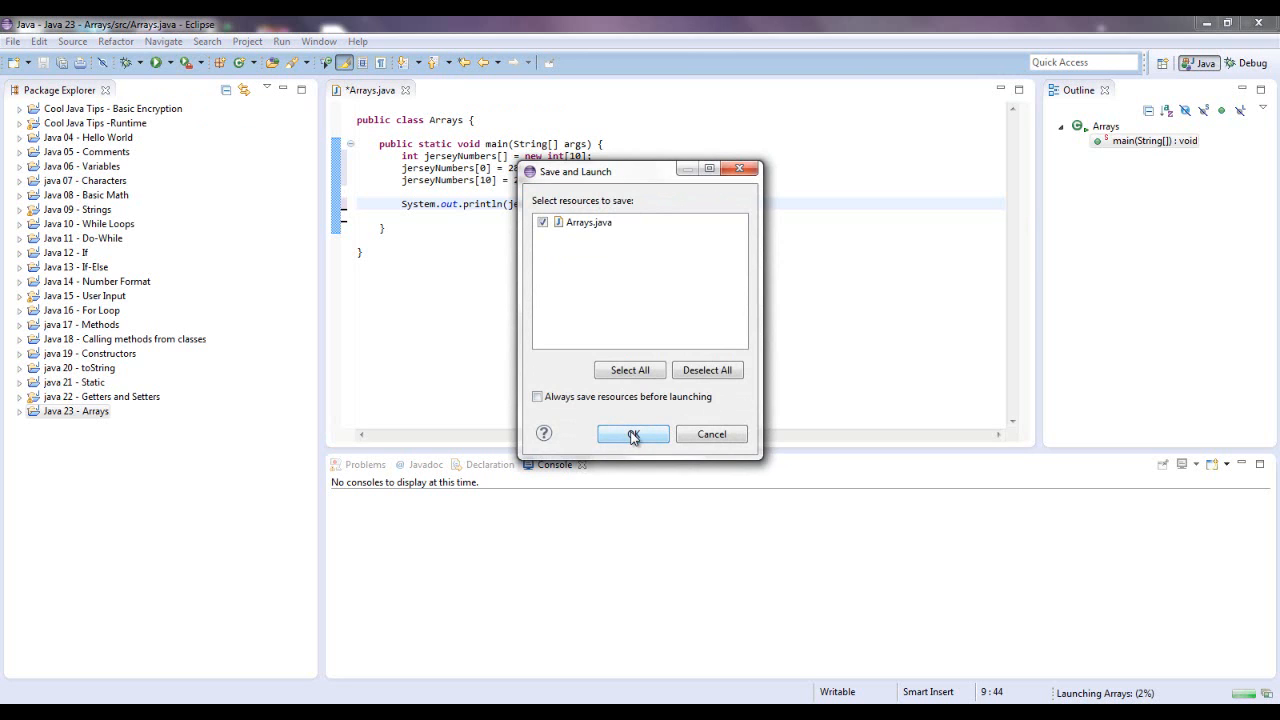
pyautogui.click(632, 434)
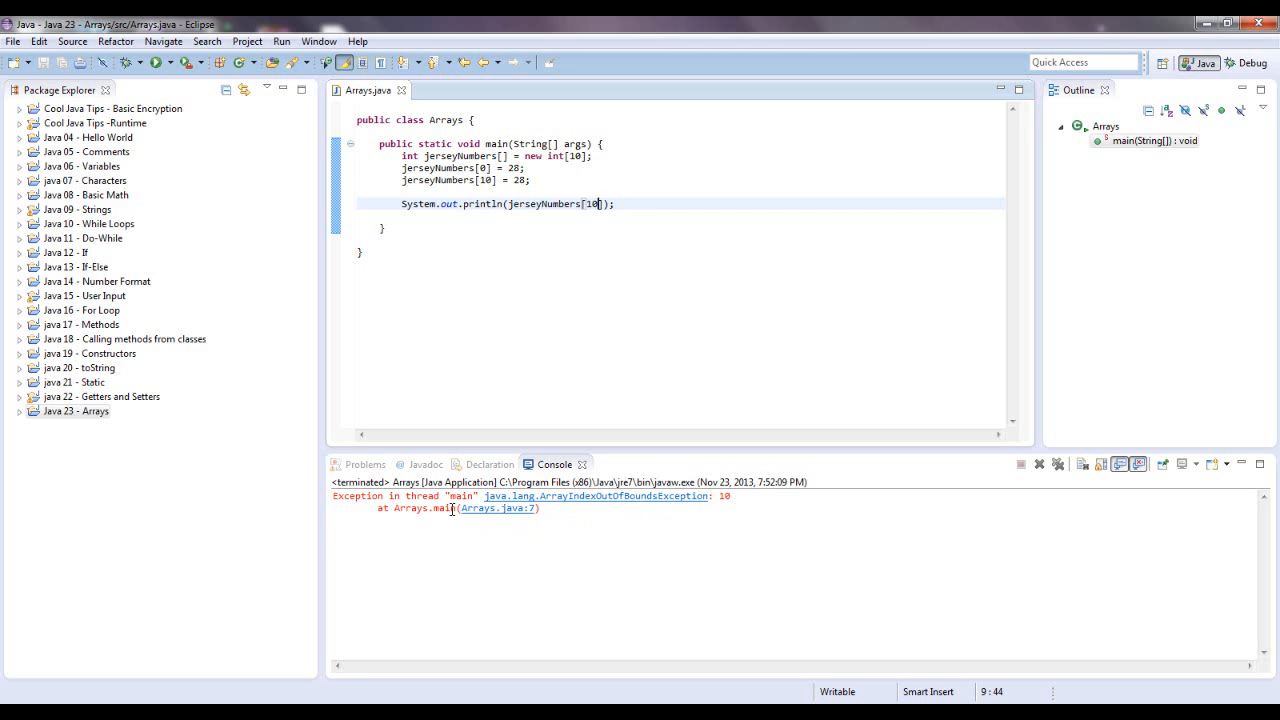
pyautogui.moveTo(476, 512)
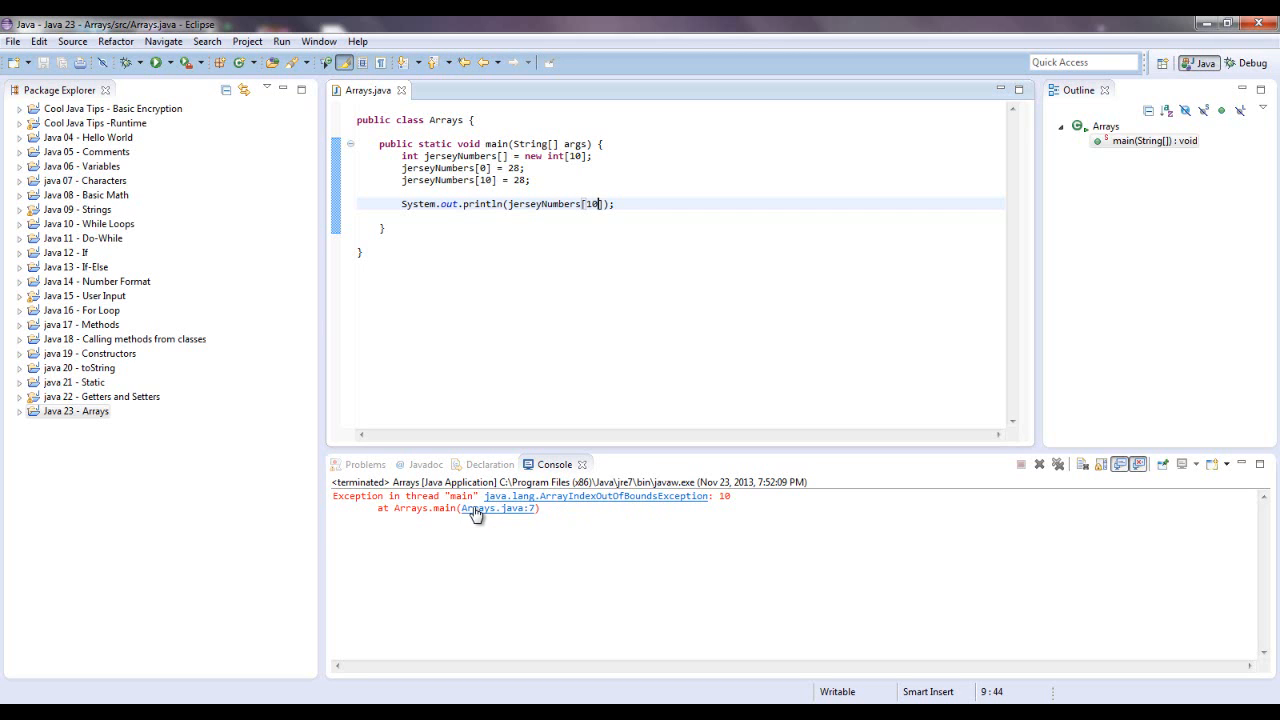
pyautogui.moveTo(528, 512)
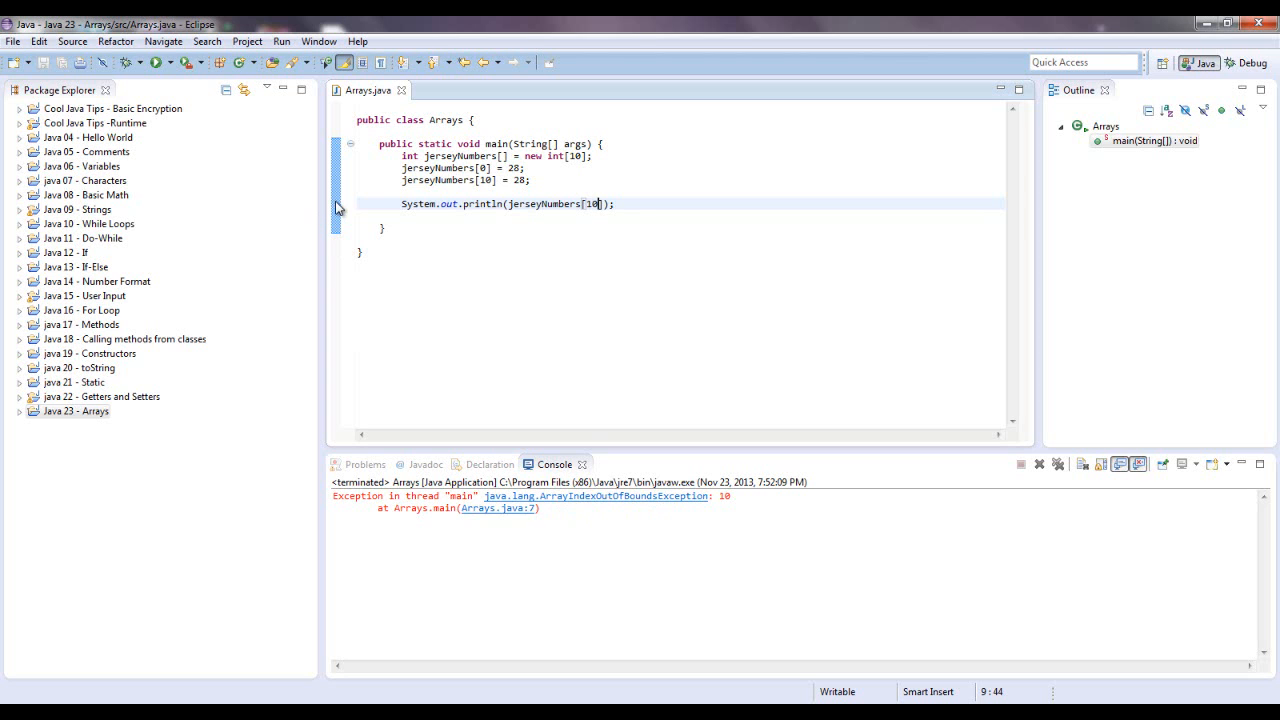
# - Enable Show Line Numbers from the editor ruler's context menu
pyautogui.rightClick(336, 204)
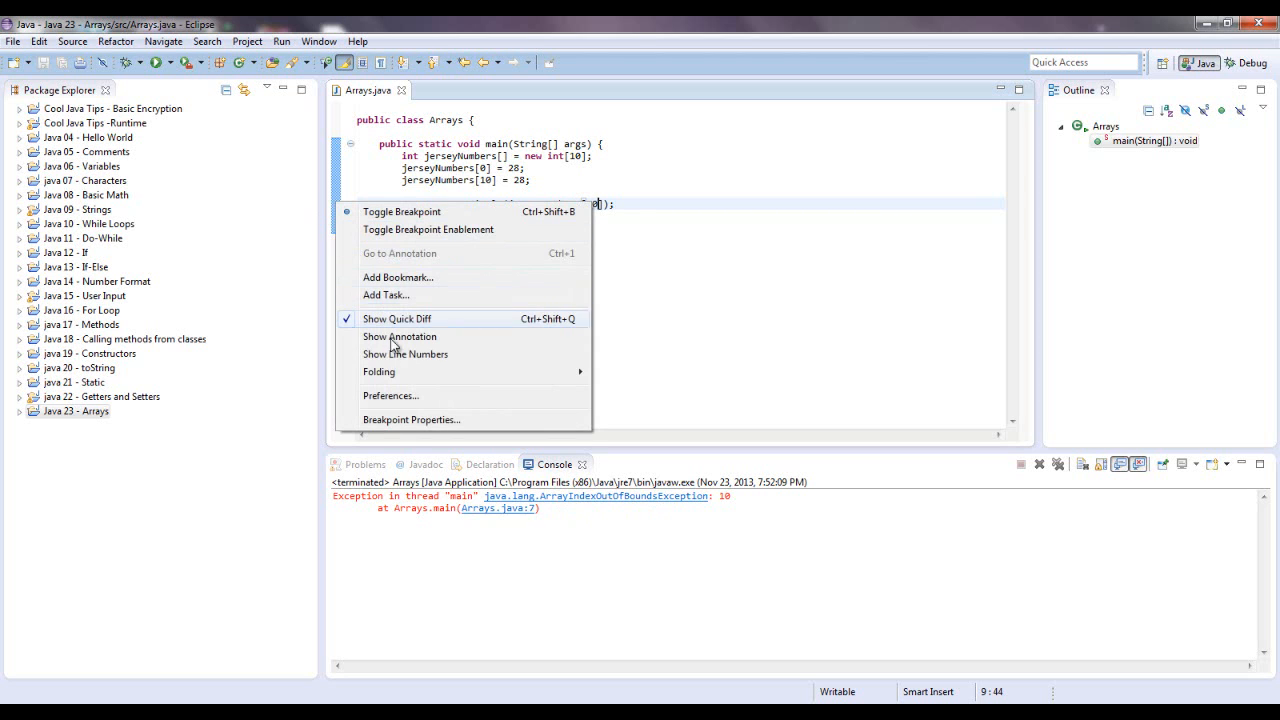
pyautogui.click(404, 354)
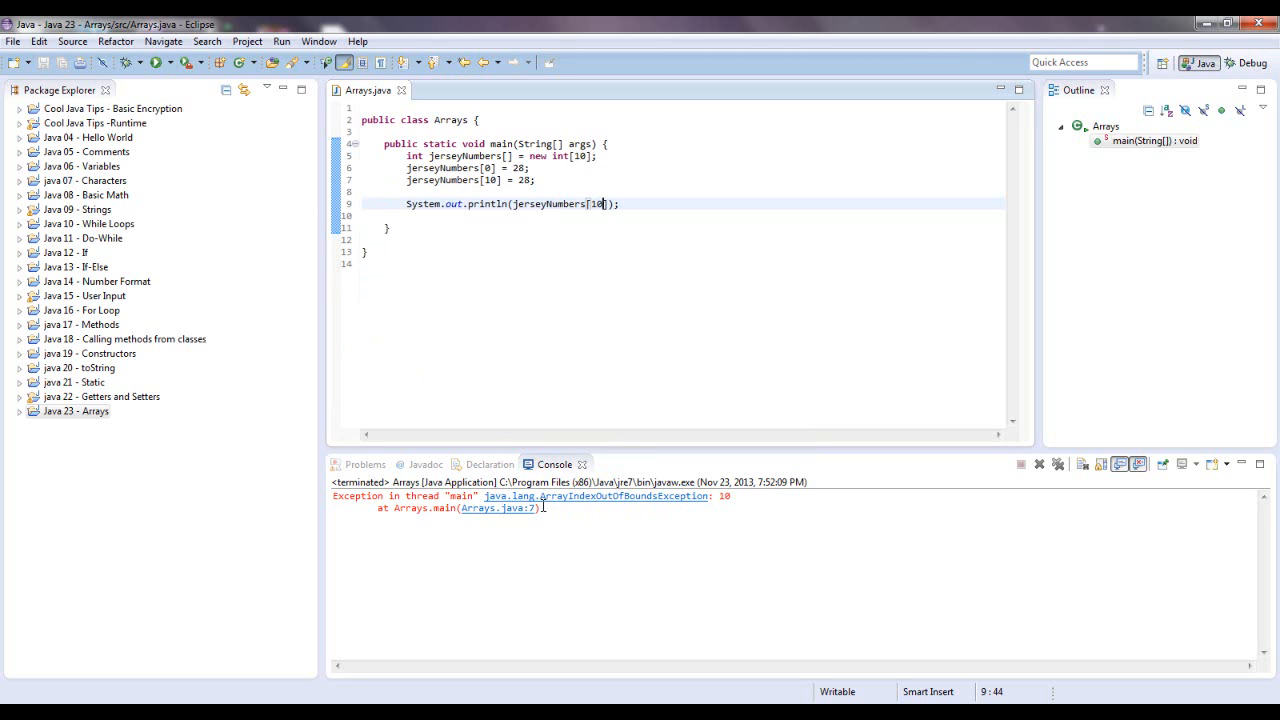
pyautogui.moveTo(528, 516)
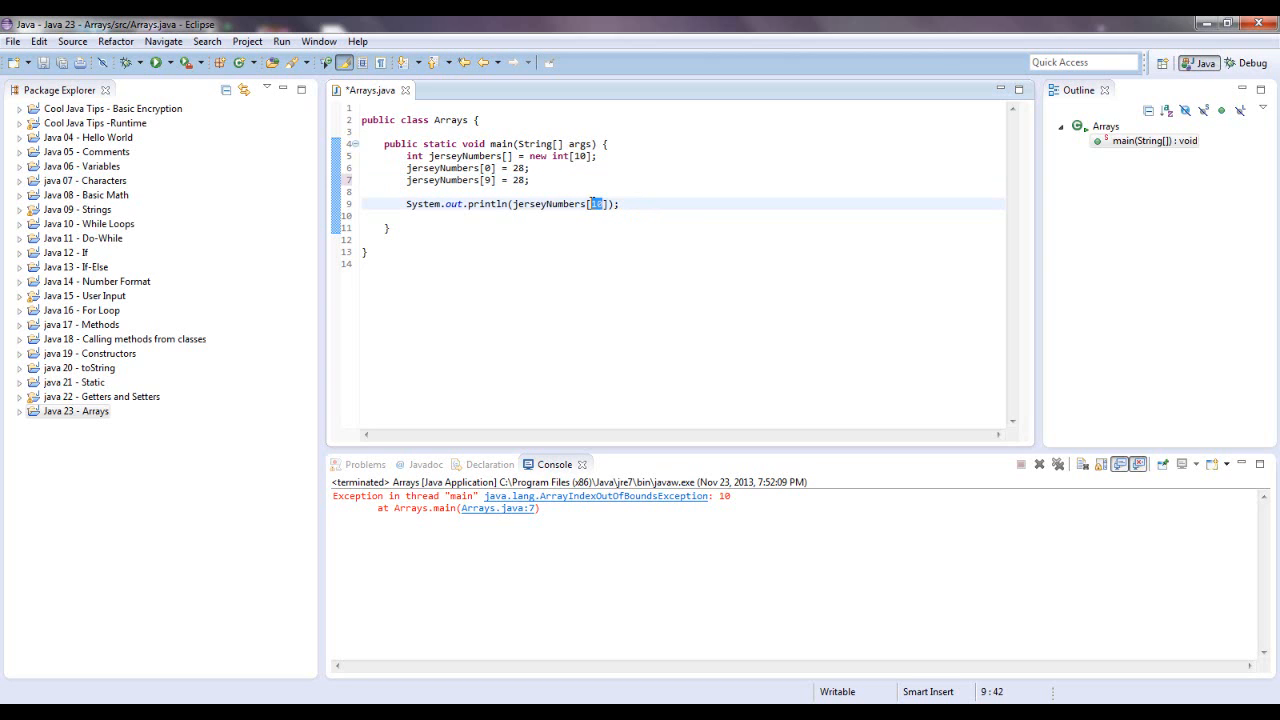
# - Store 87 in jerseyNumbers[9], print it, and run the program to output 87
pyautogui.write('9')
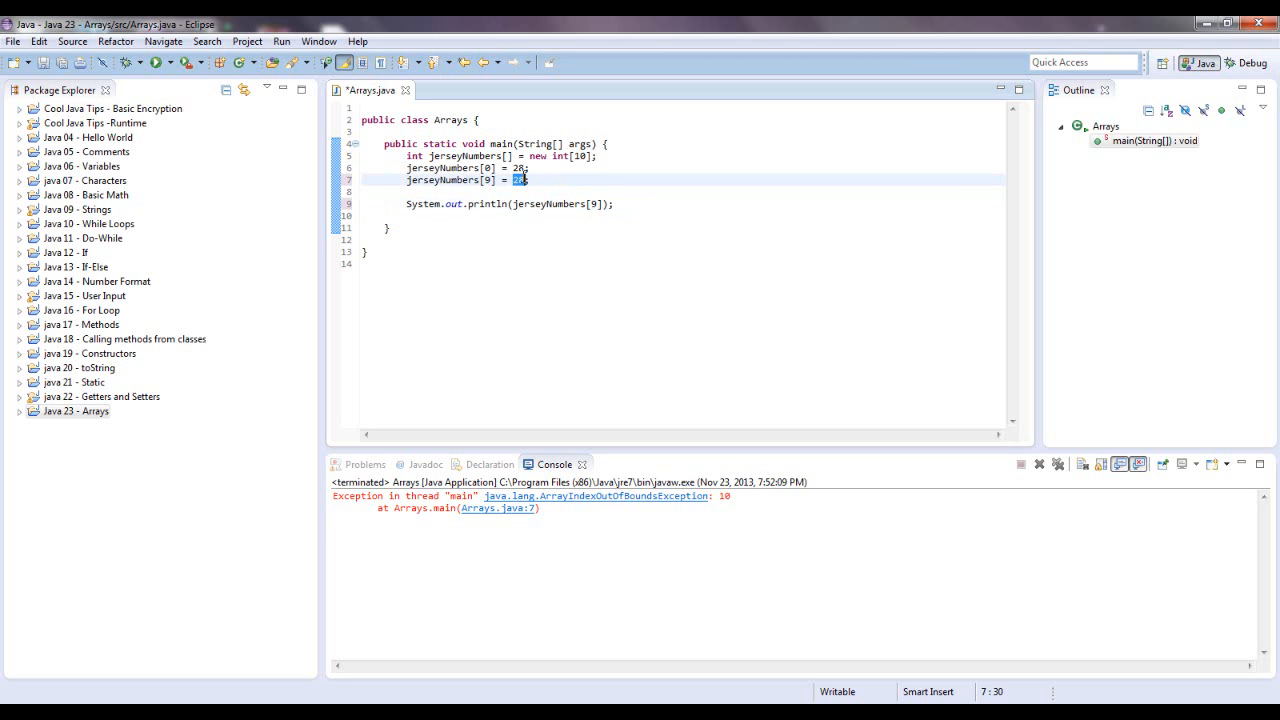
pyautogui.write('87')
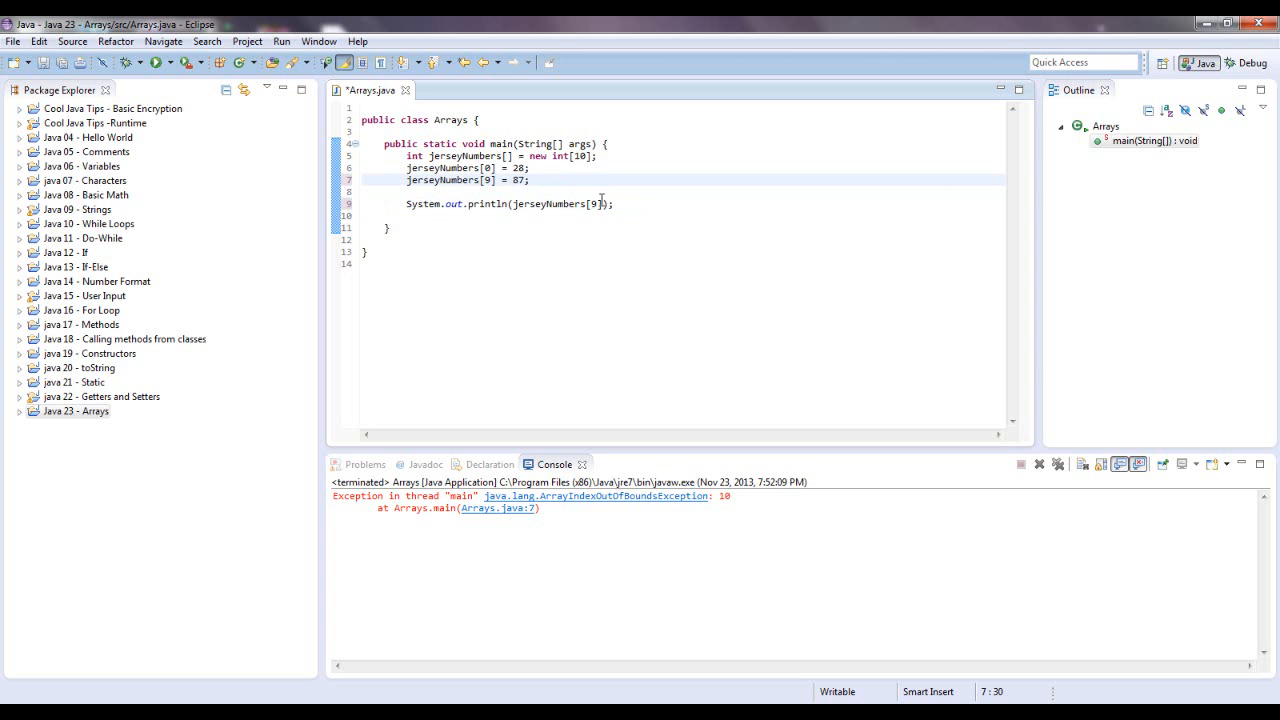
pyautogui.click(148, 62)
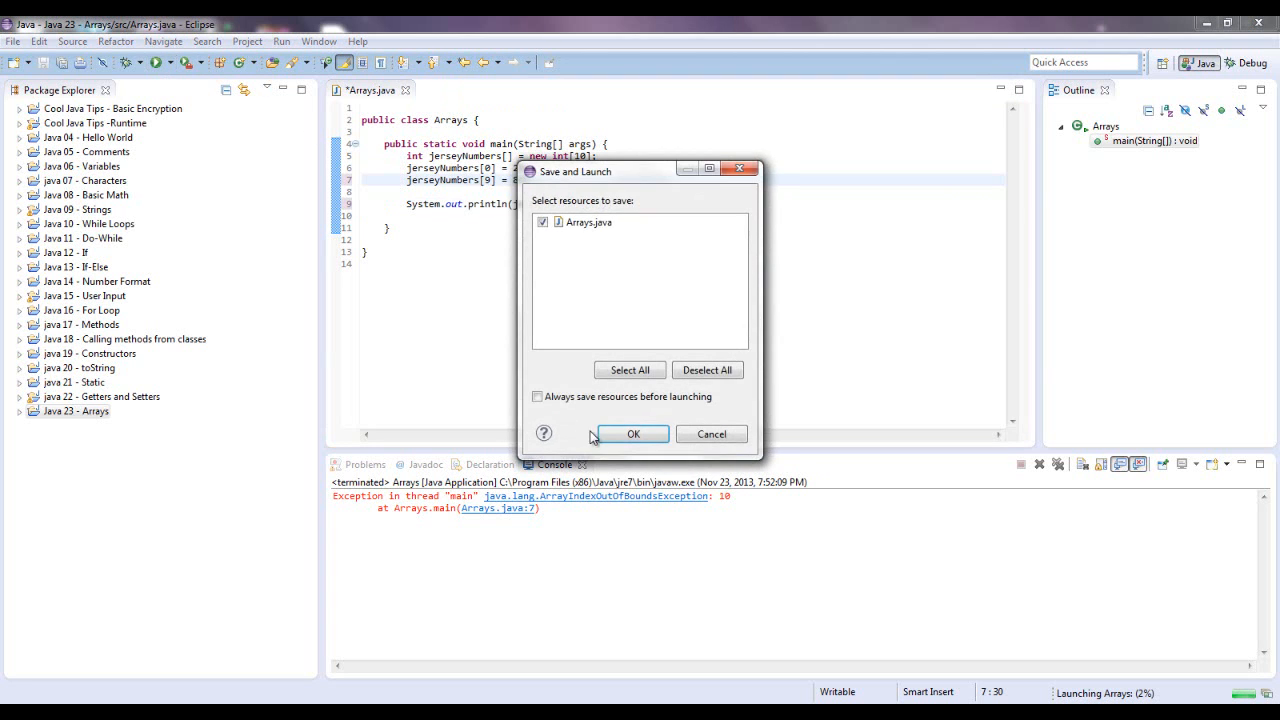
pyautogui.click(632, 432)
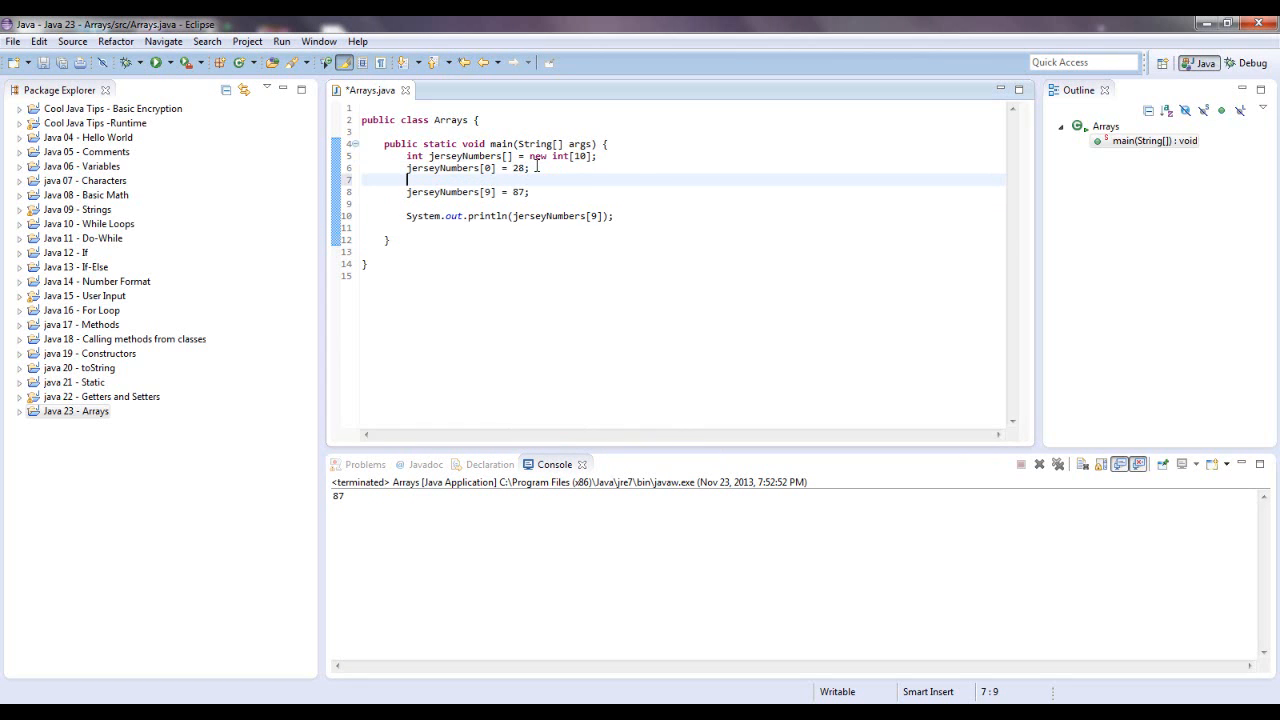
# - Add jerseyNumbers[1] = 71; and start a for line over the println statement
pyautogui.write('jerseyNumbers[')
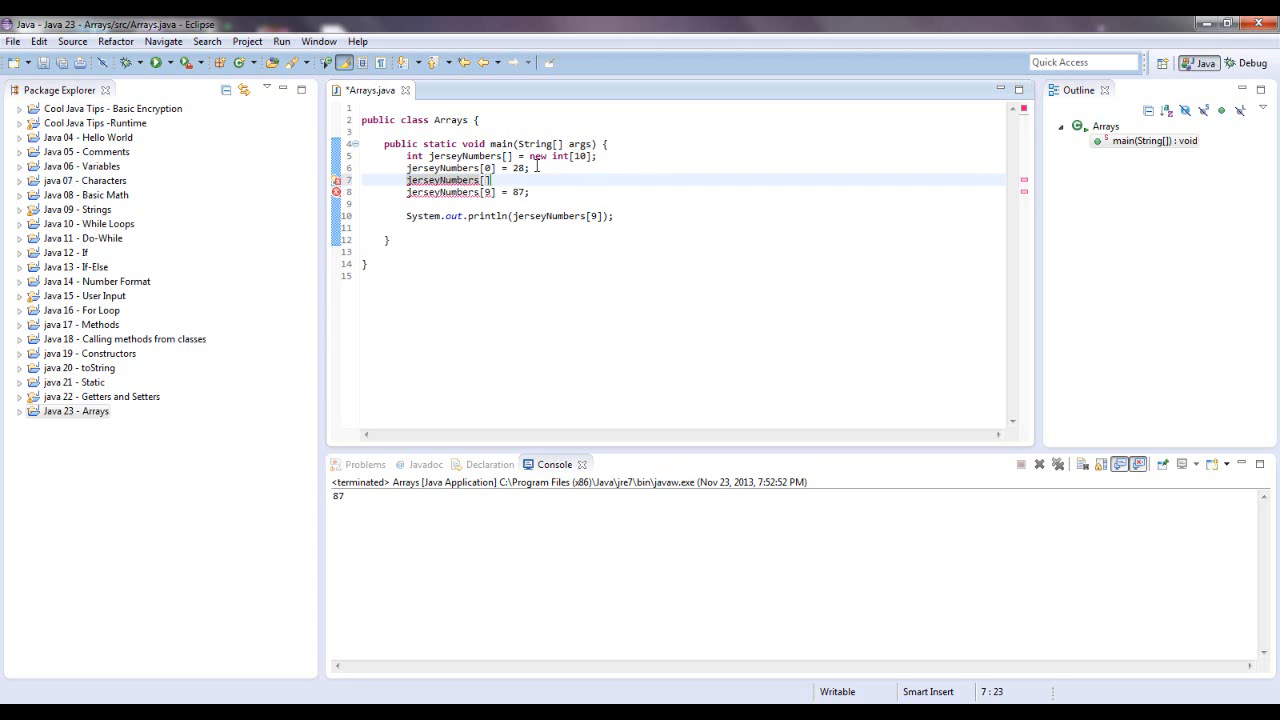
pyautogui.write('1')
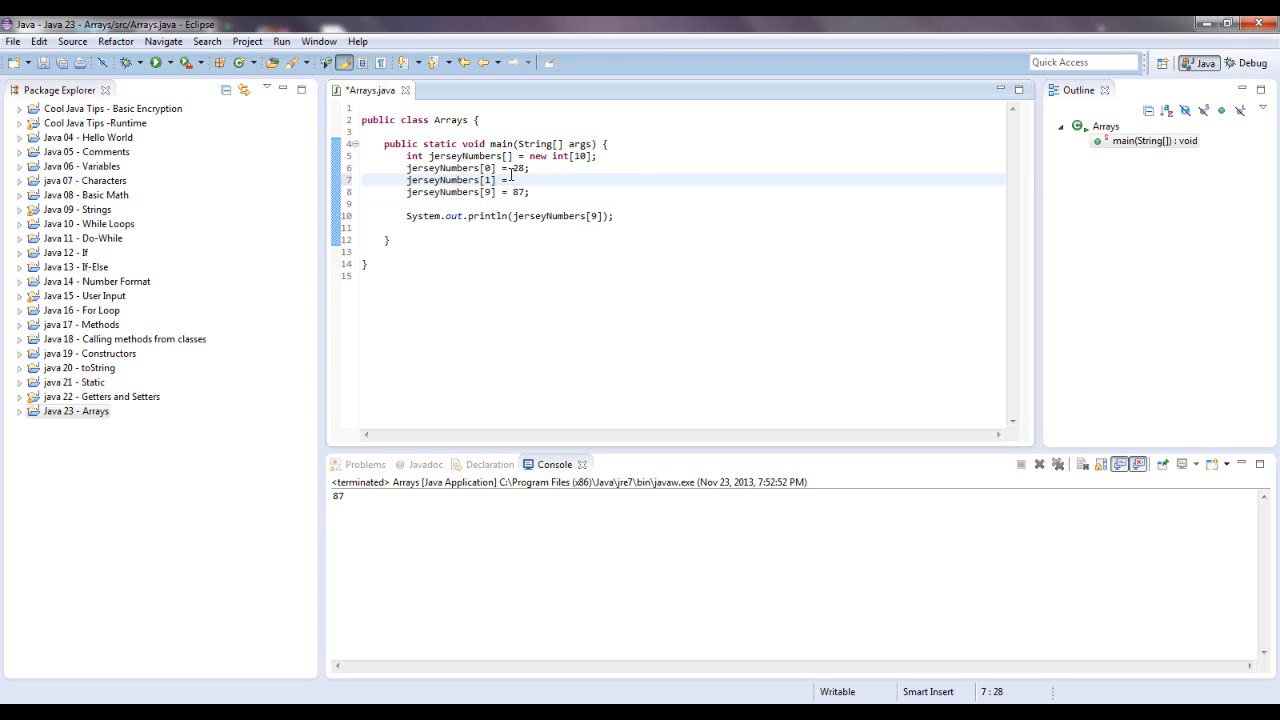
pyautogui.write('71;')
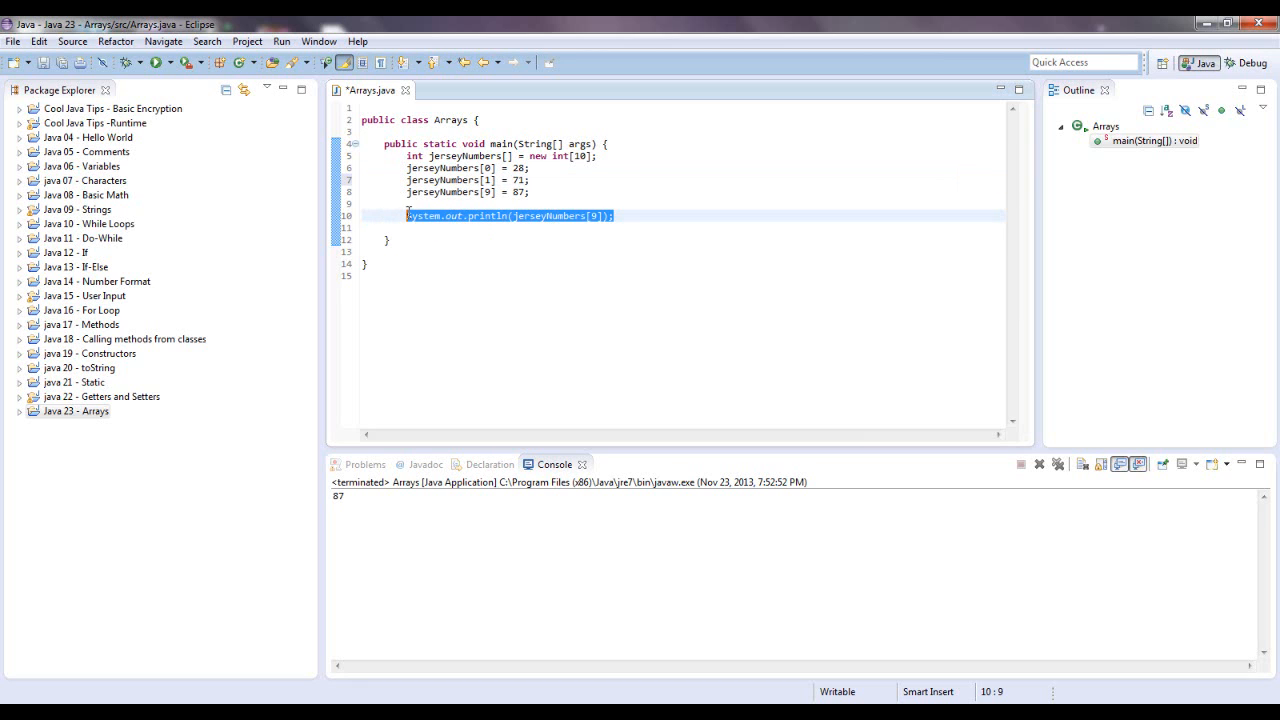
pyautogui.write('for')
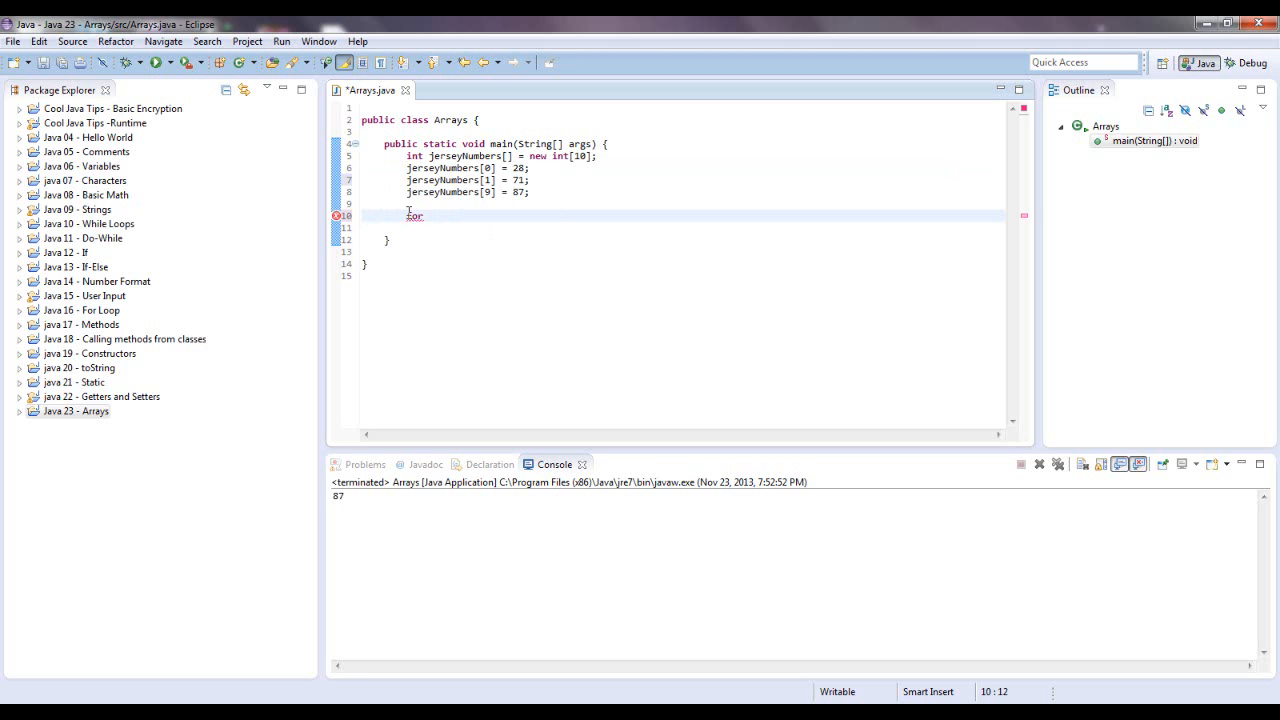
# - Write the loop start for(int index = 0; index < jerseyNumbers.length
pyautogui.write('()')
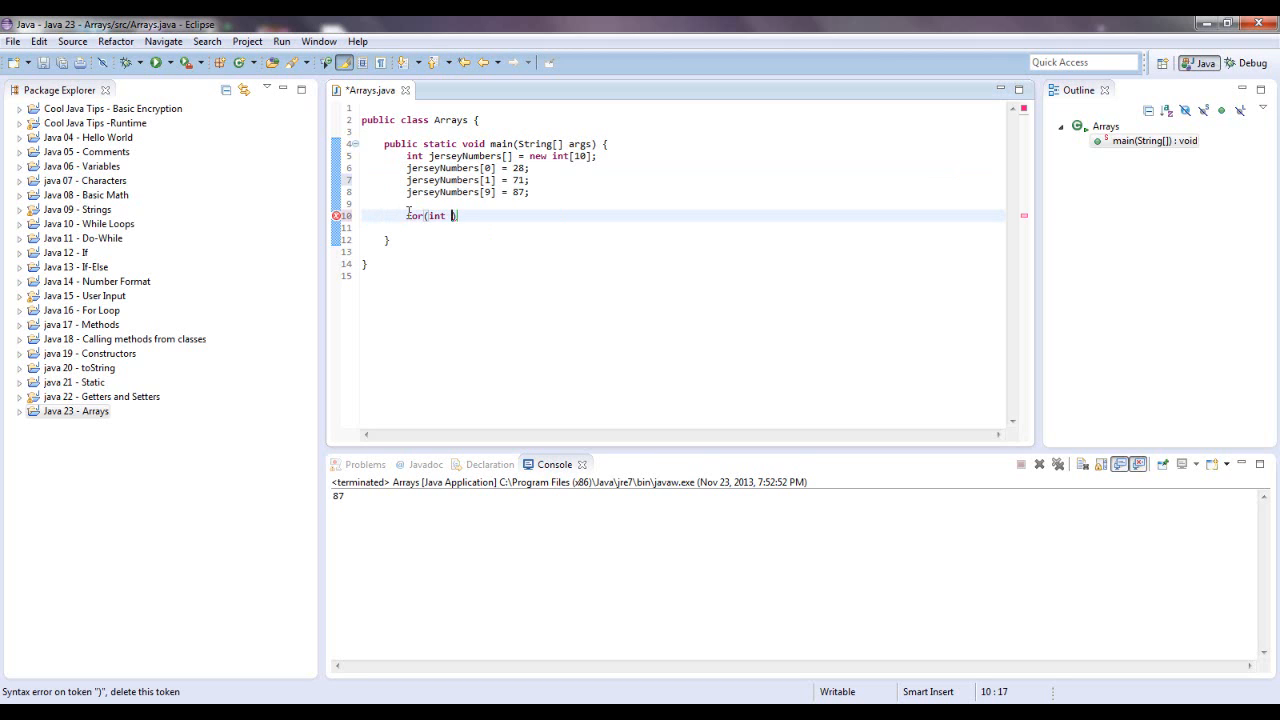
pyautogui.write('index =')
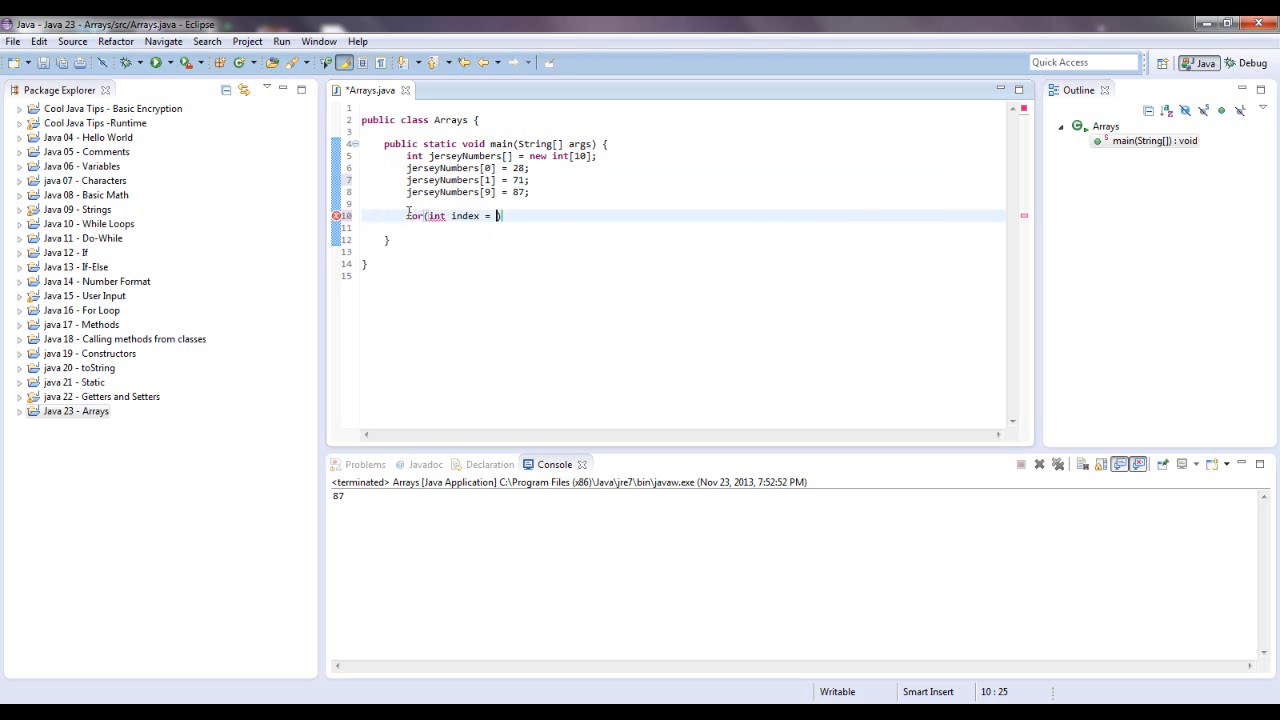
pyautogui.write('0;')
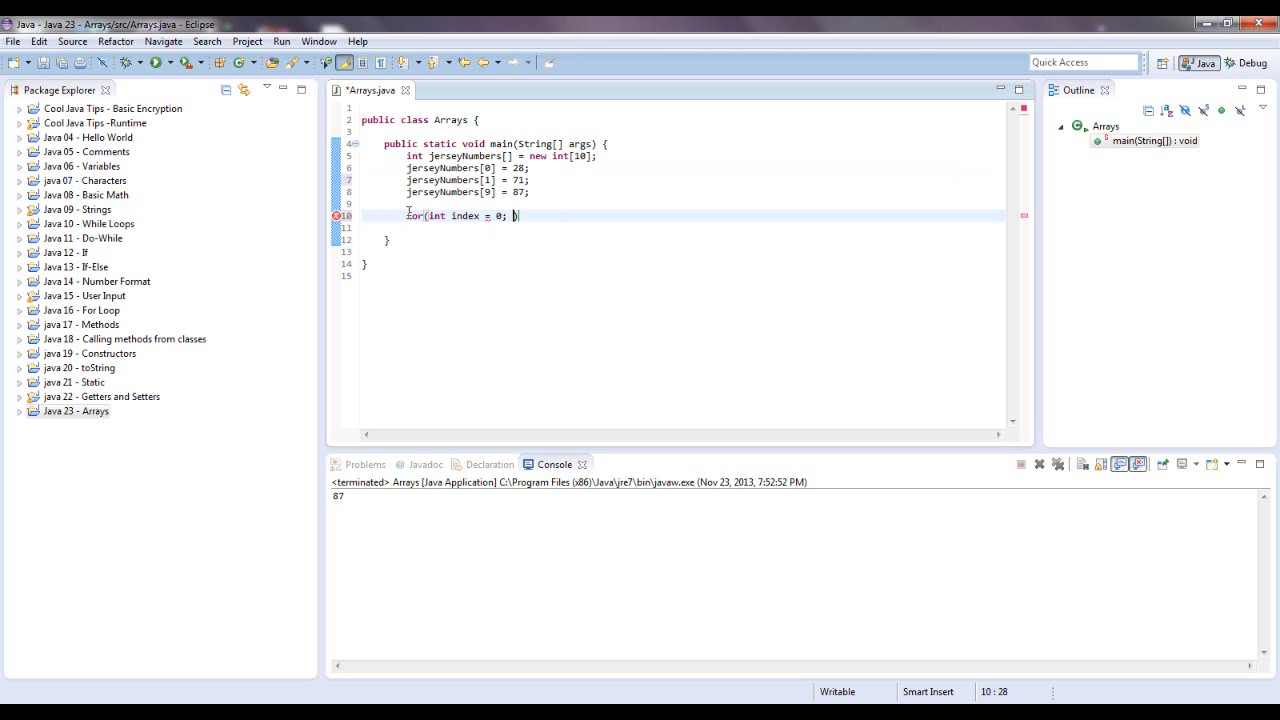
pyautogui.write('index')
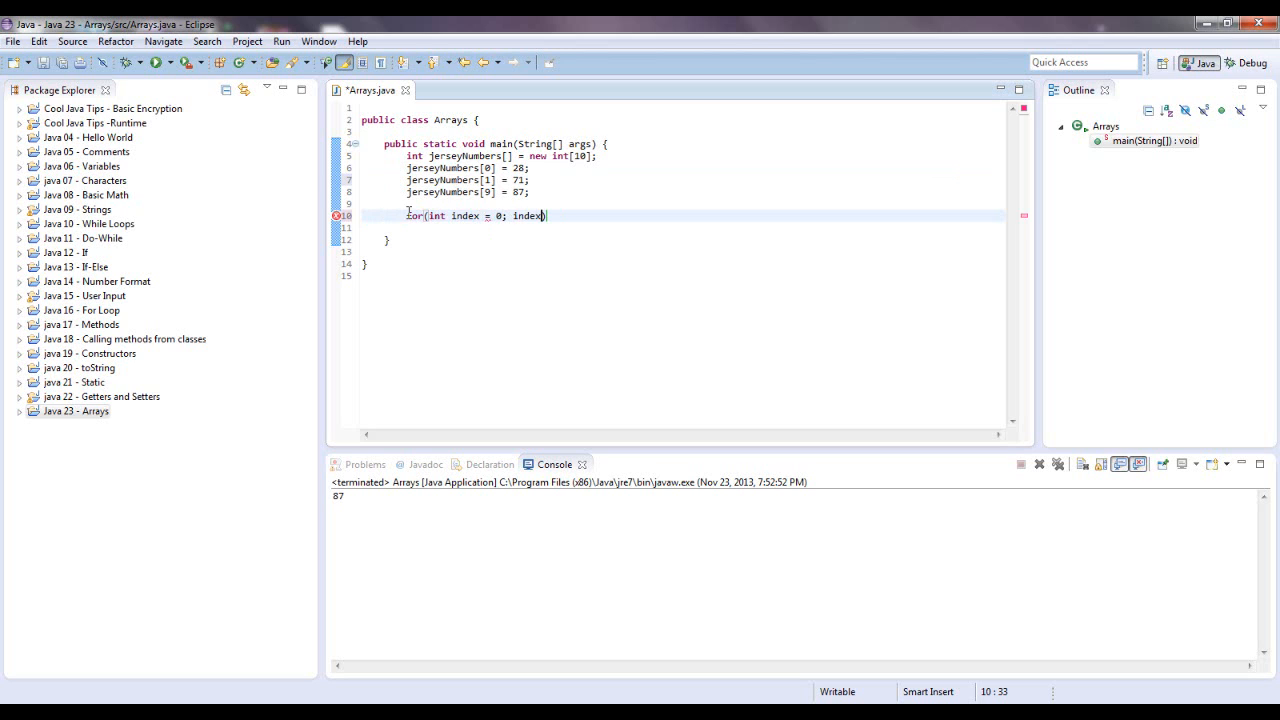
pyautogui.write('<')
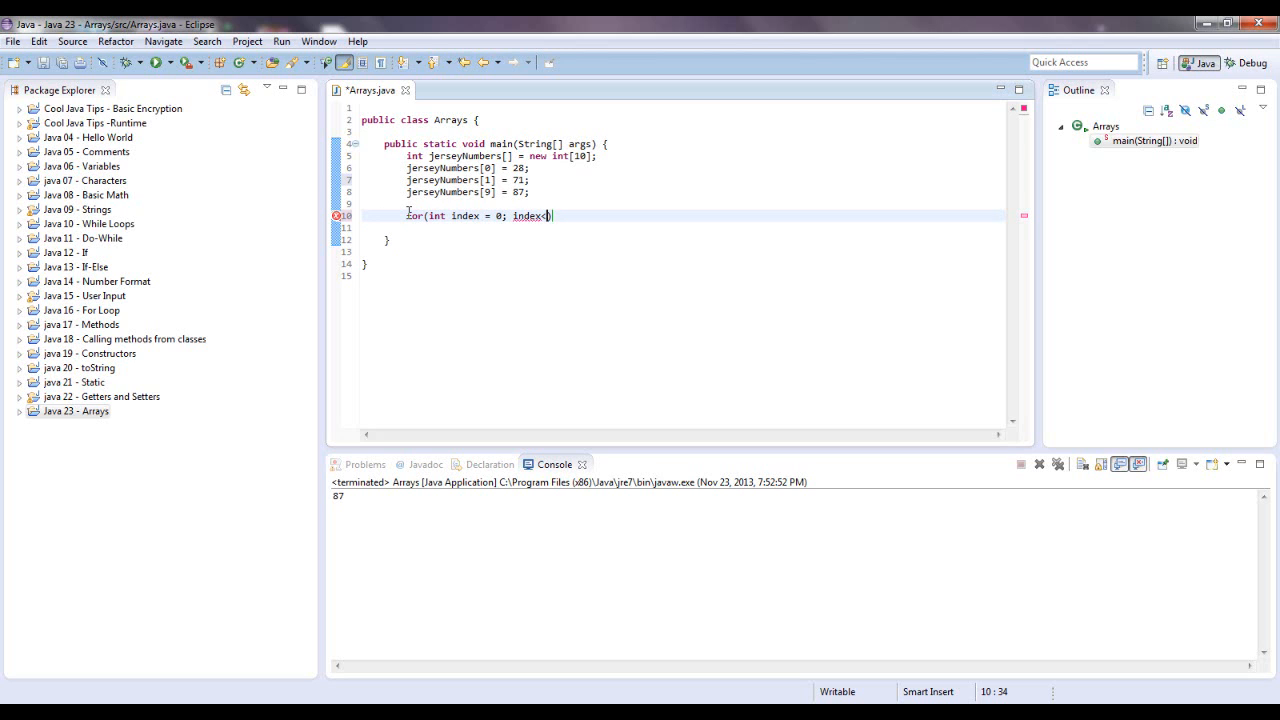
pyautogui.write('jerseyN')
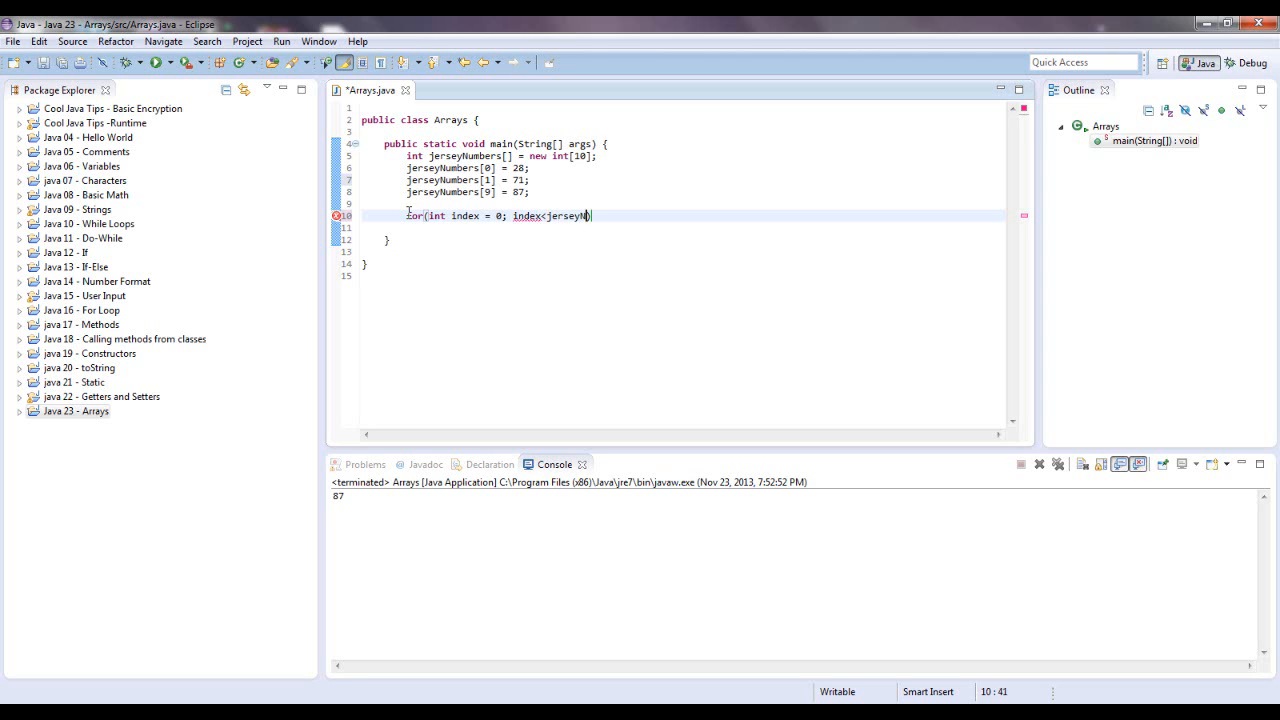
pyautogui.write('umbers.length')
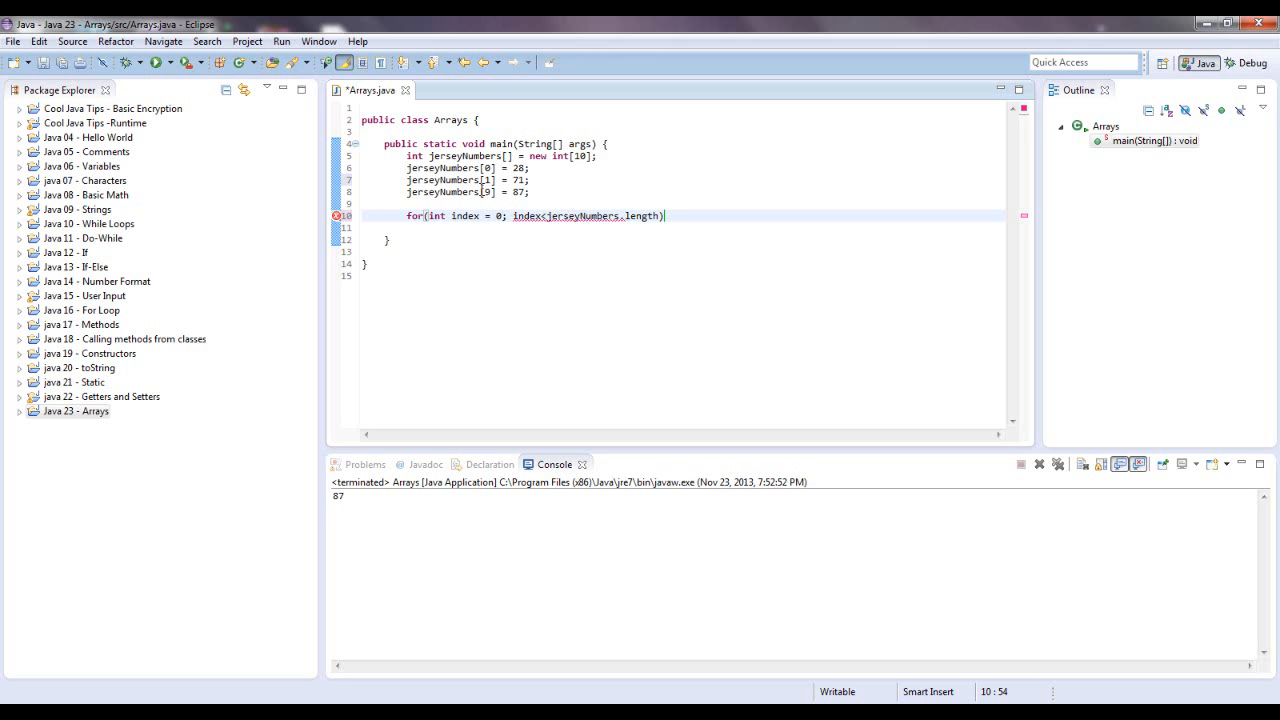
pyautogui.moveTo(540, 272)
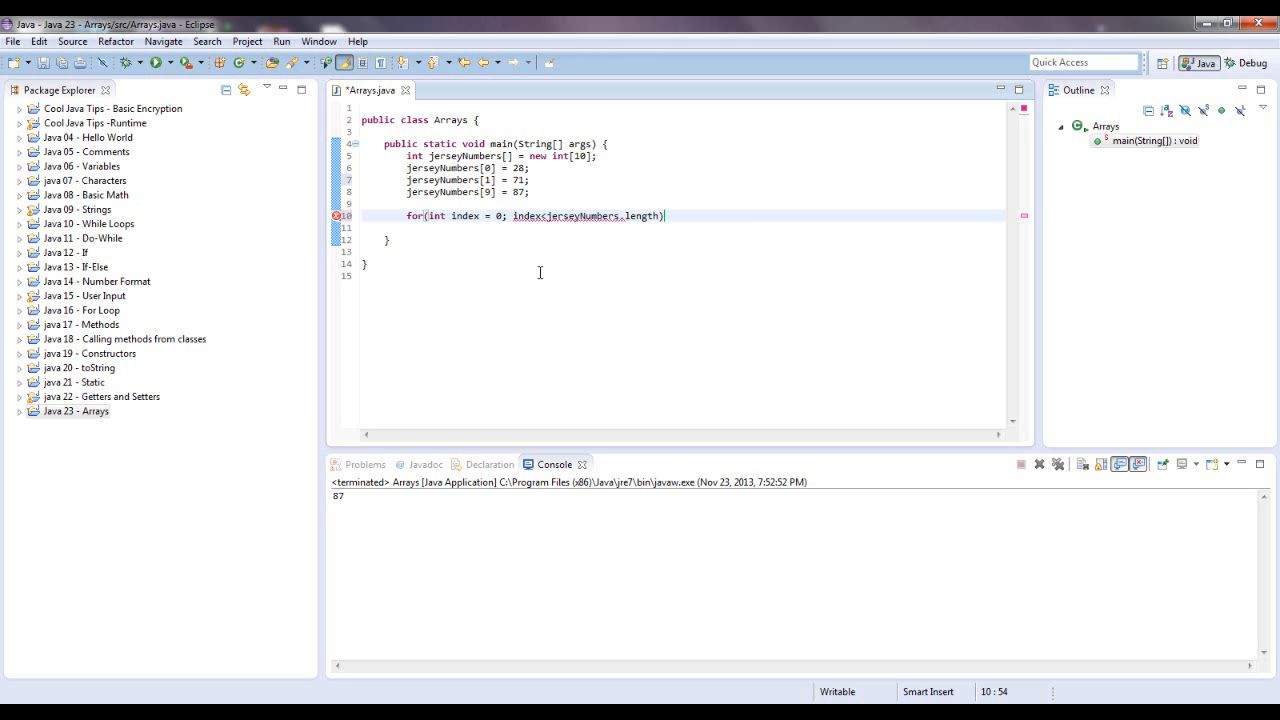
# - Finish the header with ; index++){ and leave an empty loop body
pyautogui.press('BackSpace')
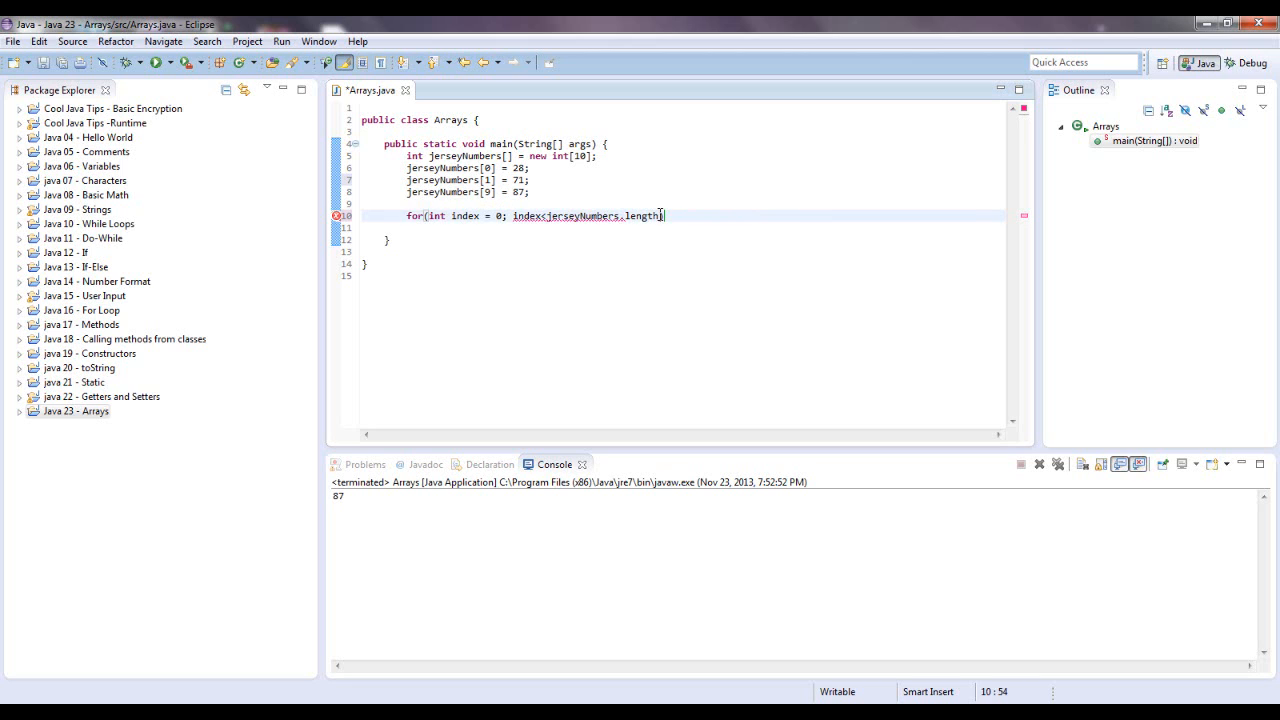
pyautogui.write(')')
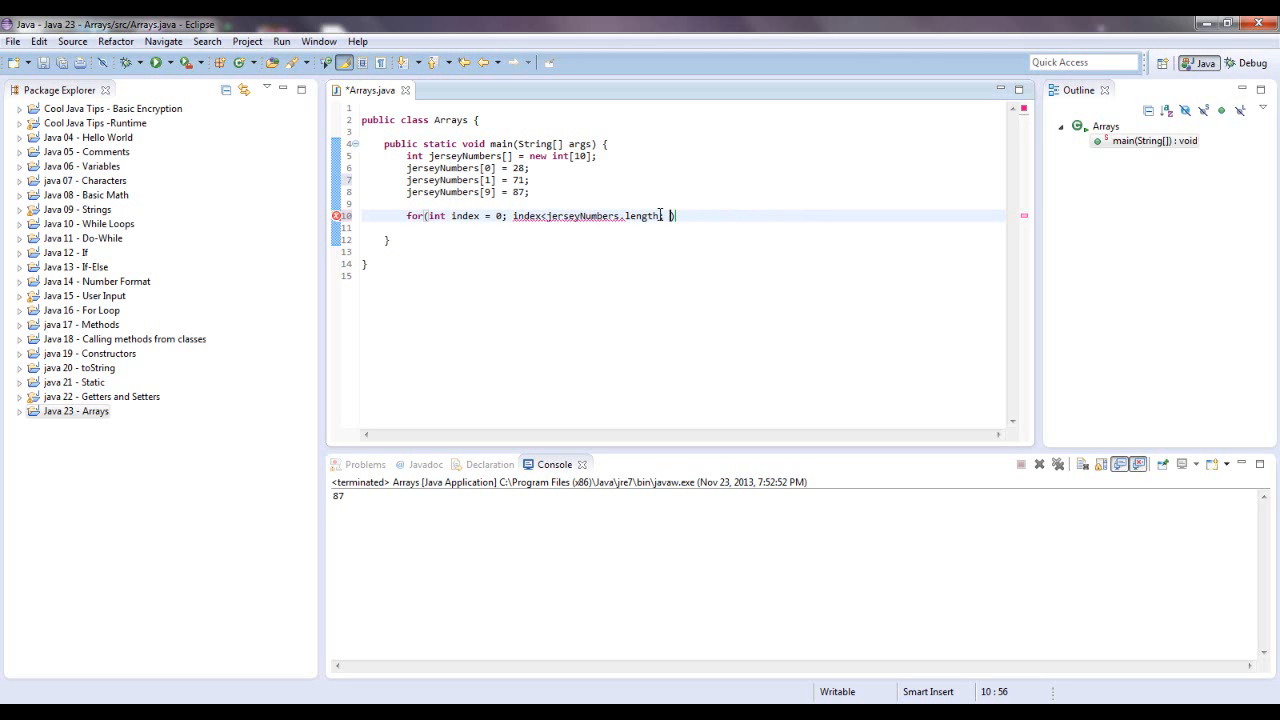
pyautogui.write('index')
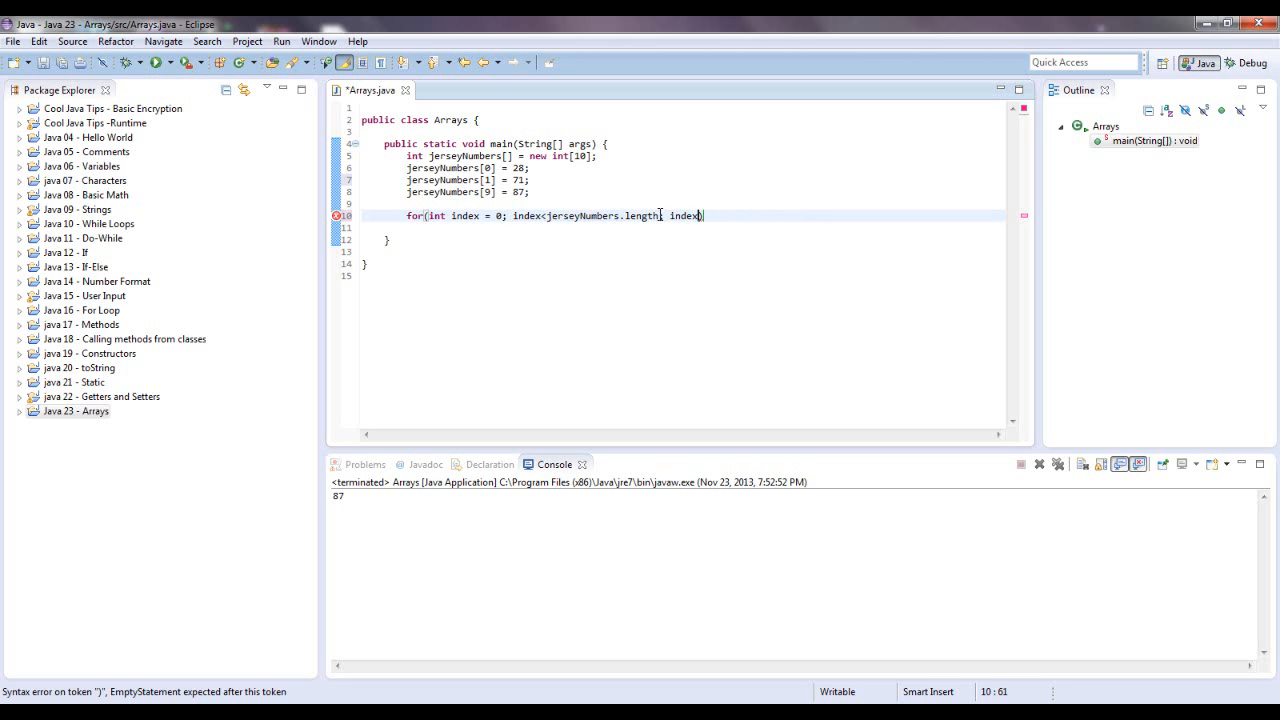
pyautogui.write('++)')
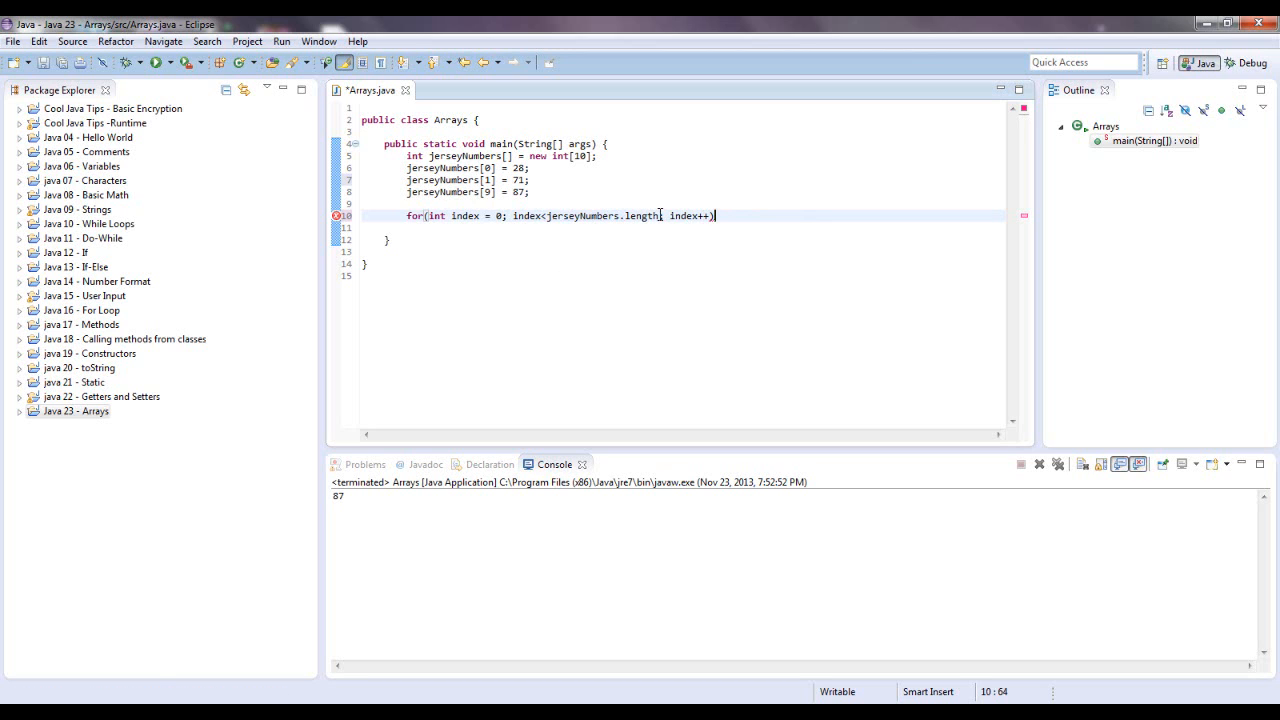
pyautogui.write('{')
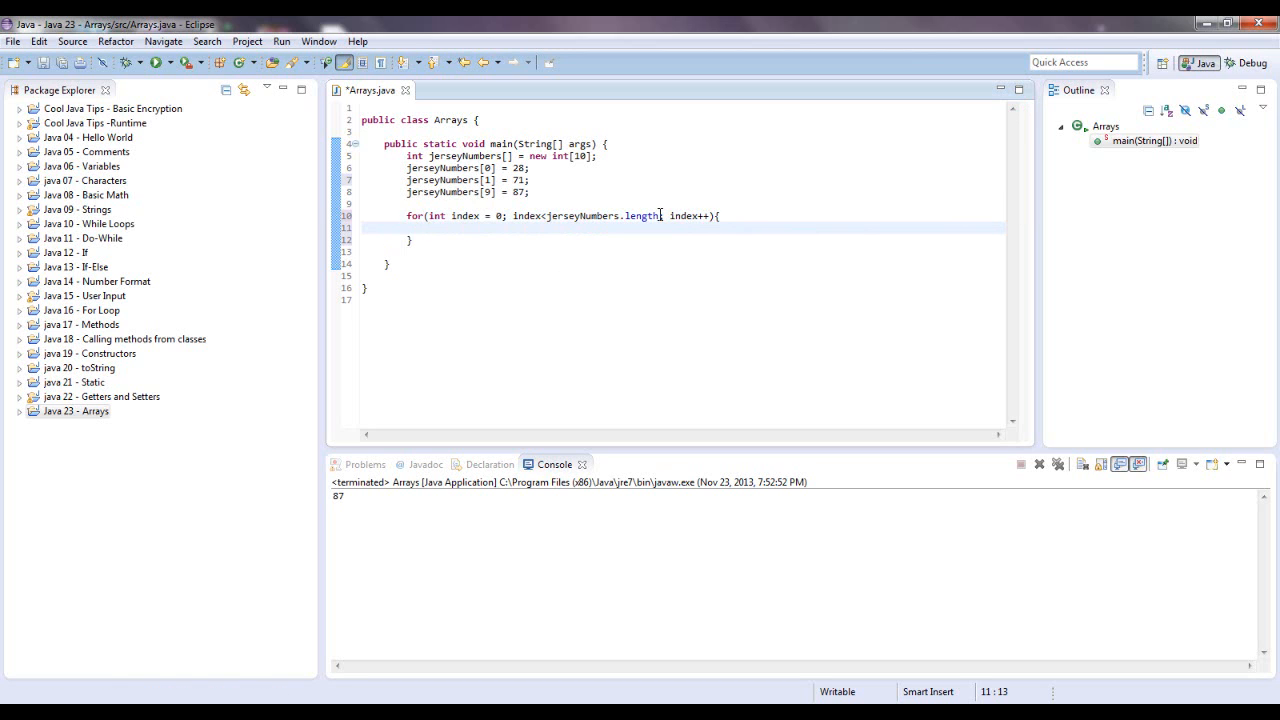
# - Inside the loop, add System.out.println(jerseyNumbers[index]); via the sysout template
pyautogui.write('sys')
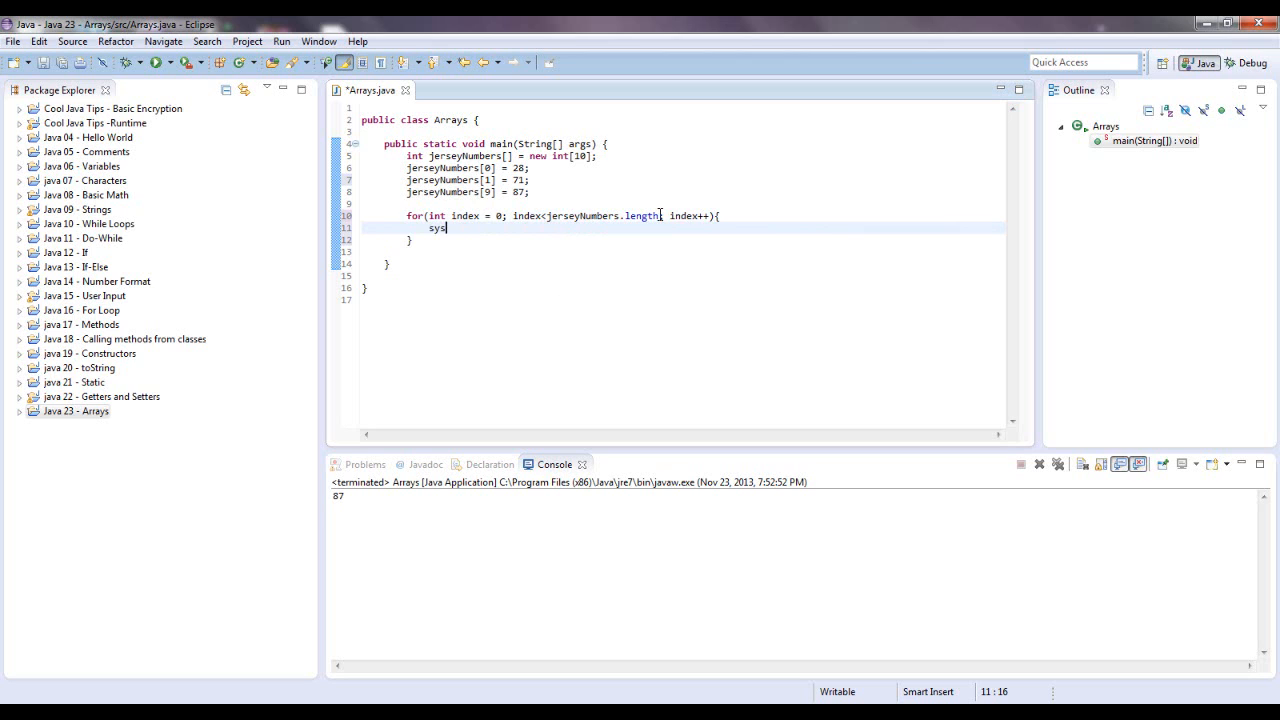
pyautogui.write('put')
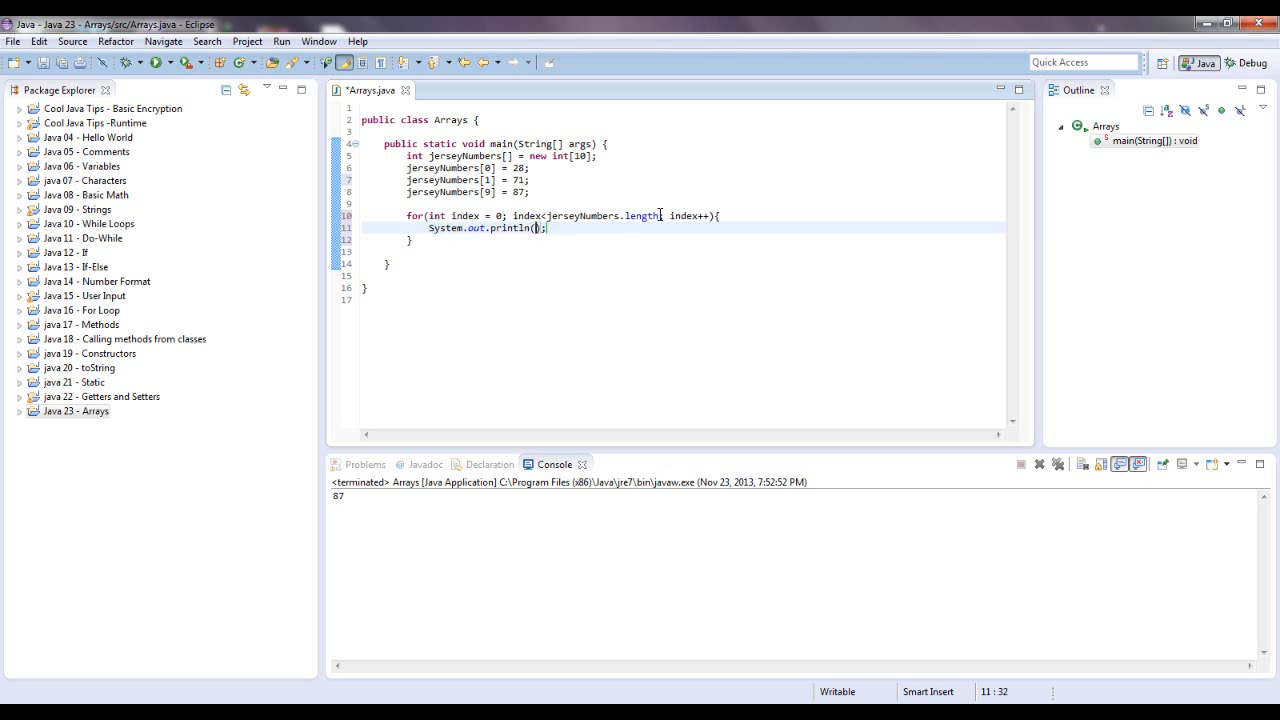
pyautogui.write('jersey')
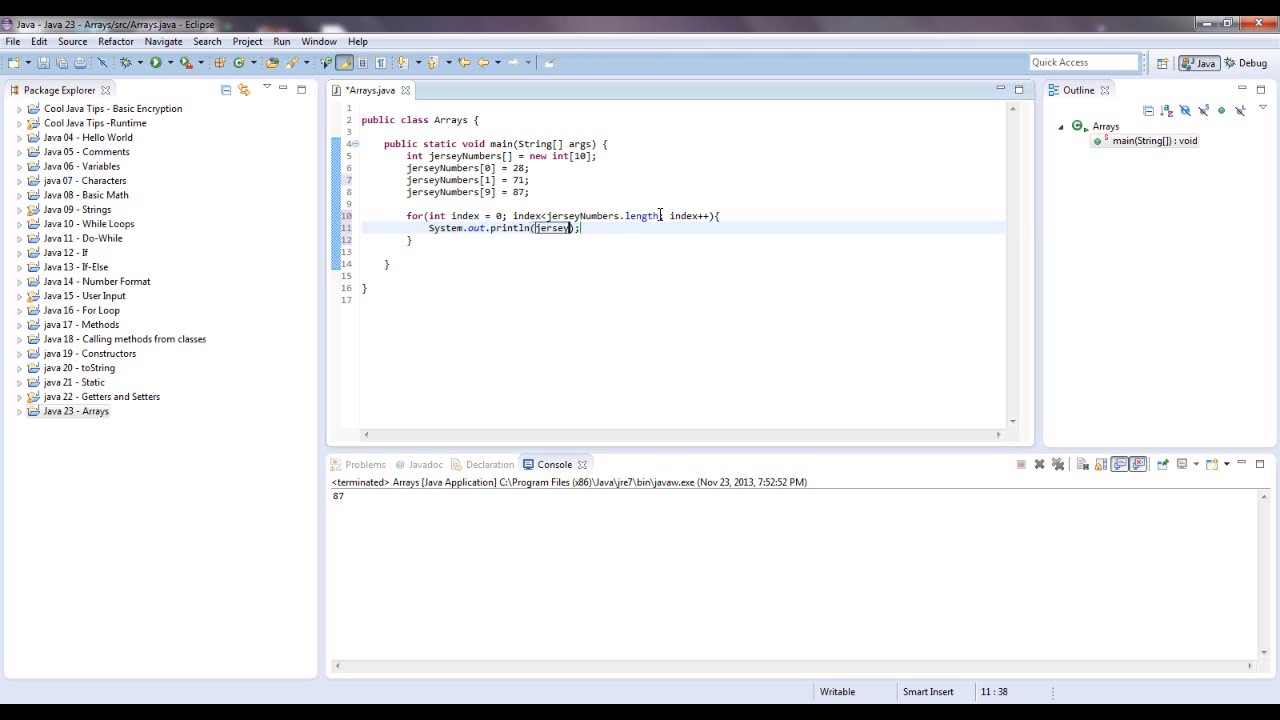
pyautogui.write('Numbers[')
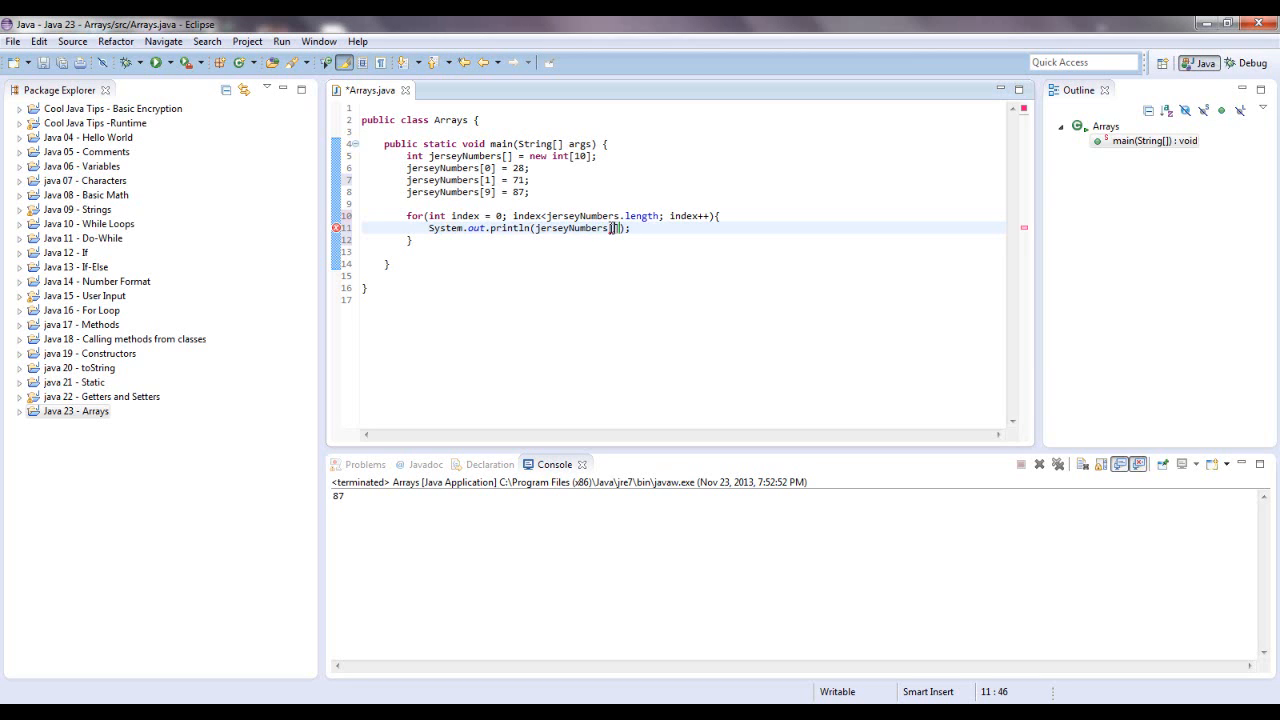
pyautogui.write('index')
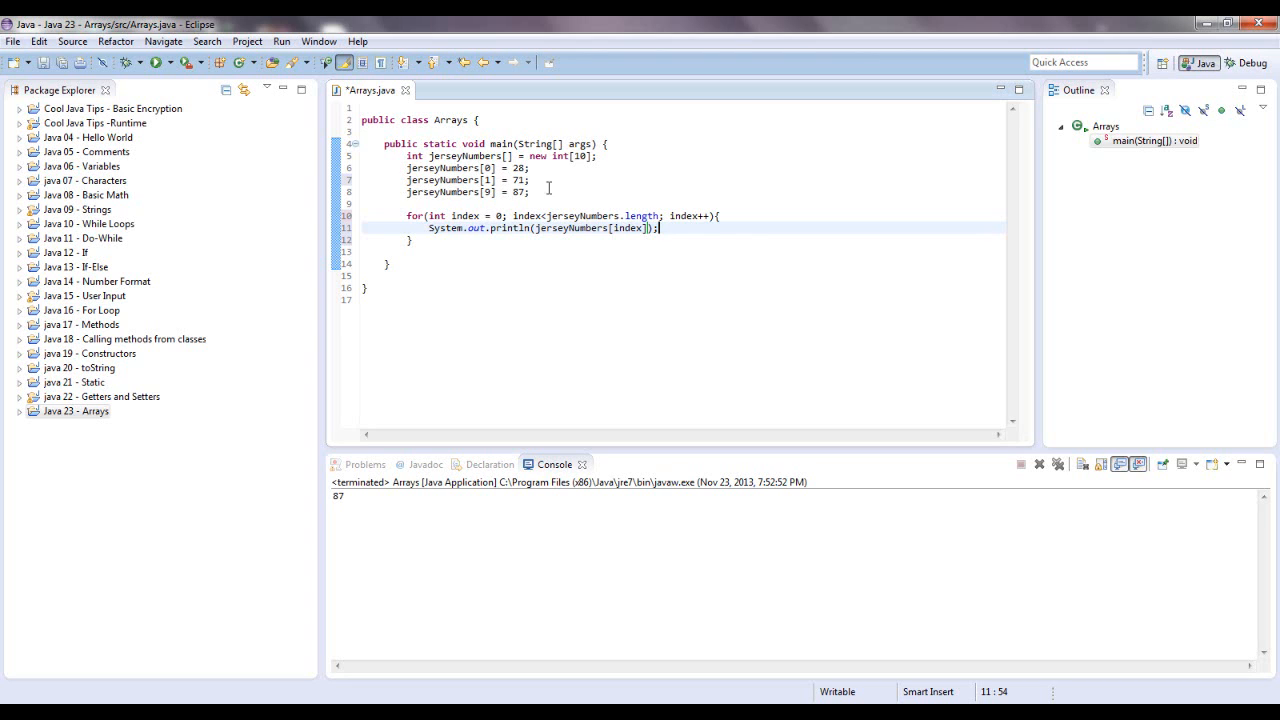
pyautogui.moveTo(764, 264)
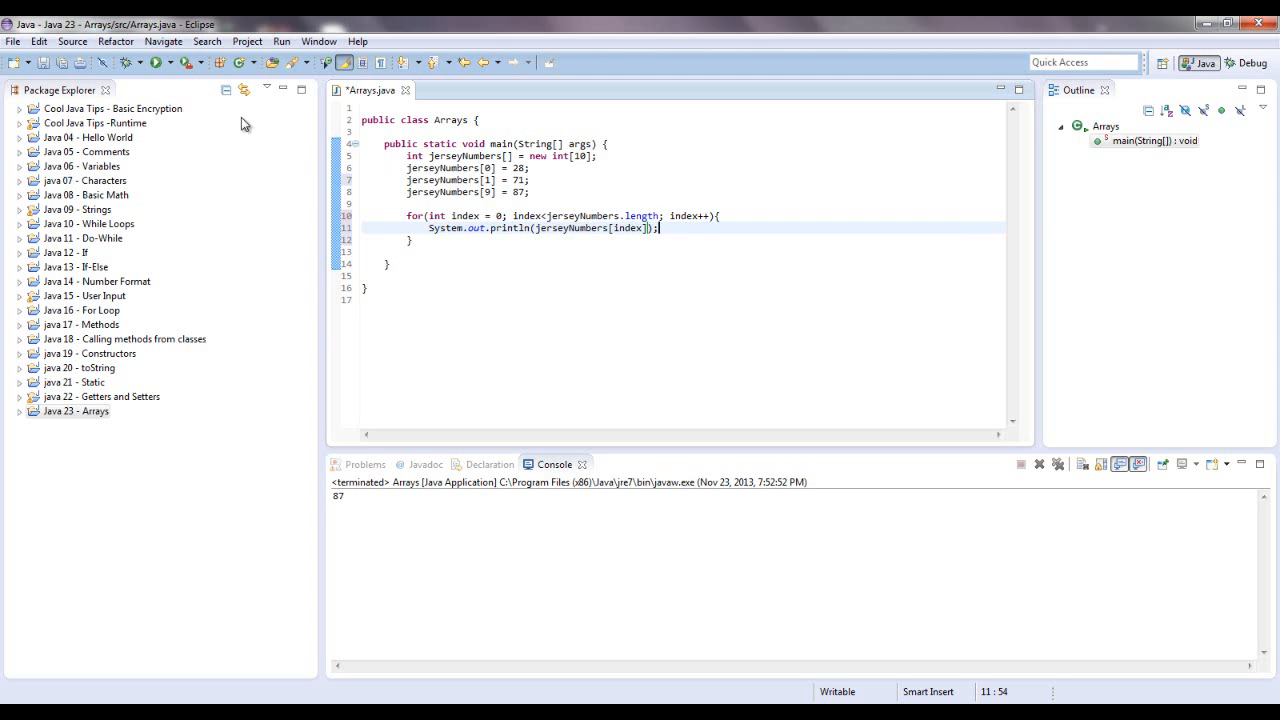
# - Run Arrays.java, saving first, so the console lists all ten elements
pyautogui.click(158, 62)
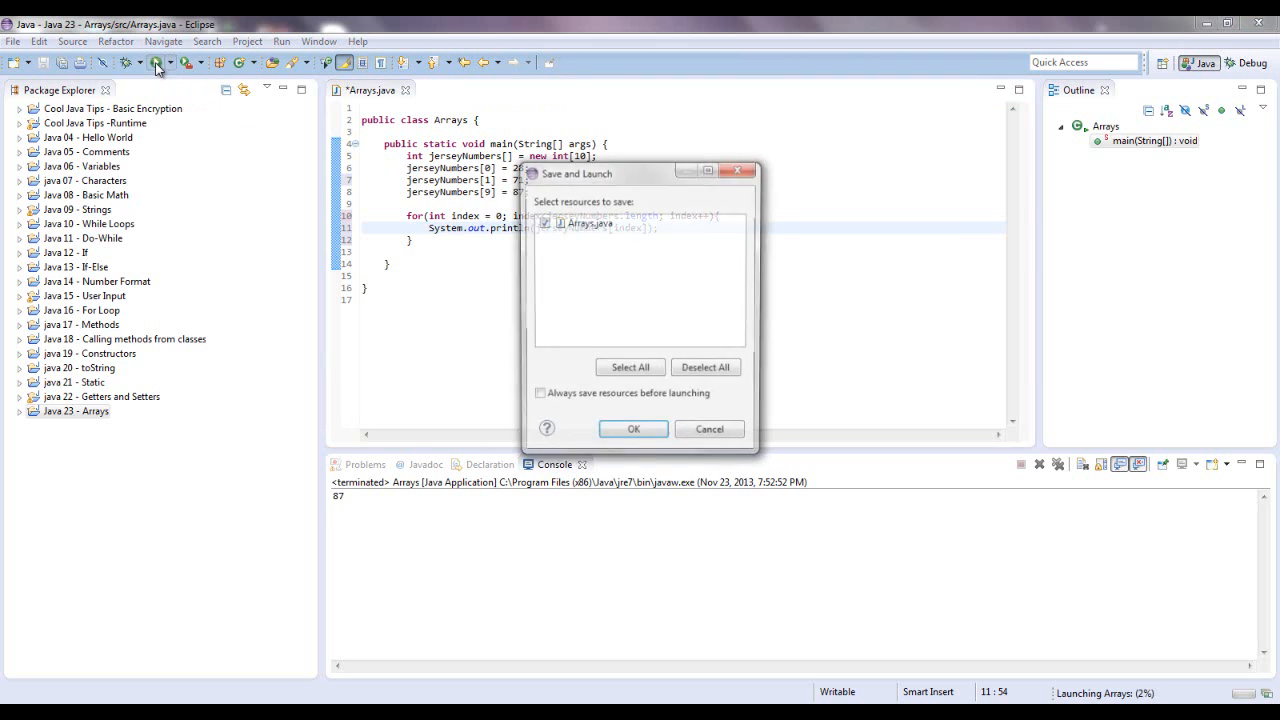
pyautogui.click(632, 428)
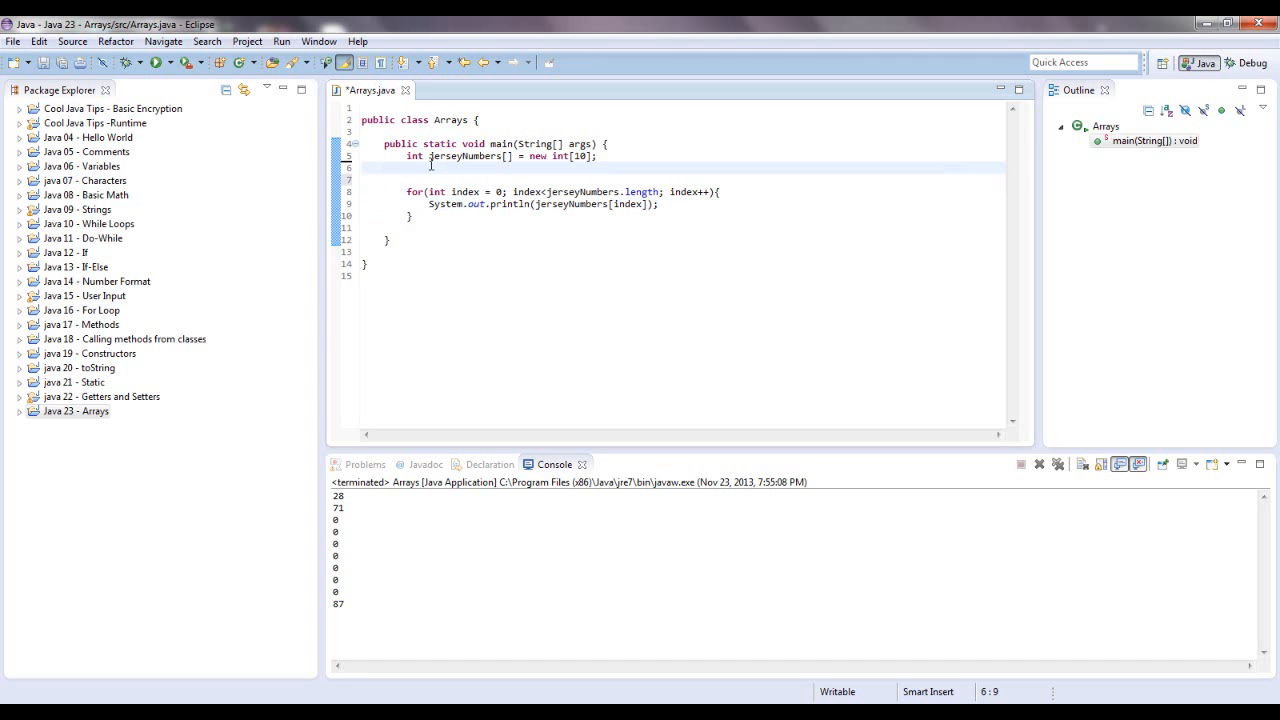
# - Replace new int[10] with the initializer {12,56,87,9,8,19,91};
pyautogui.doubleClick(538, 156)
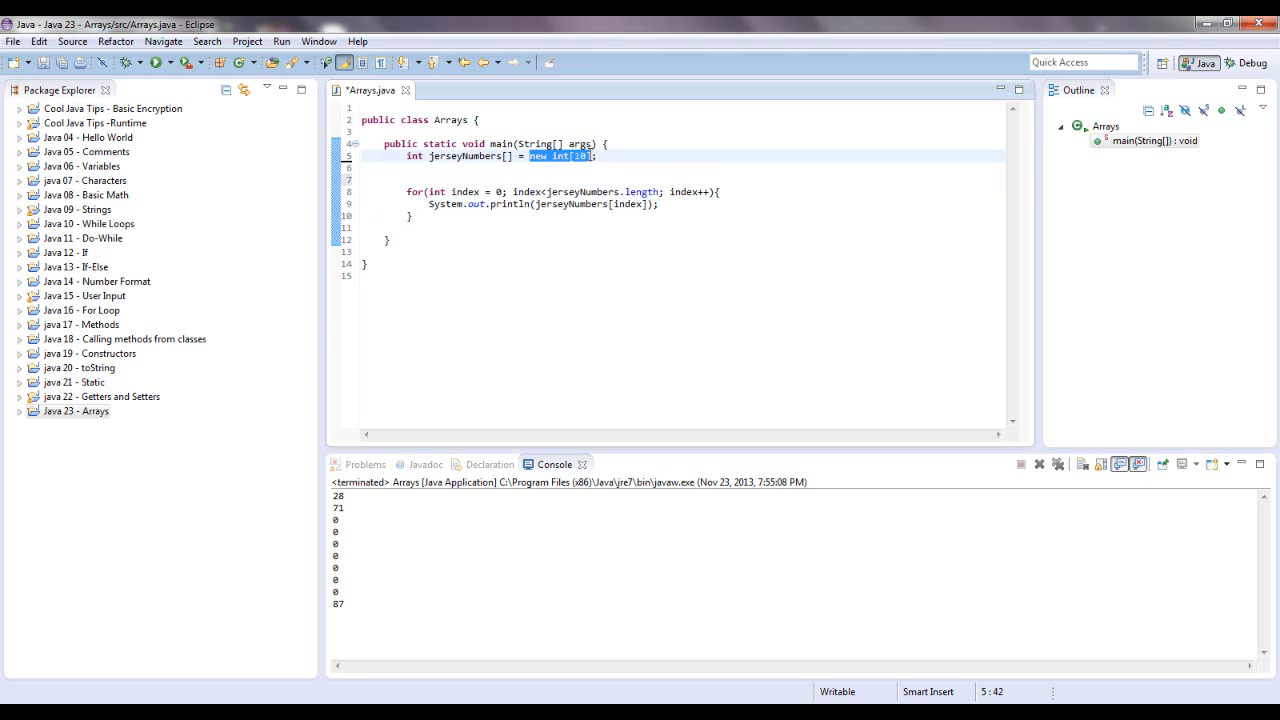
pyautogui.write('{')
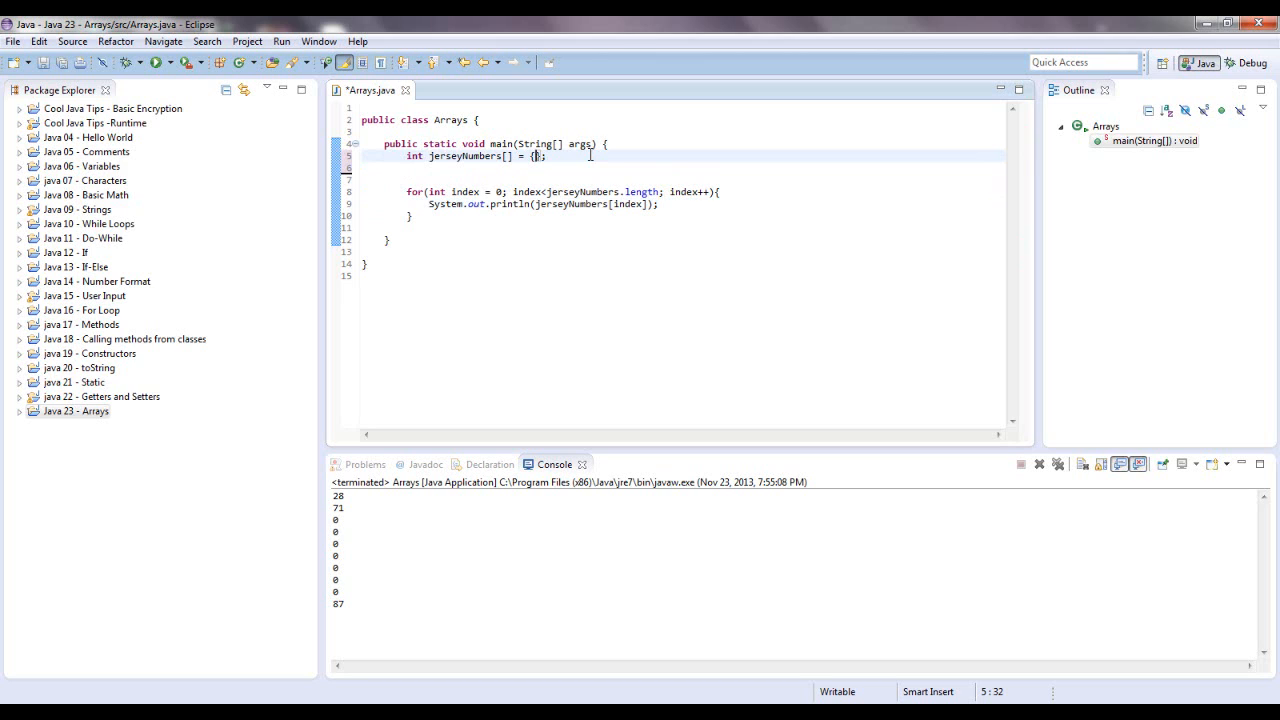
pyautogui.write('12')
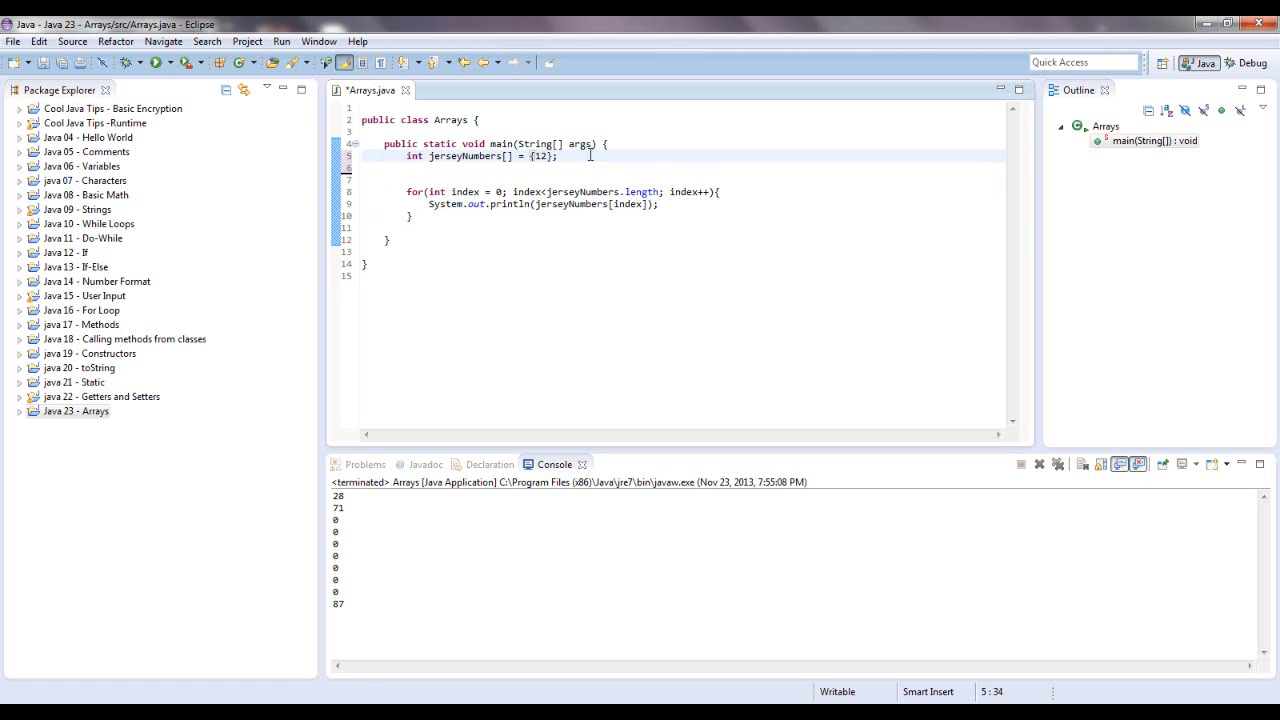
pyautogui.write(',')
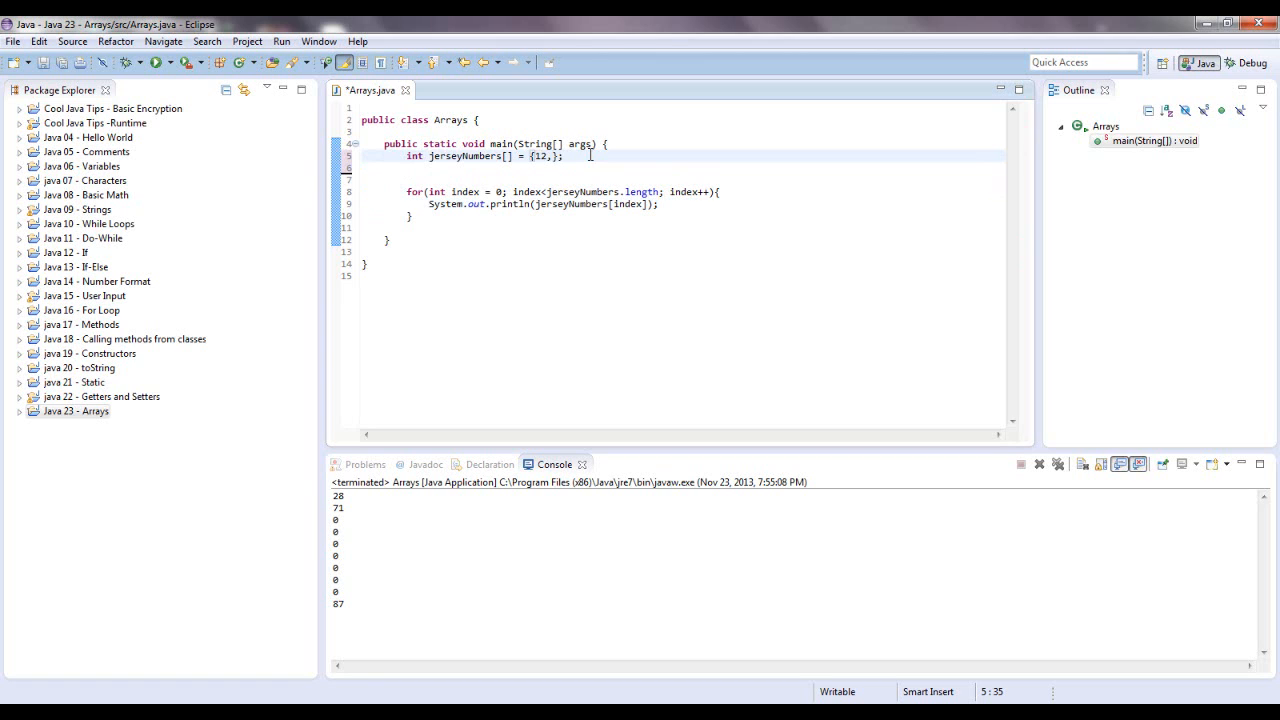
pyautogui.write('56,87')
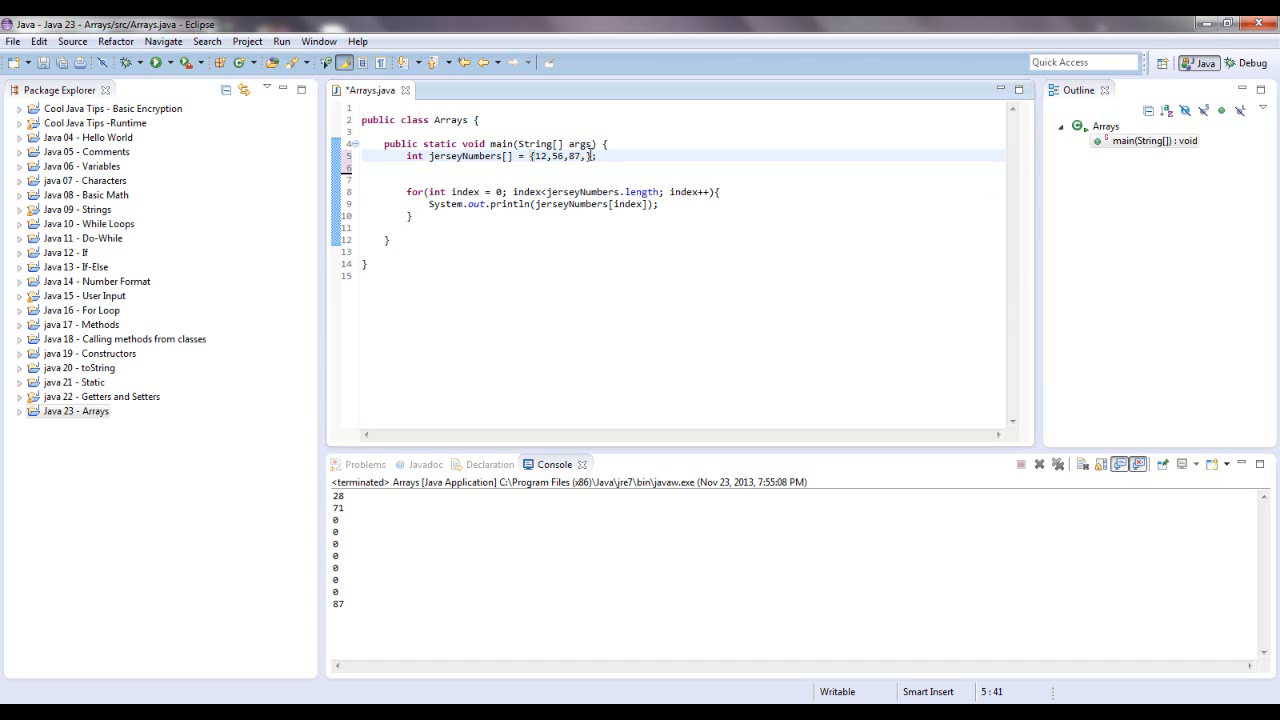
pyautogui.write(',9,8,')
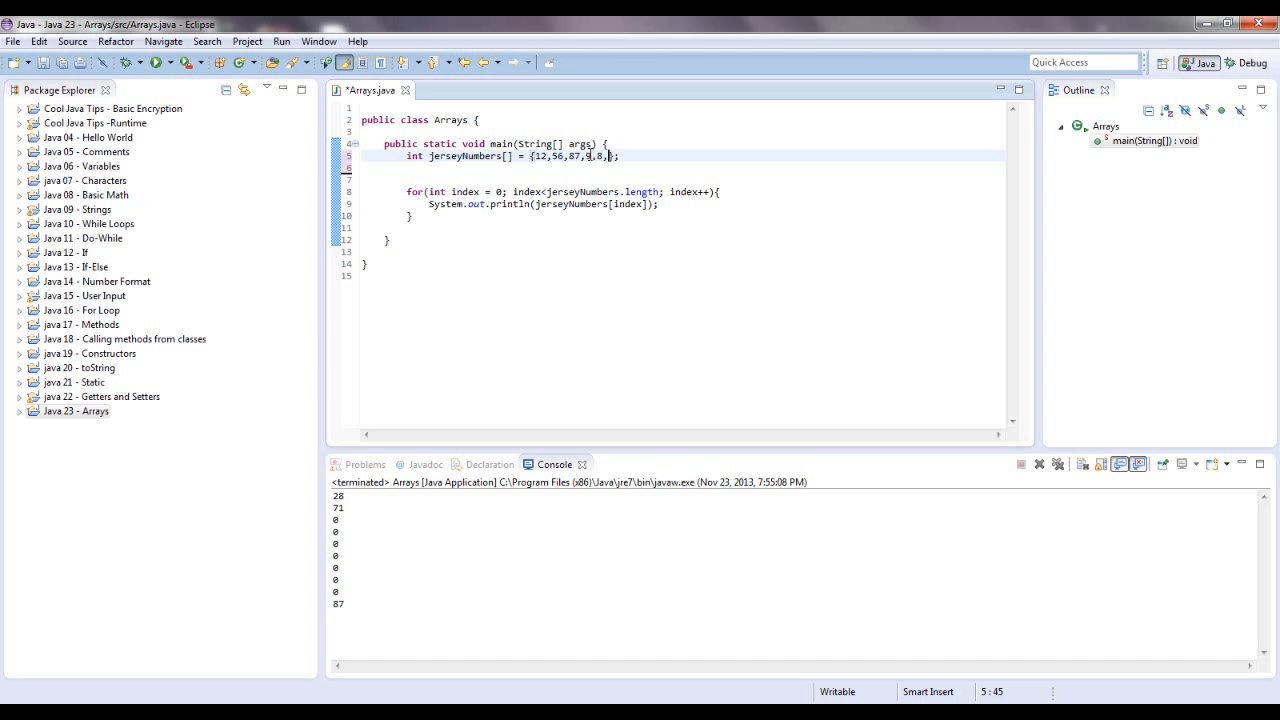
pyautogui.write('19,')
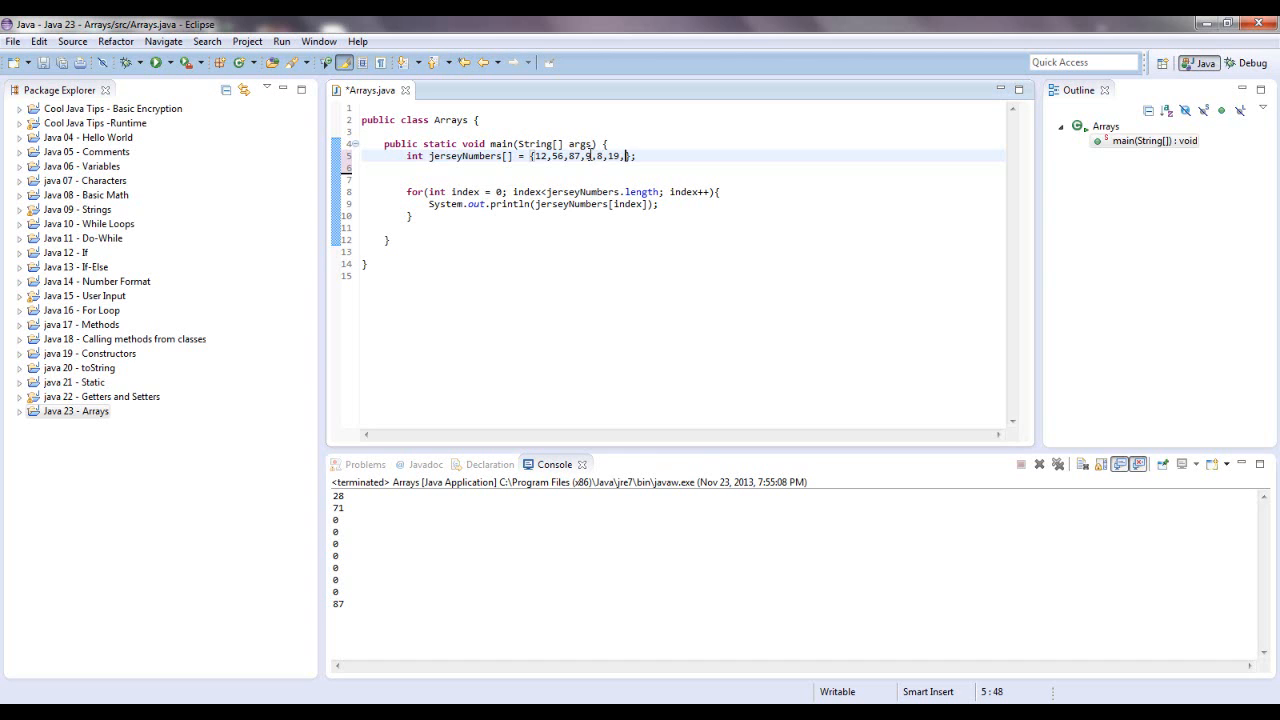
pyautogui.write('1')
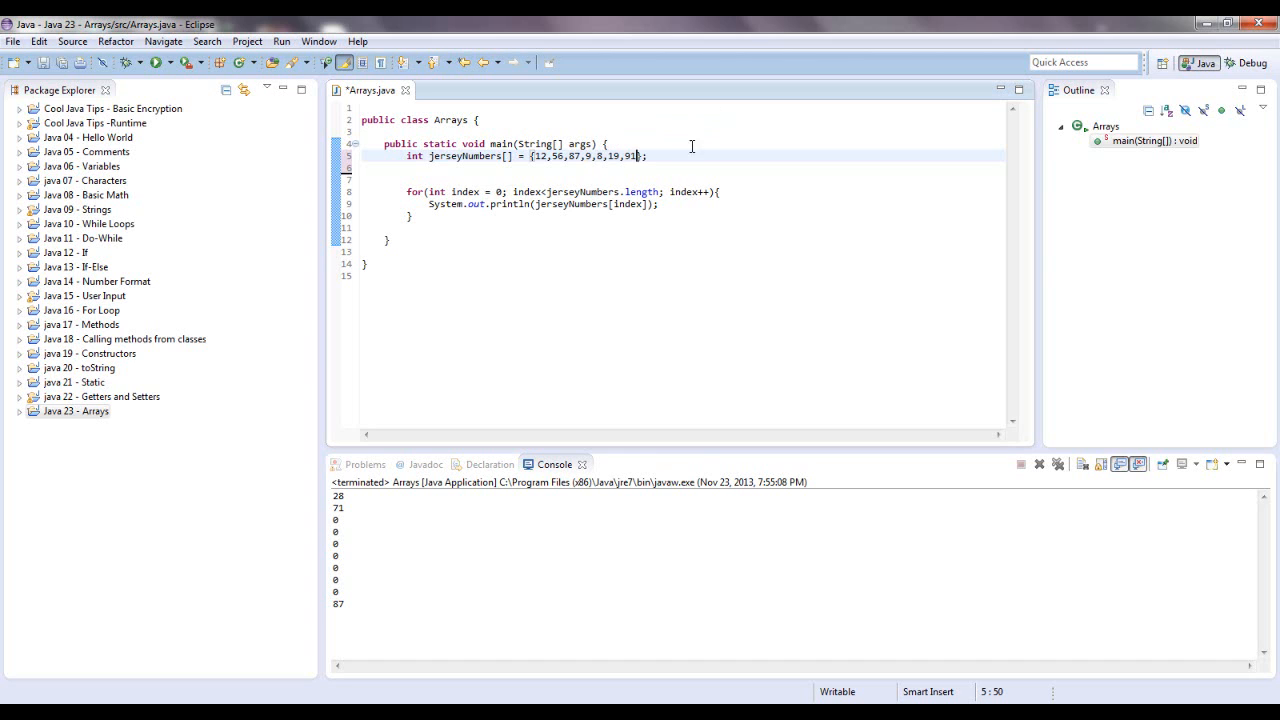
pyautogui.write(';')
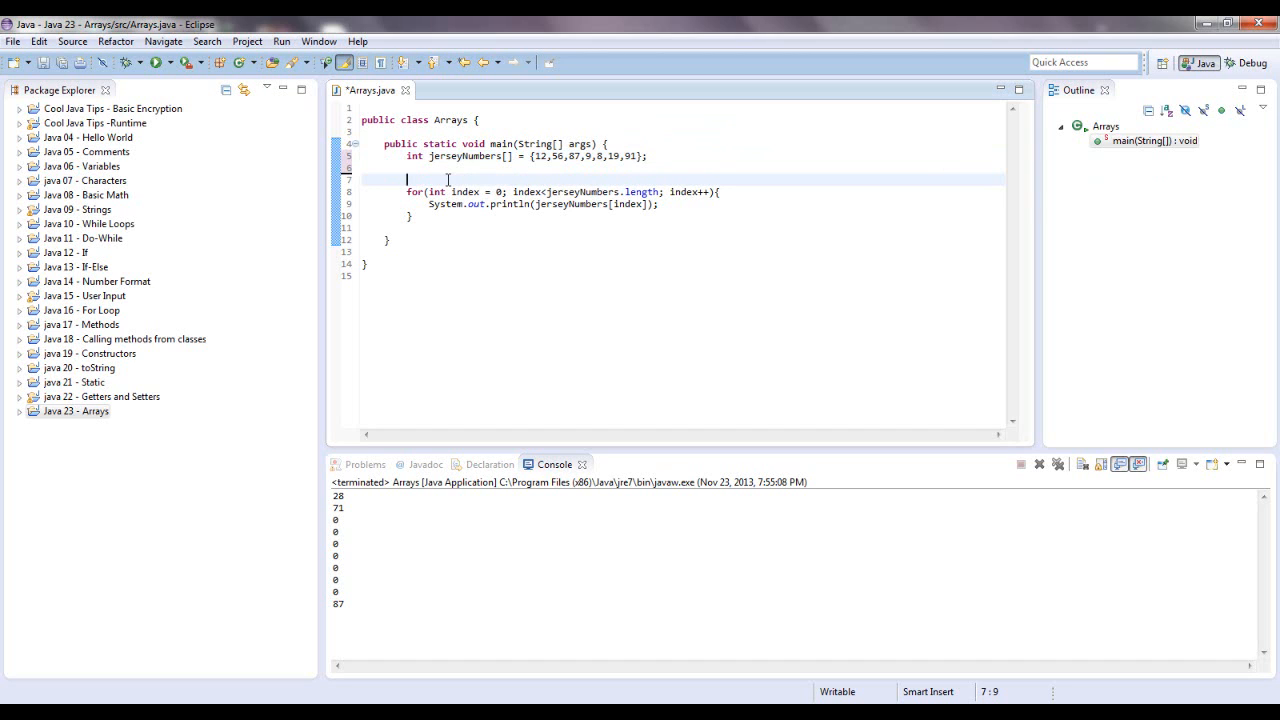
# - Insert System.out.println(jerseyNumbers[5]) above the loop and wrap the for loop in /* */
pyautogui.write('sysout')
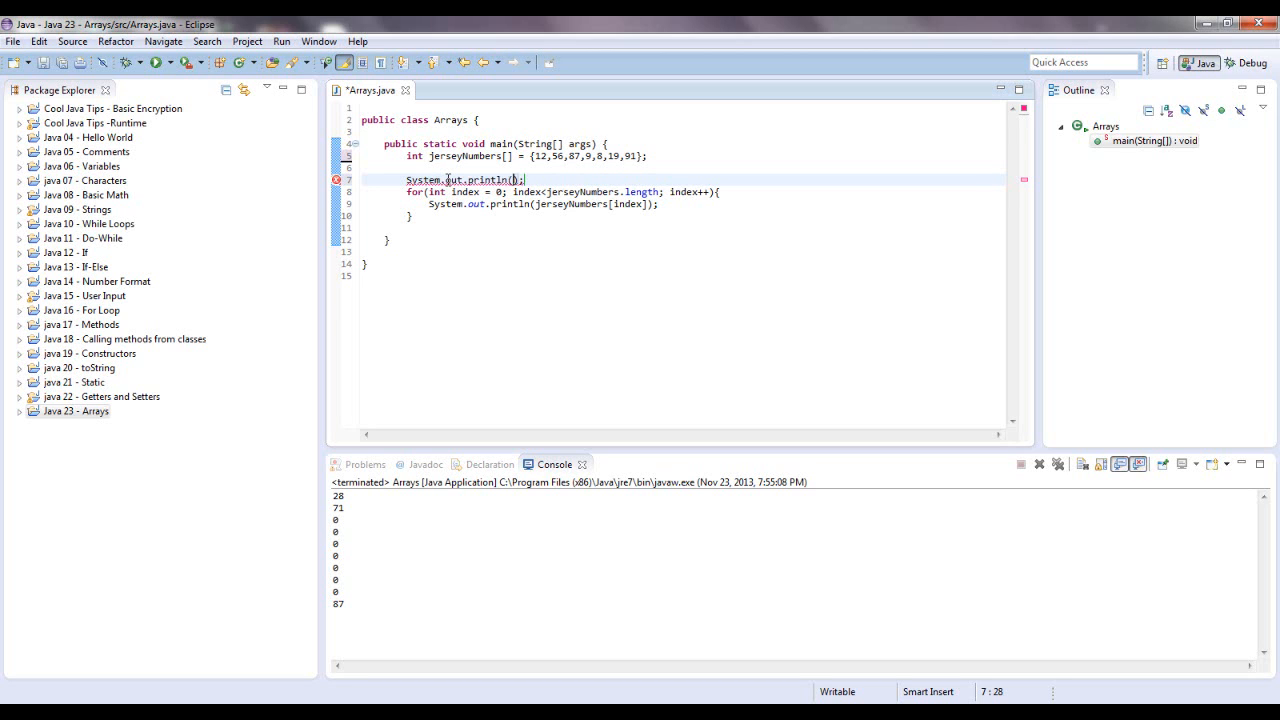
pyautogui.write('jerseyNumbers[')
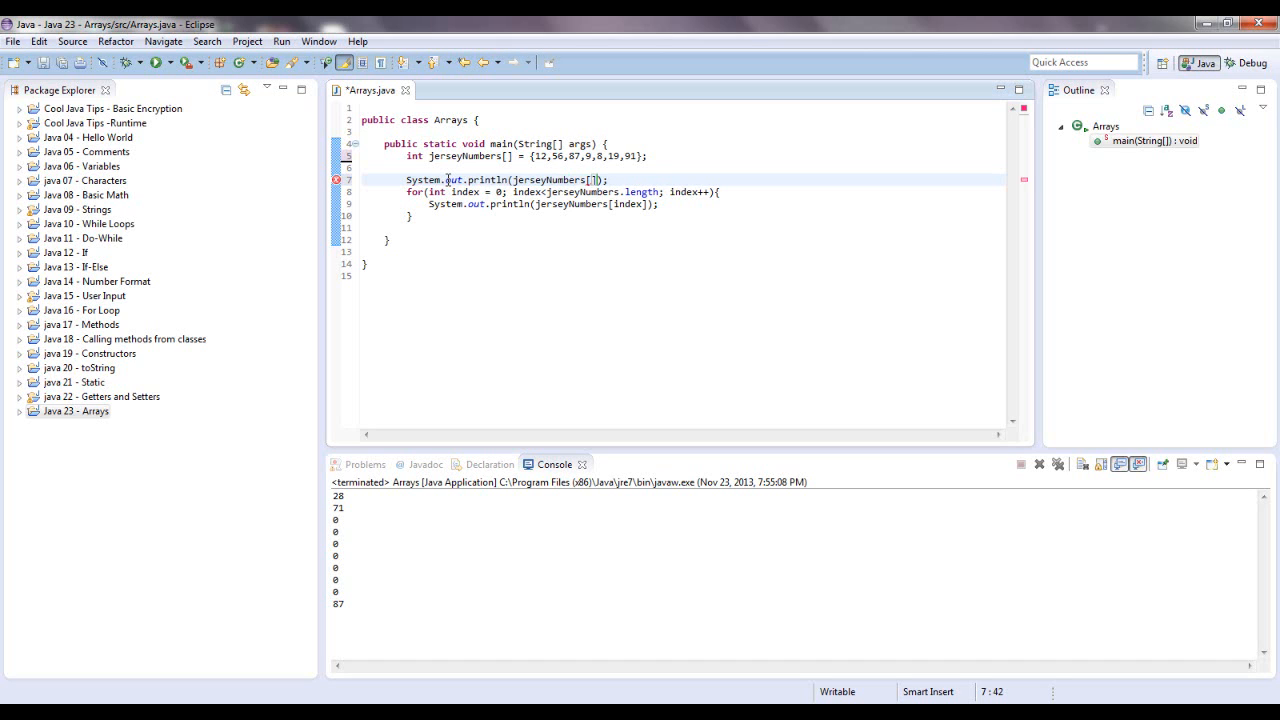
pyautogui.write('5')
pyautogui.click(682, 192)
pyautogui.write('/')
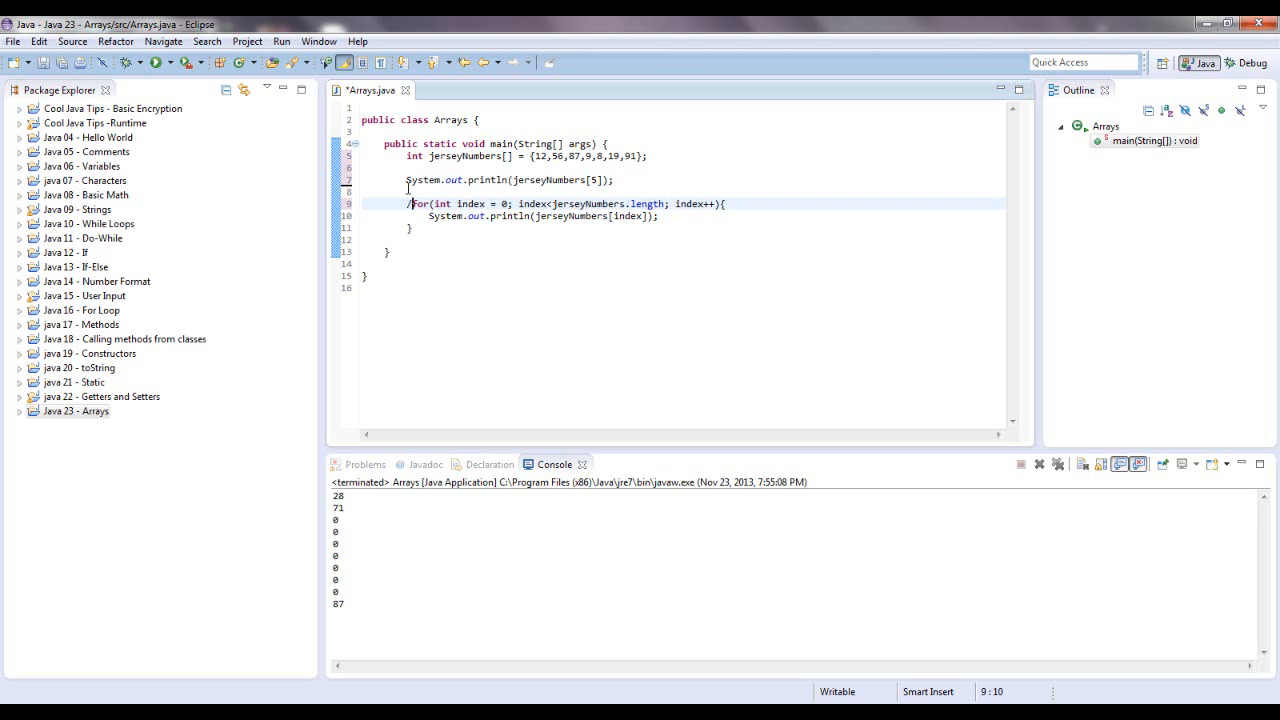
pyautogui.write('*')
pyautogui.click(682, 228)
pyautogui.write('*/')
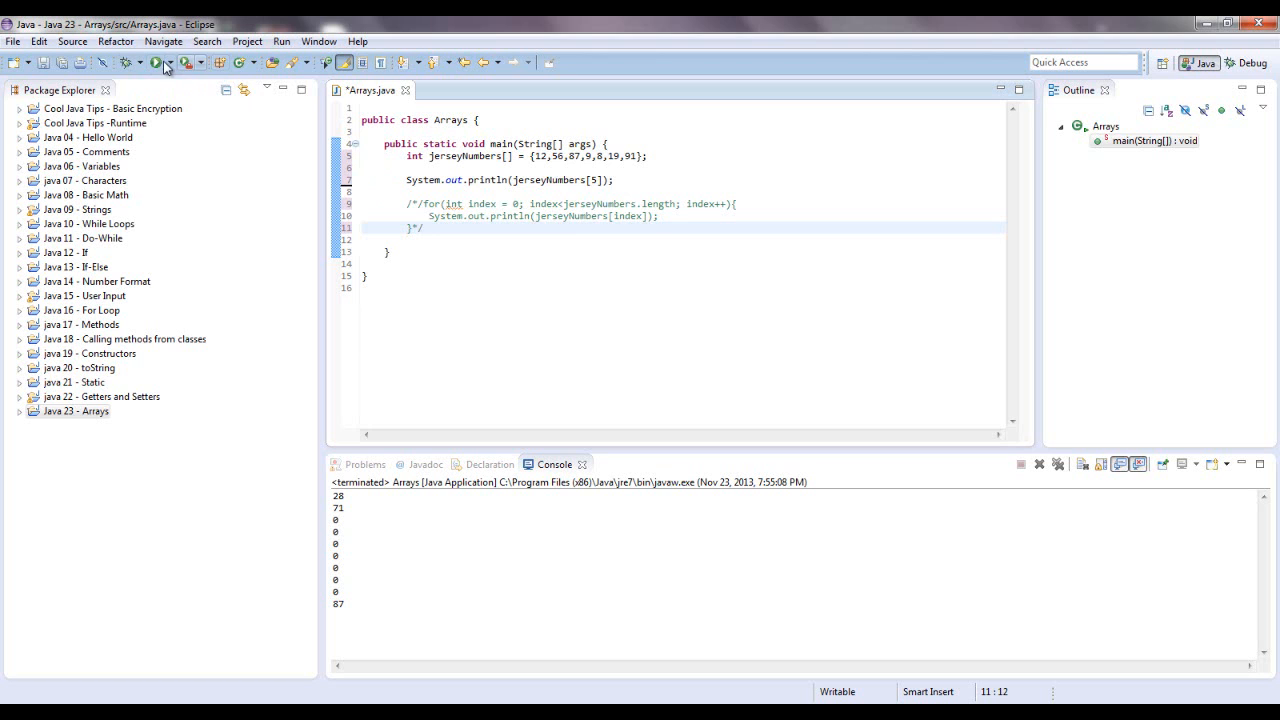
# - Save and run Arrays.java so the console prints 19 for jerseyNumbers[5]
pyautogui.click(156, 62)
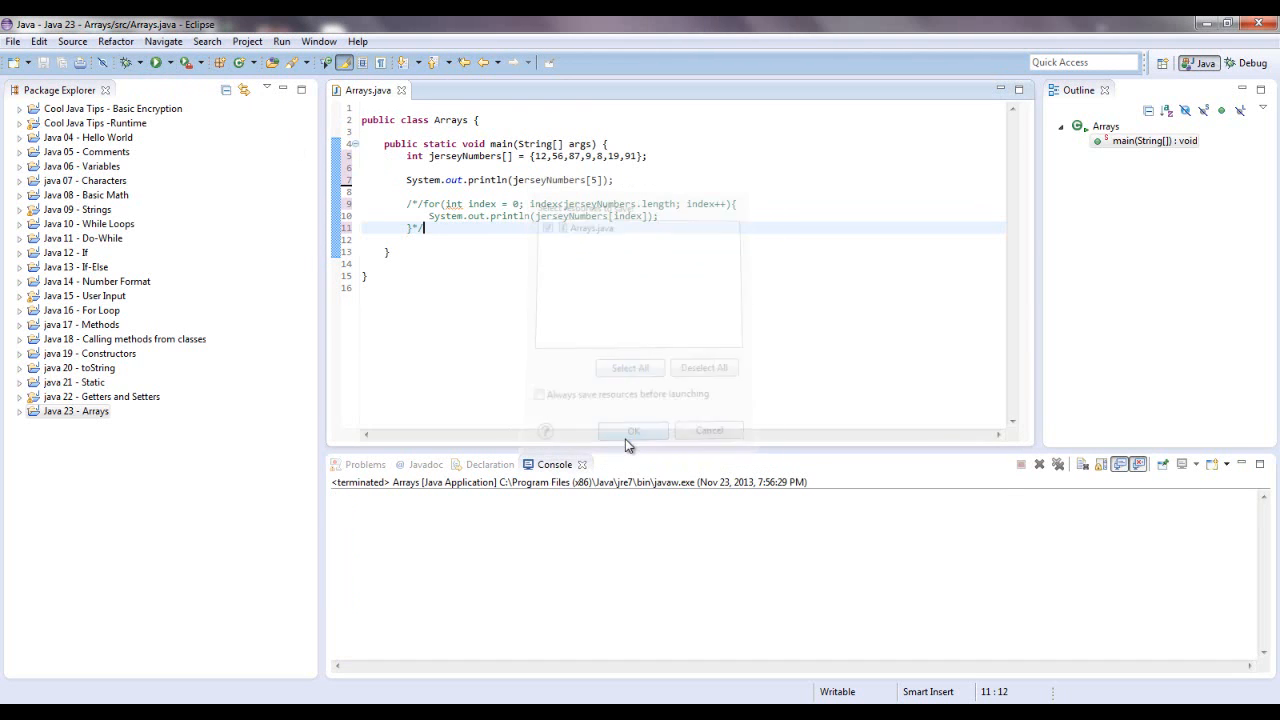
pyautogui.click(632, 430)
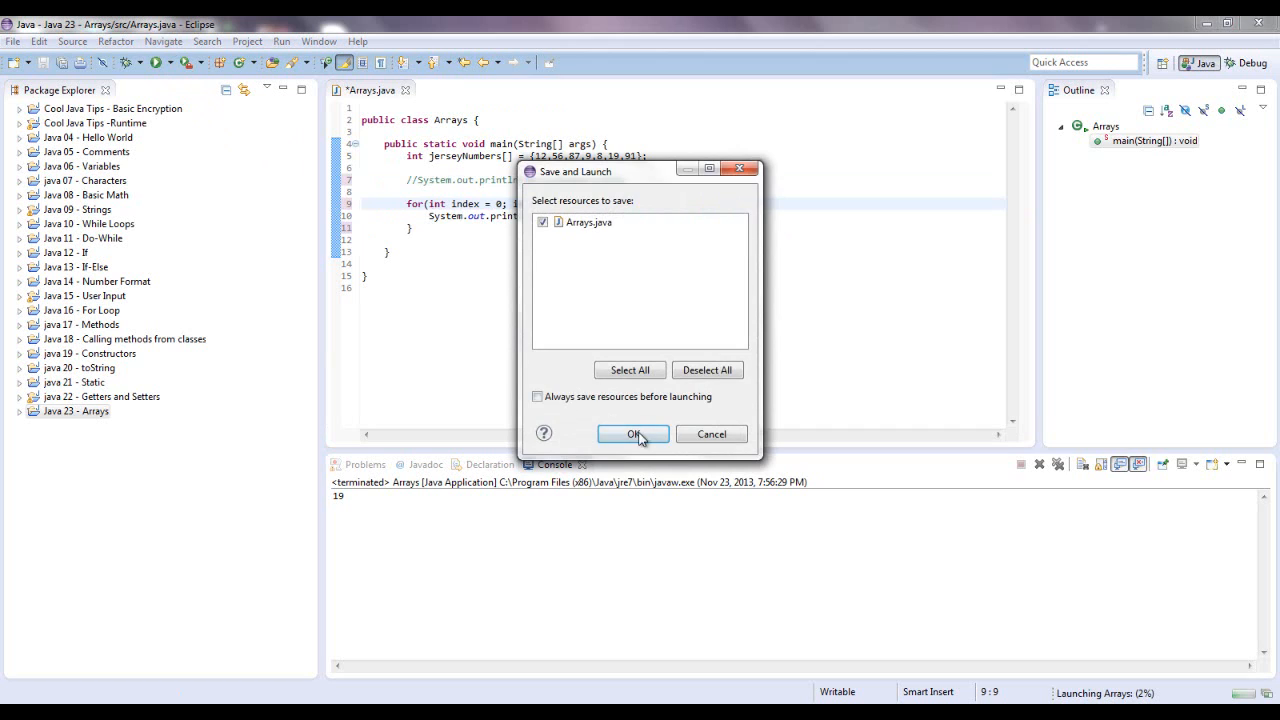
# - Confirm Save and Launch so the loop prints 12, 56, 87, 9, 8, 19, 91
pyautogui.click(632, 434)
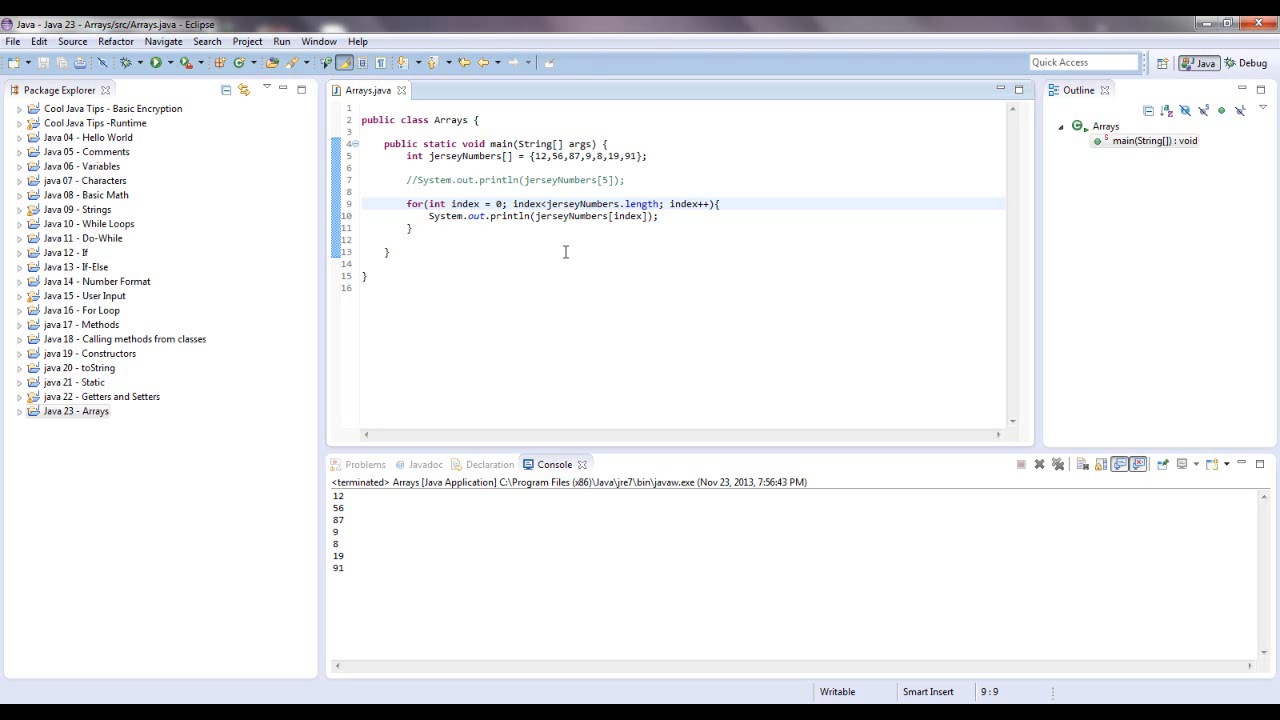
pyautogui.click(406, 204)
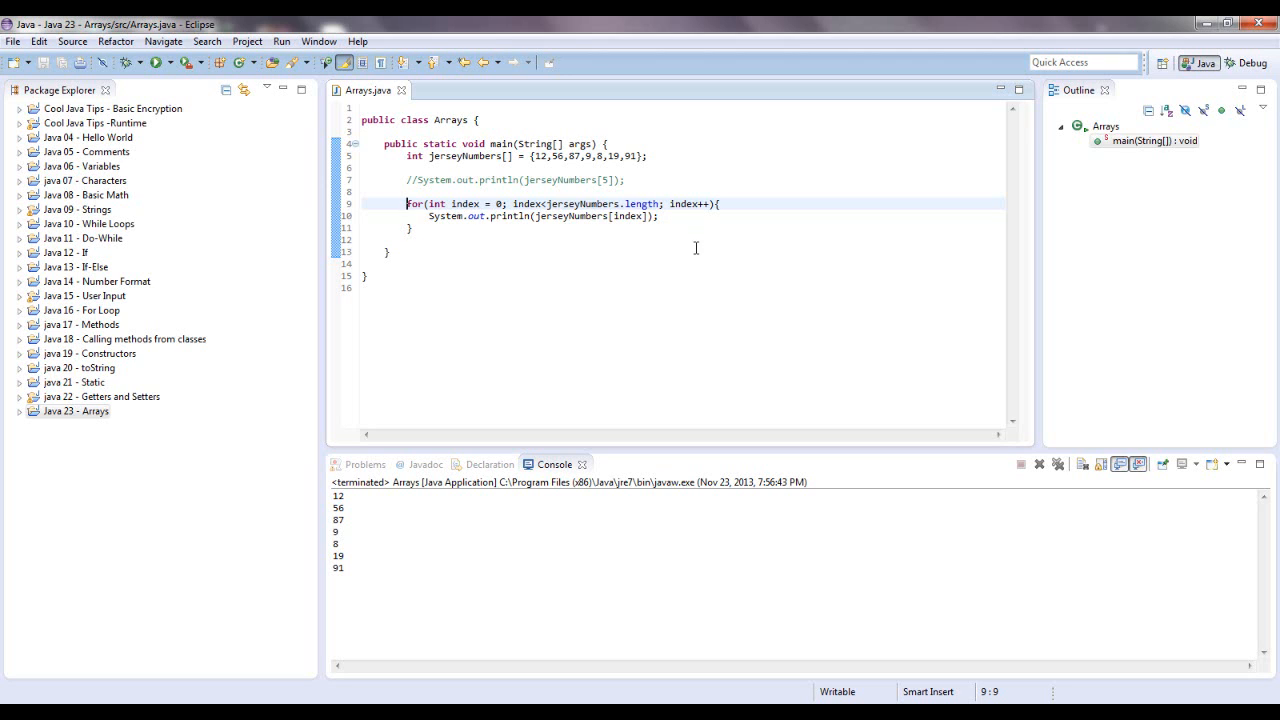
pyautogui.moveTo(716, 316)
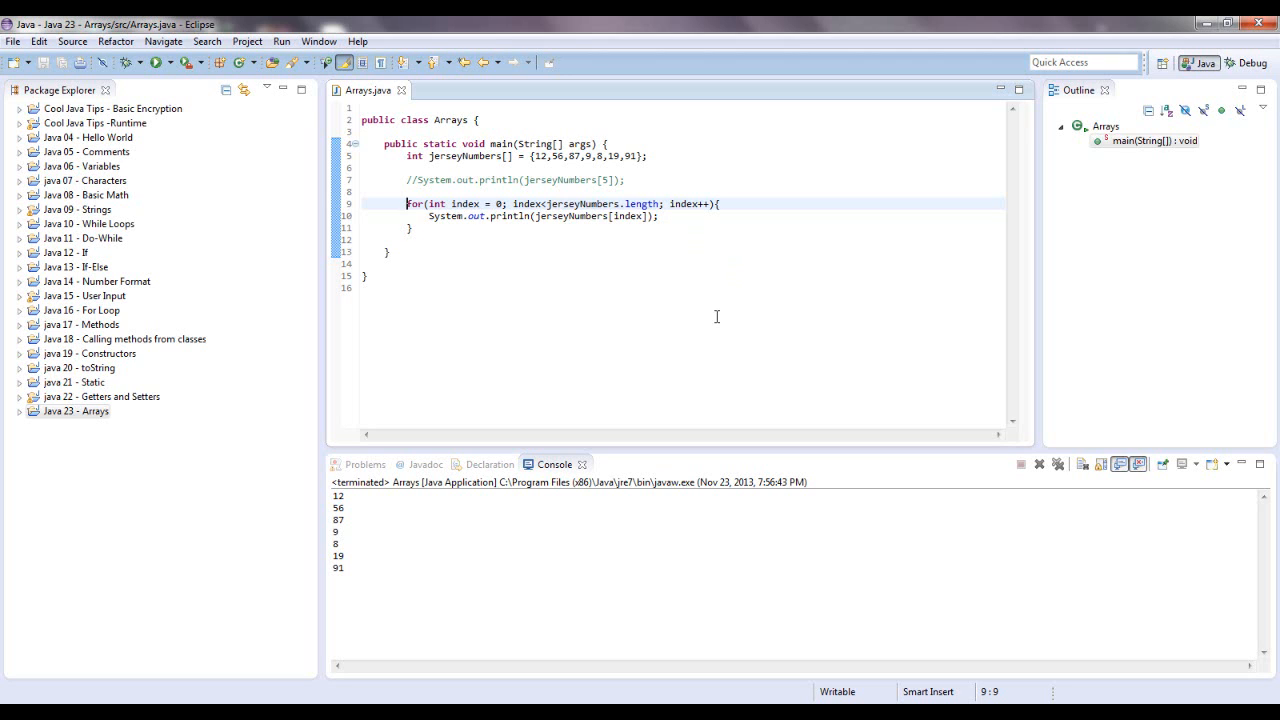